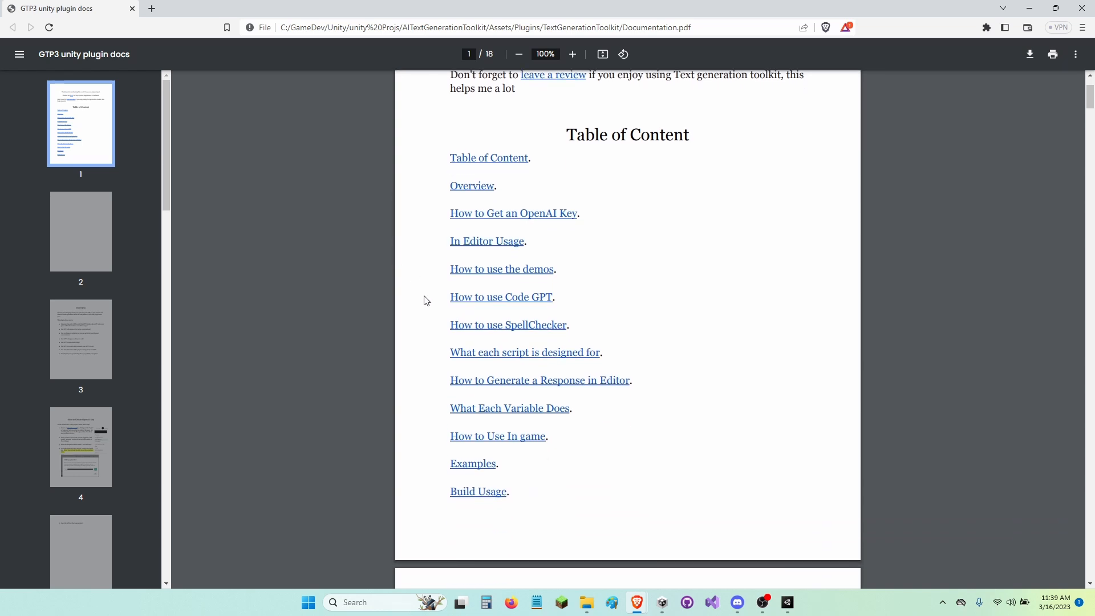
{"action": "mouse_move", "coordinate": [472, 495]}
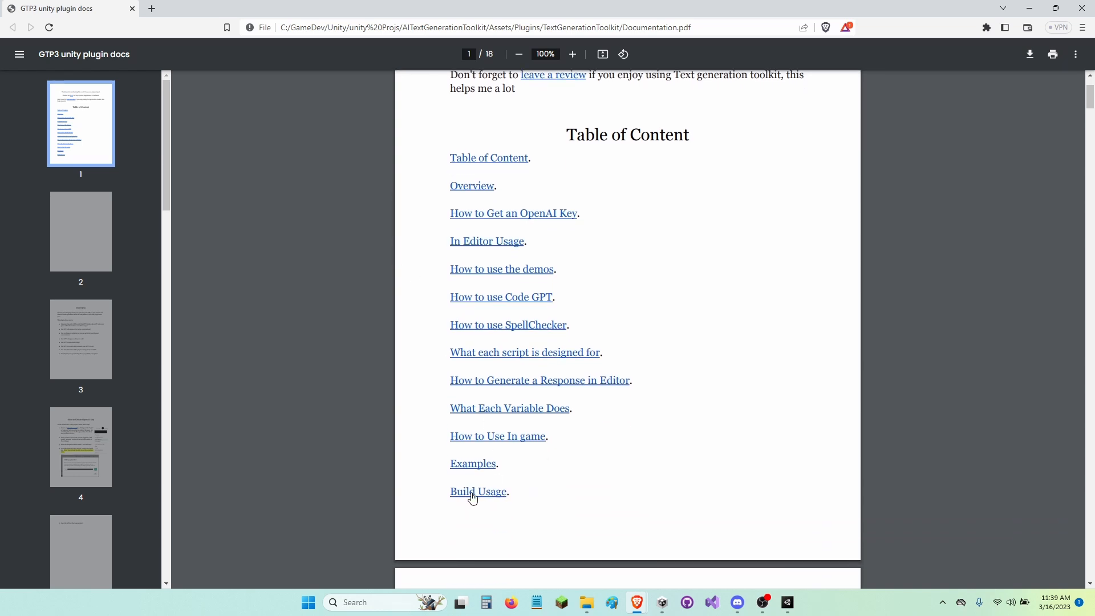
Step: Jump to the Build Usage section on page 16 from the documentation's table of contents
{"action": "left_click", "coordinate": [477, 492]}
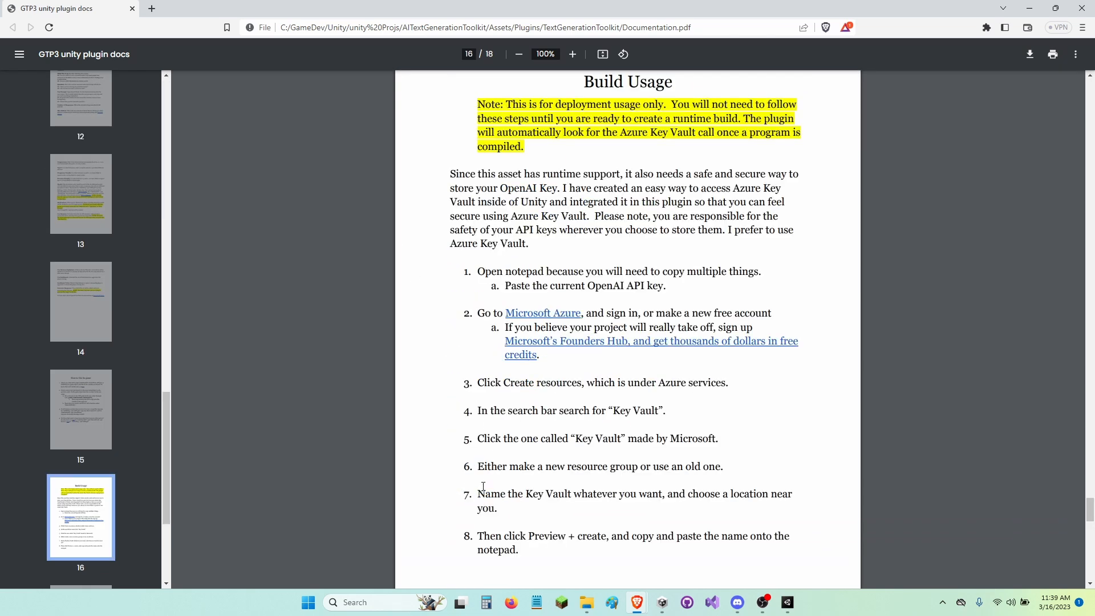
{"action": "mouse_move", "coordinate": [517, 317]}
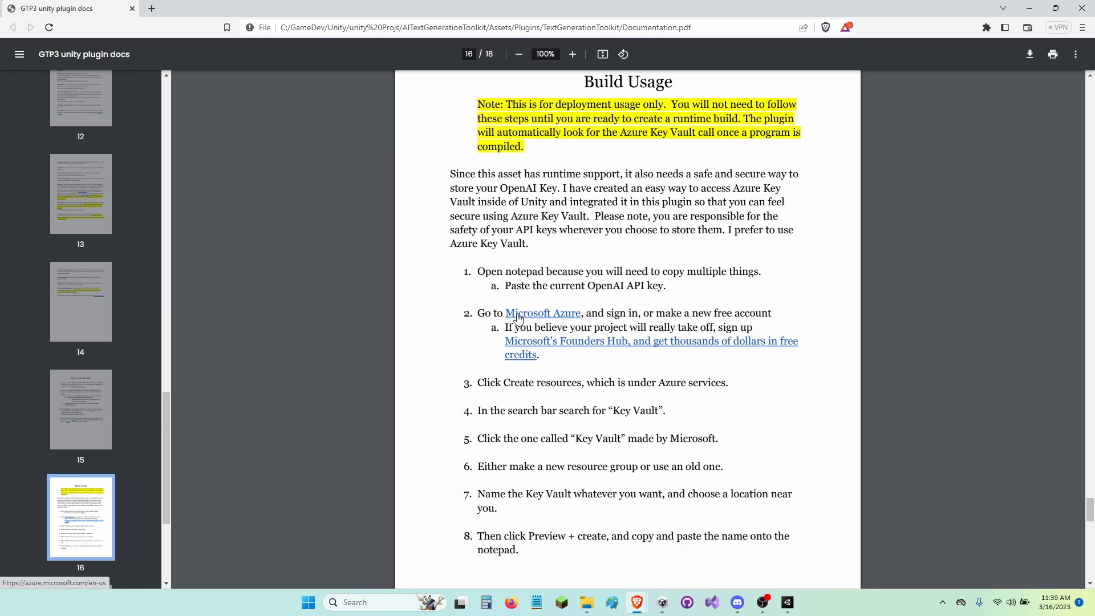
Step: Sign in to Azure and open the Key Vault product via a Marketplace search
{"action": "left_click", "coordinate": [542, 313]}
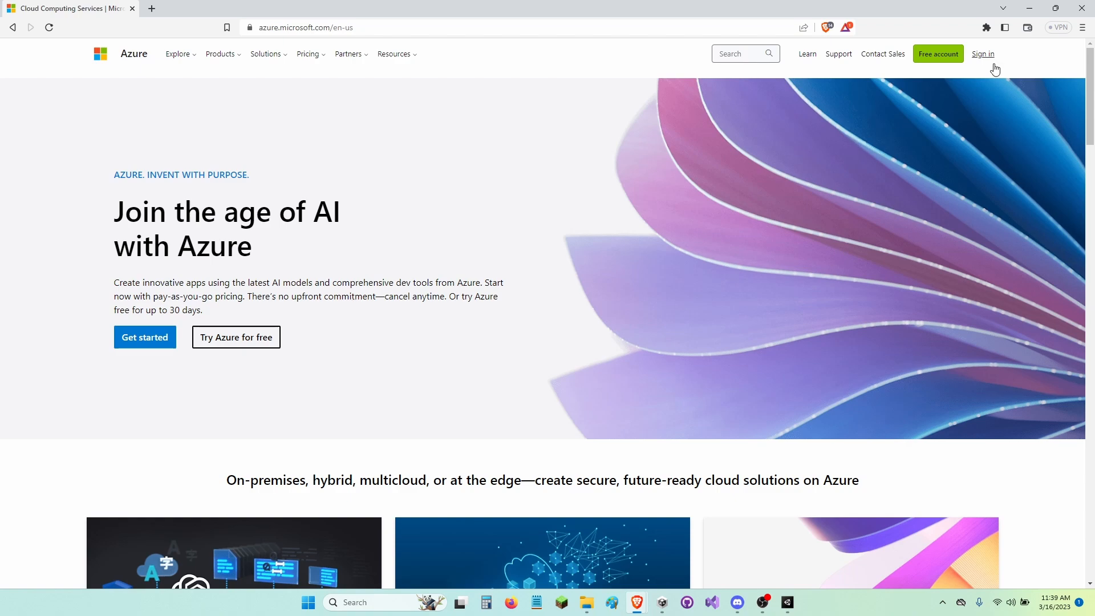
{"action": "left_click", "coordinate": [983, 54]}
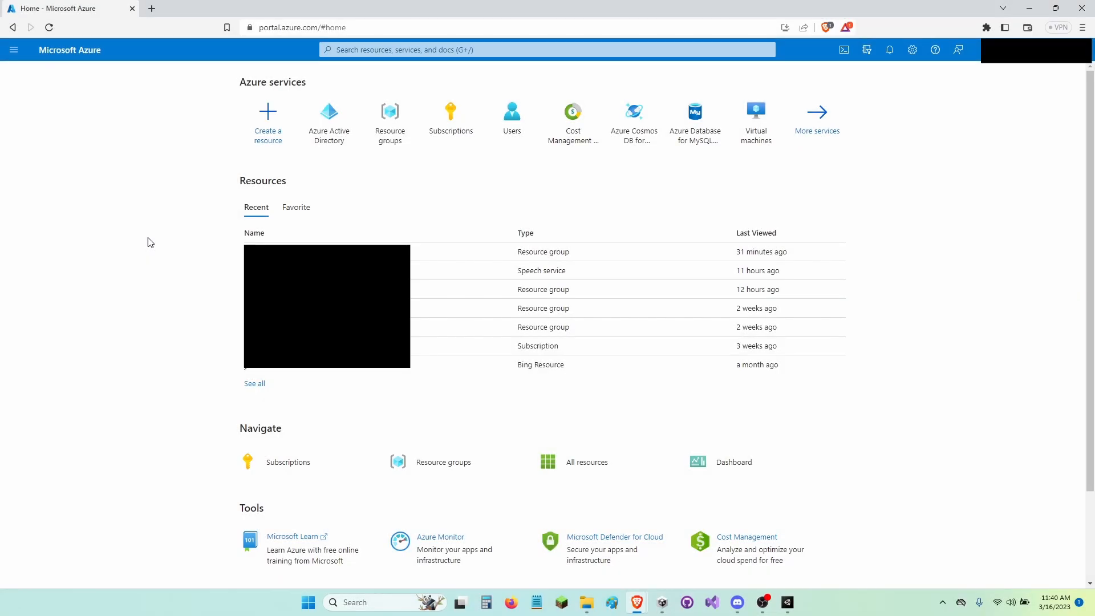
{"action": "mouse_move", "coordinate": [264, 127]}
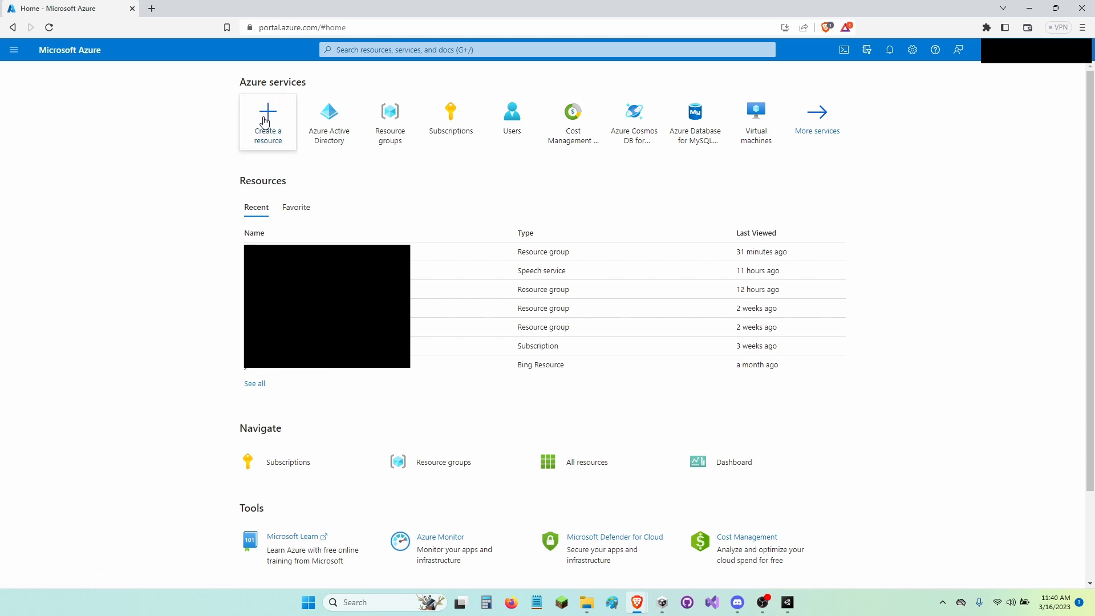
{"action": "left_click", "coordinate": [268, 122]}
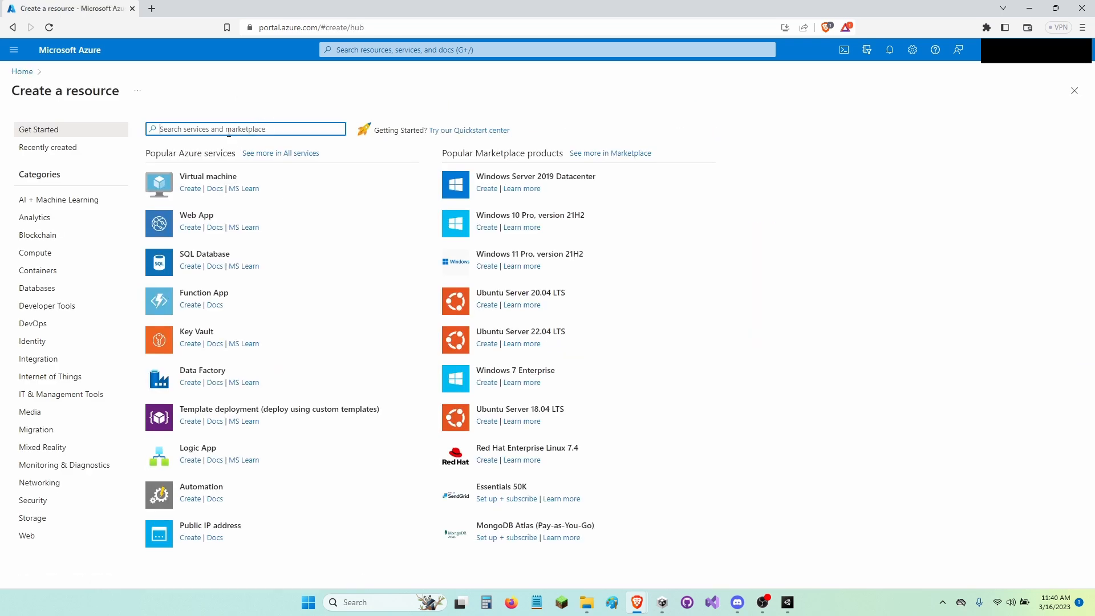
{"action": "type", "text": "K"}
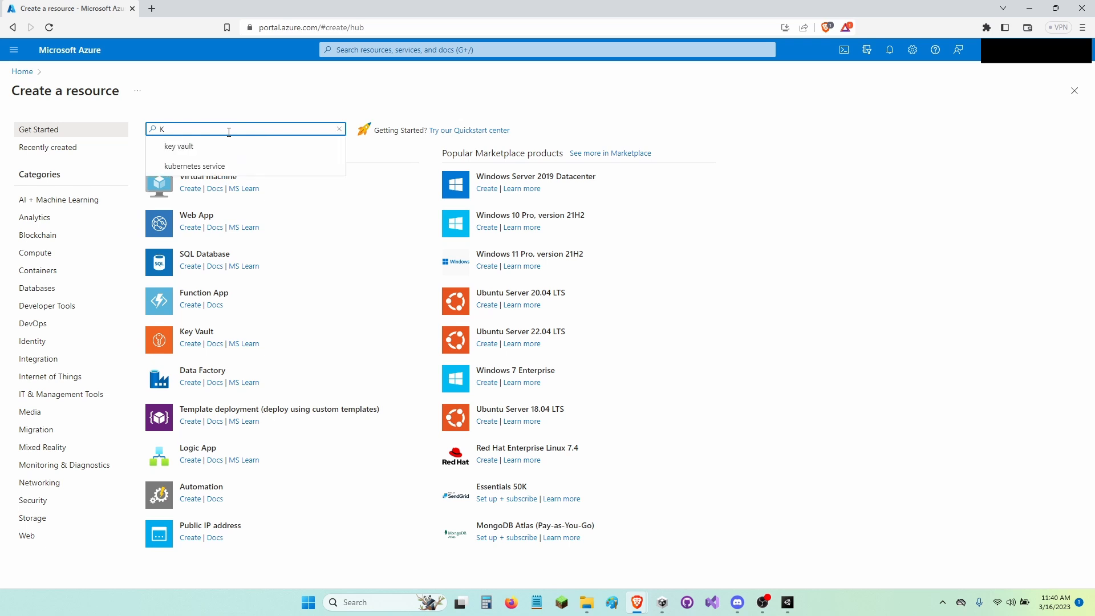
{"action": "type", "text": "ay Vault"}
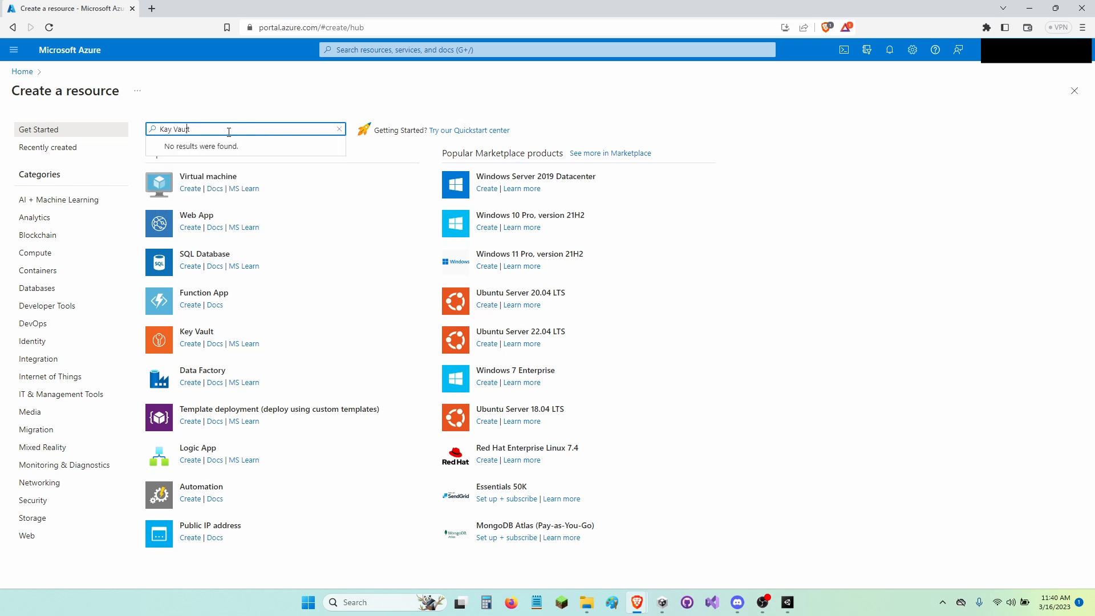
{"action": "key", "text": "Enter"}
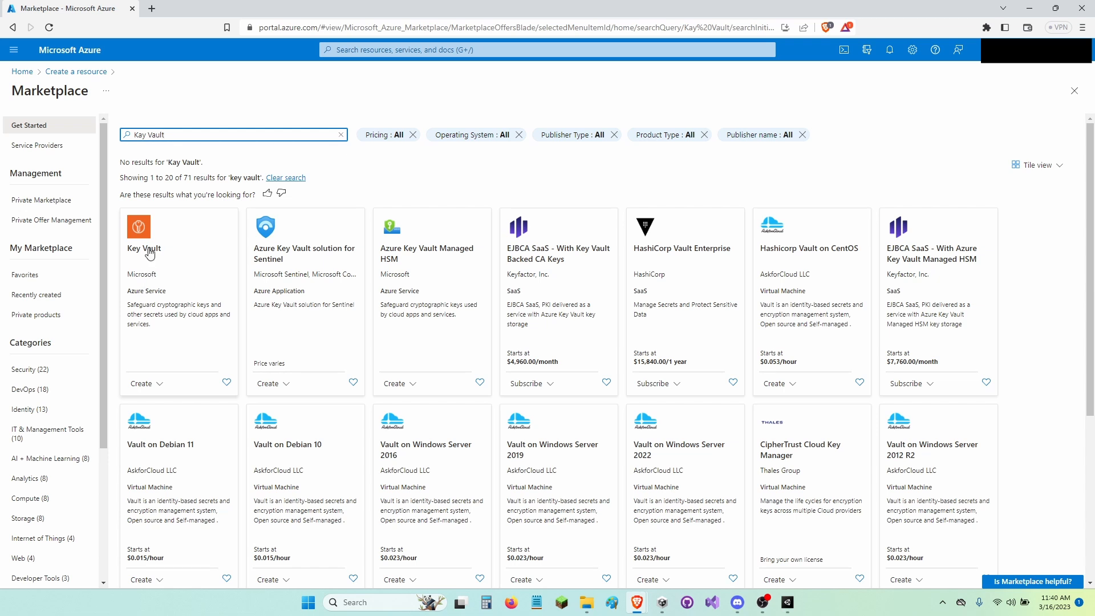
{"action": "left_click", "coordinate": [145, 248]}
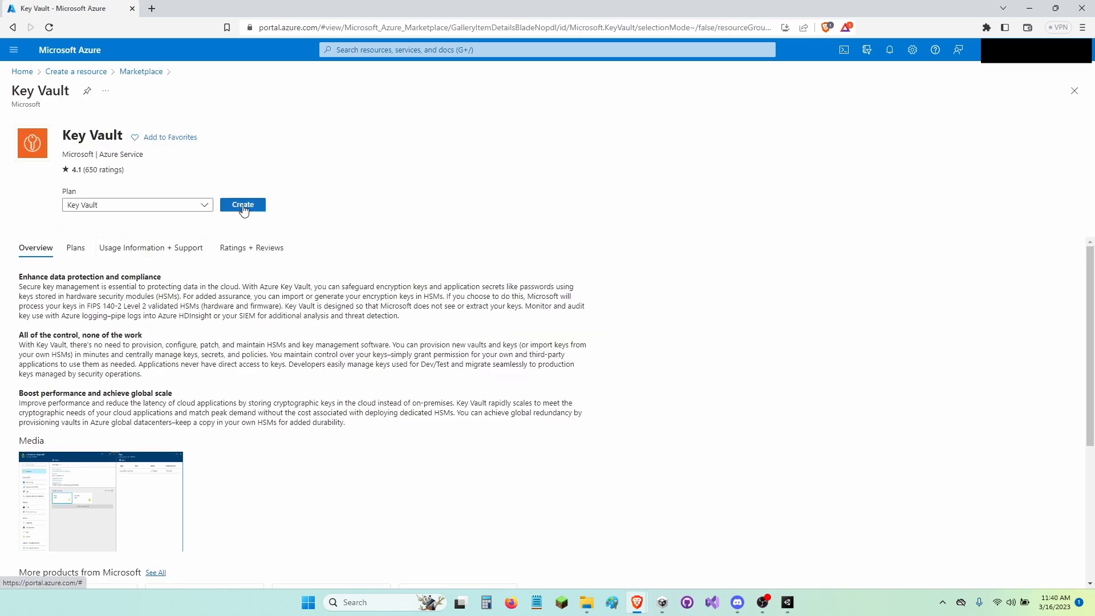
Step: Create key vault HowToUseAzureKeyVault1 with 7-day deleted-vault retention through Review + create
{"action": "left_click", "coordinate": [242, 205]}
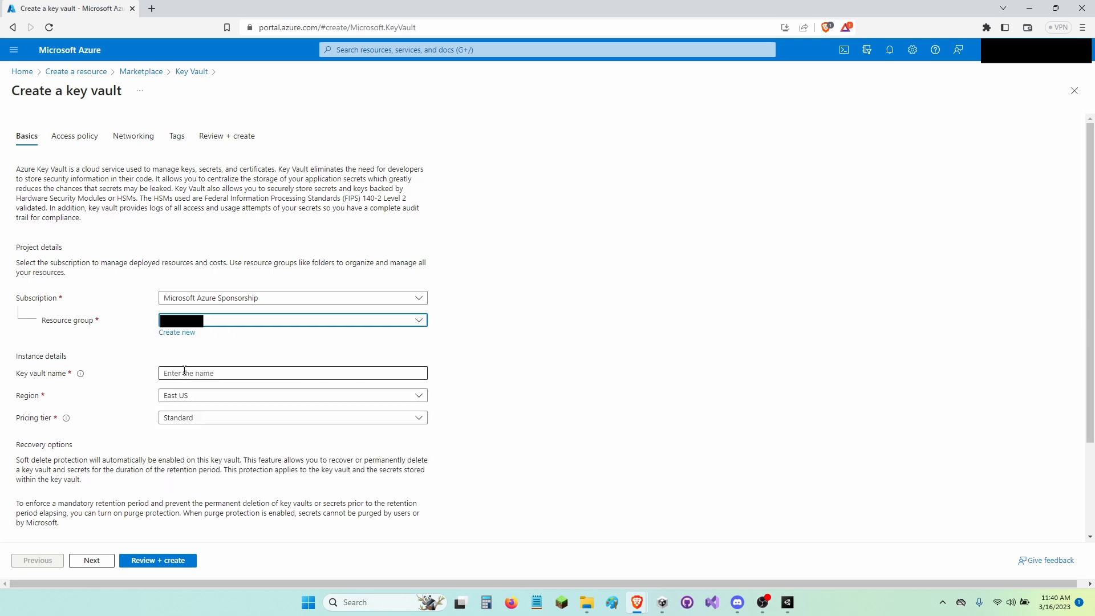
{"action": "left_click", "coordinate": [292, 372]}
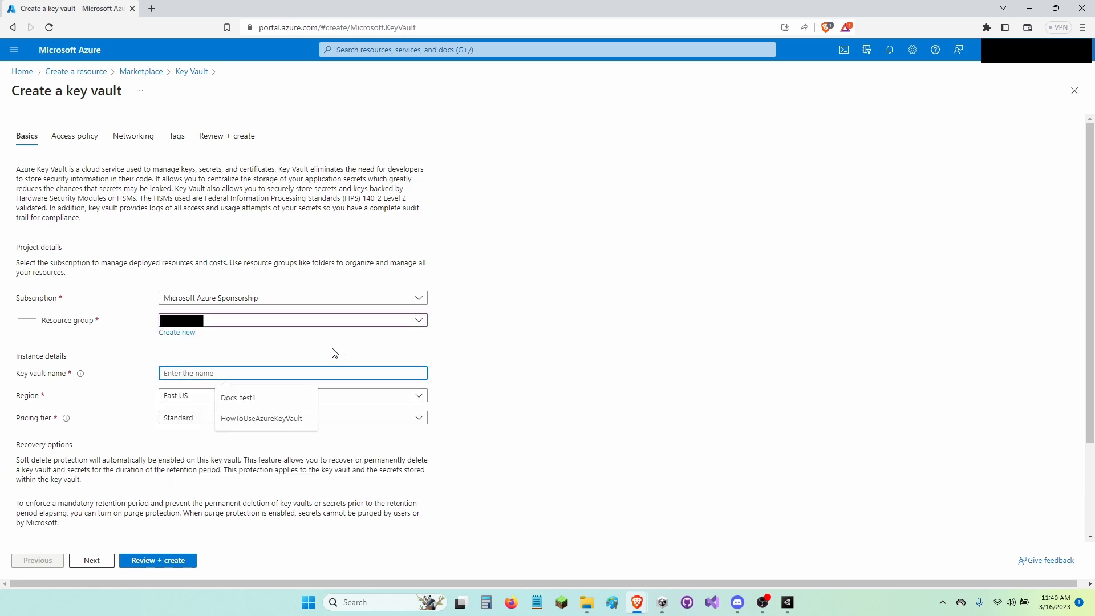
{"action": "left_click", "coordinate": [261, 418]}
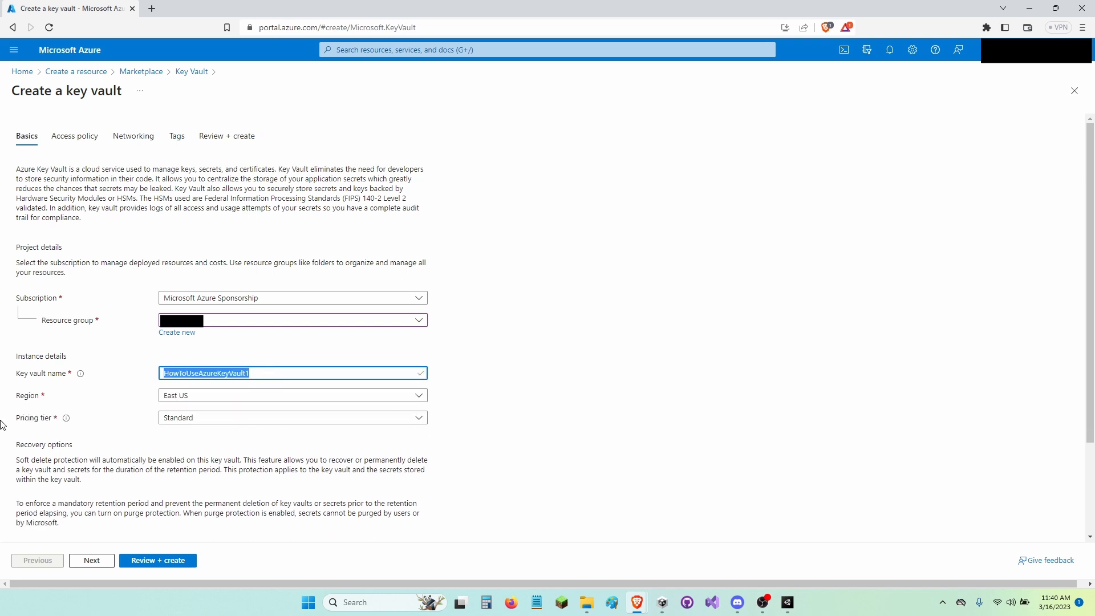
{"action": "mouse_move", "coordinate": [250, 388]}
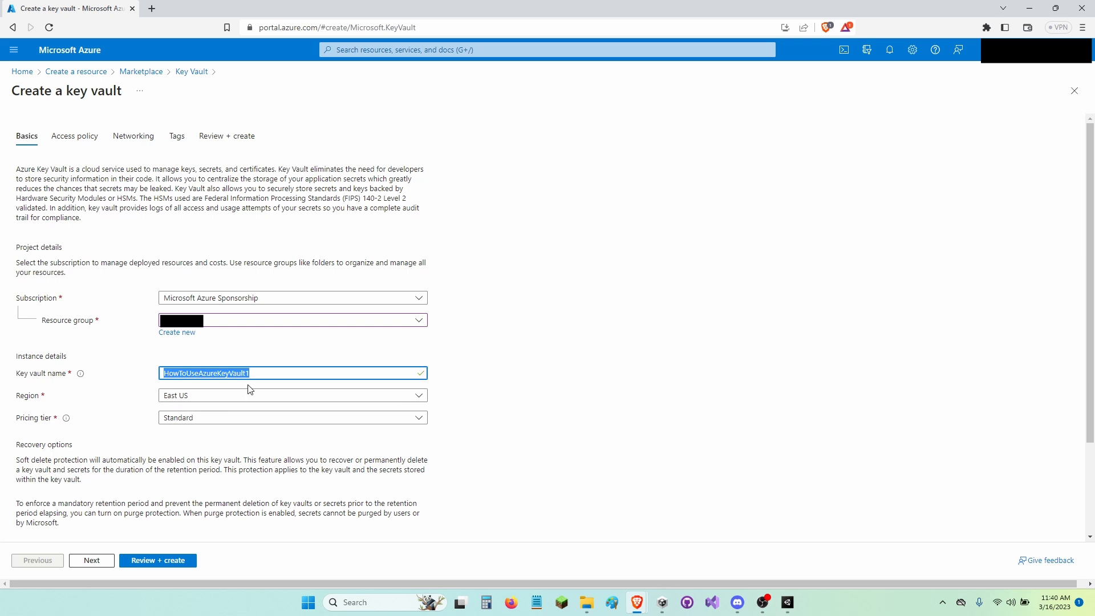
{"action": "scroll", "scroll_direction": "down", "scroll_amount": 3}
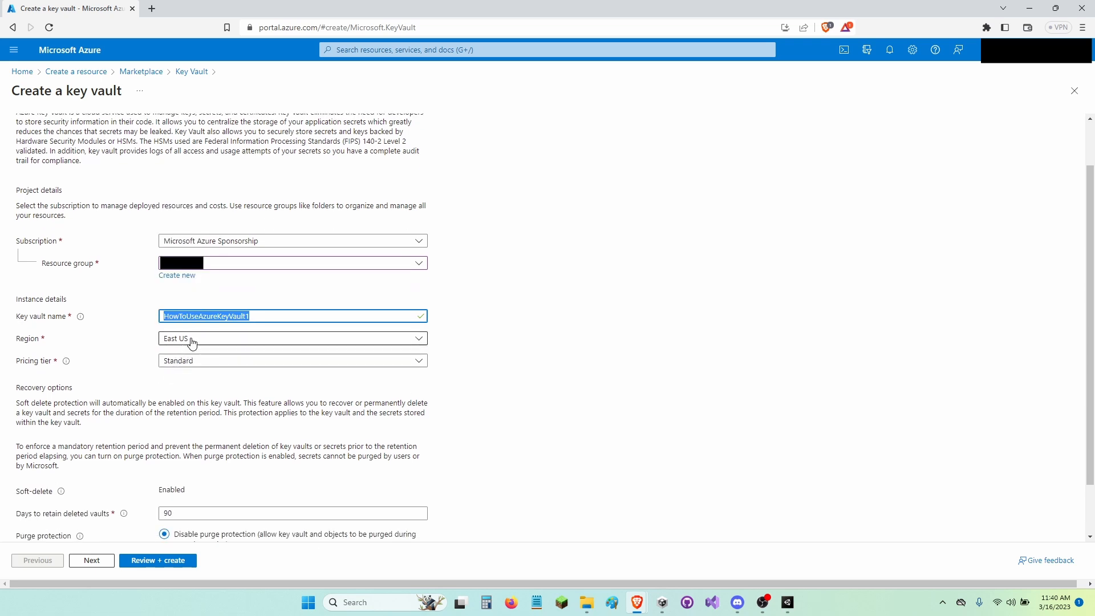
{"action": "left_click", "coordinate": [292, 361]}
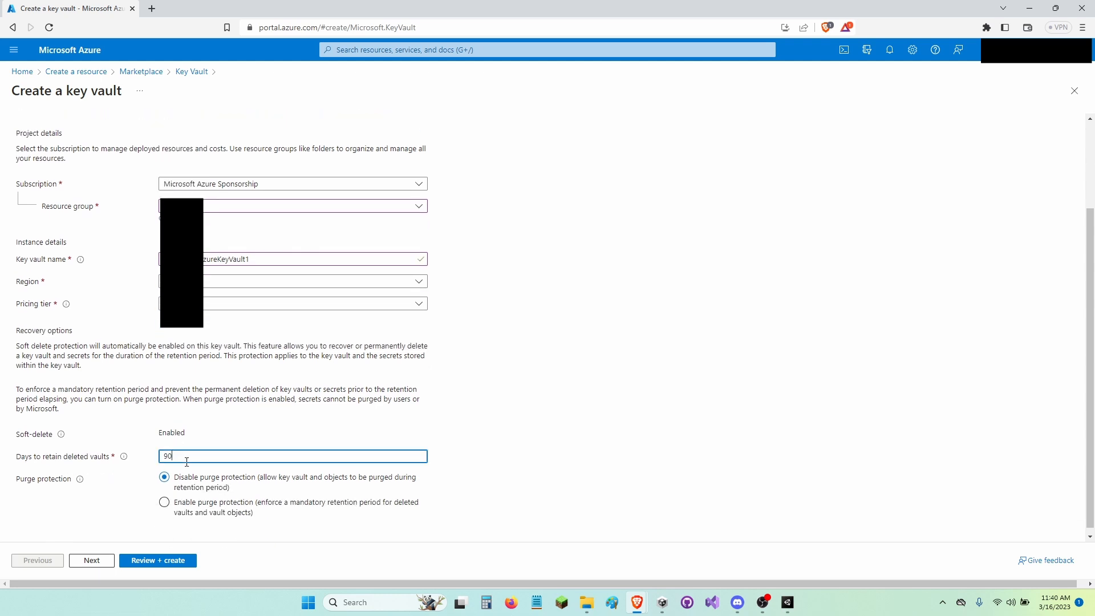
{"action": "type", "text": "7"}
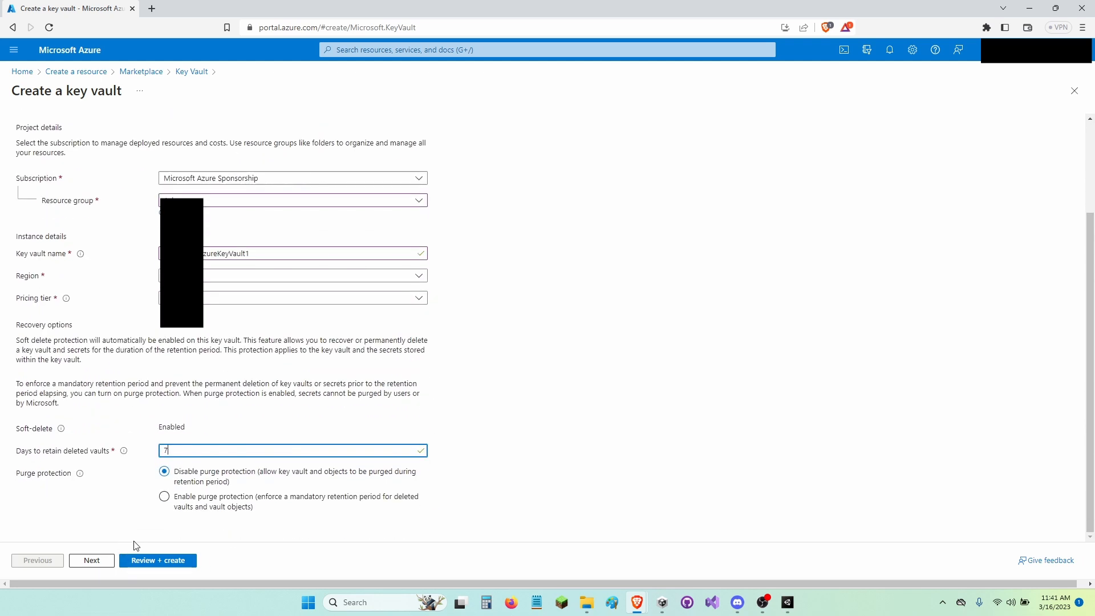
{"action": "left_click", "coordinate": [157, 560]}
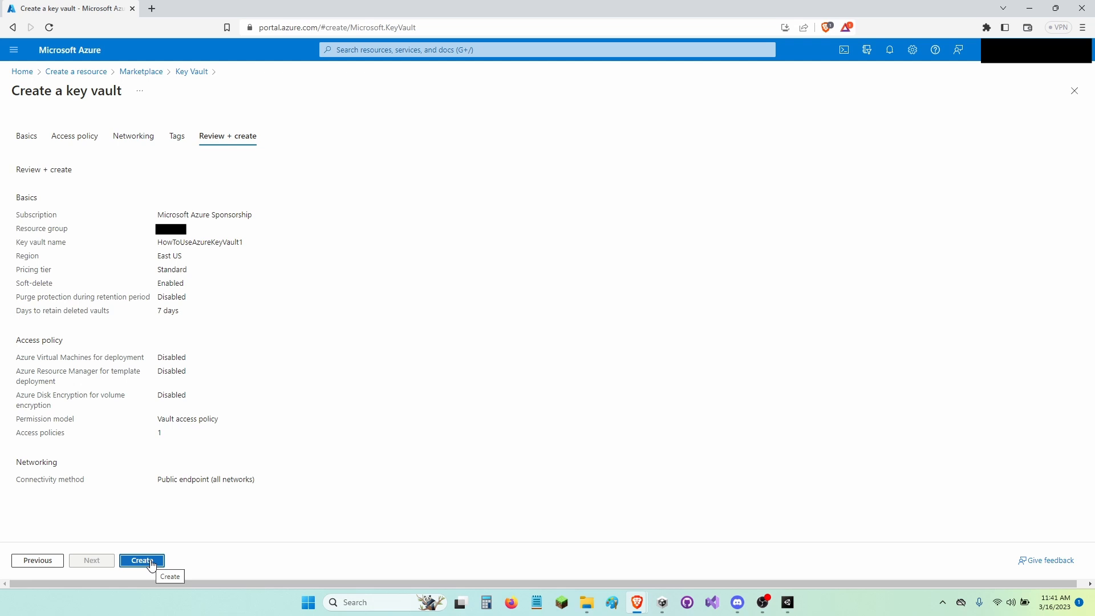
{"action": "left_click", "coordinate": [142, 560]}
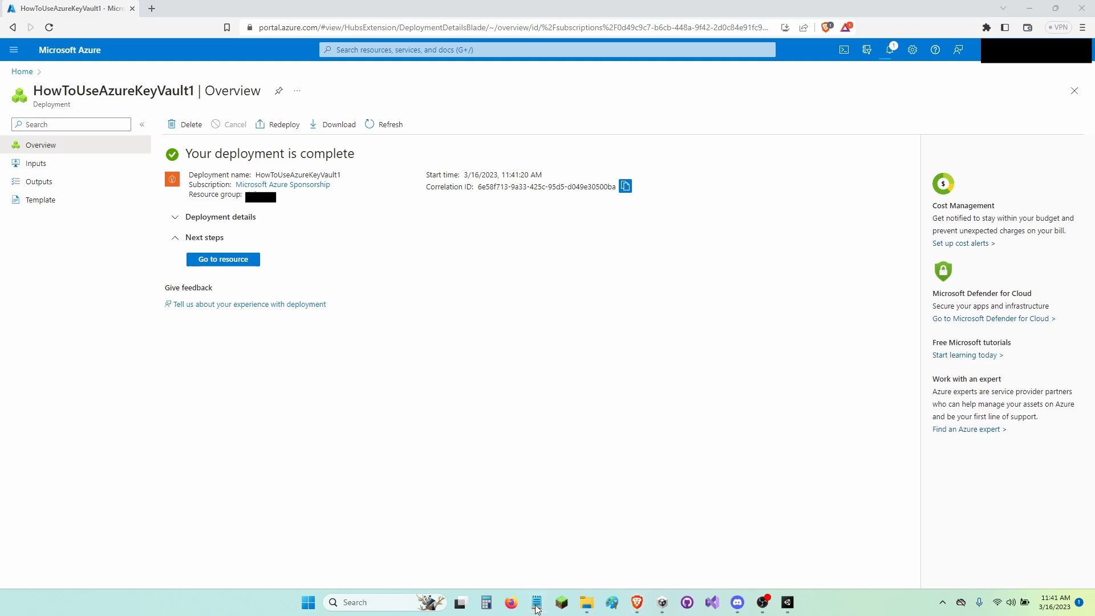
Step: Enter HowToUseAzureKeyVault1 after 'Azure Key Vault Name:' in the Notepad credentials file
{"action": "left_click", "coordinate": [536, 602]}
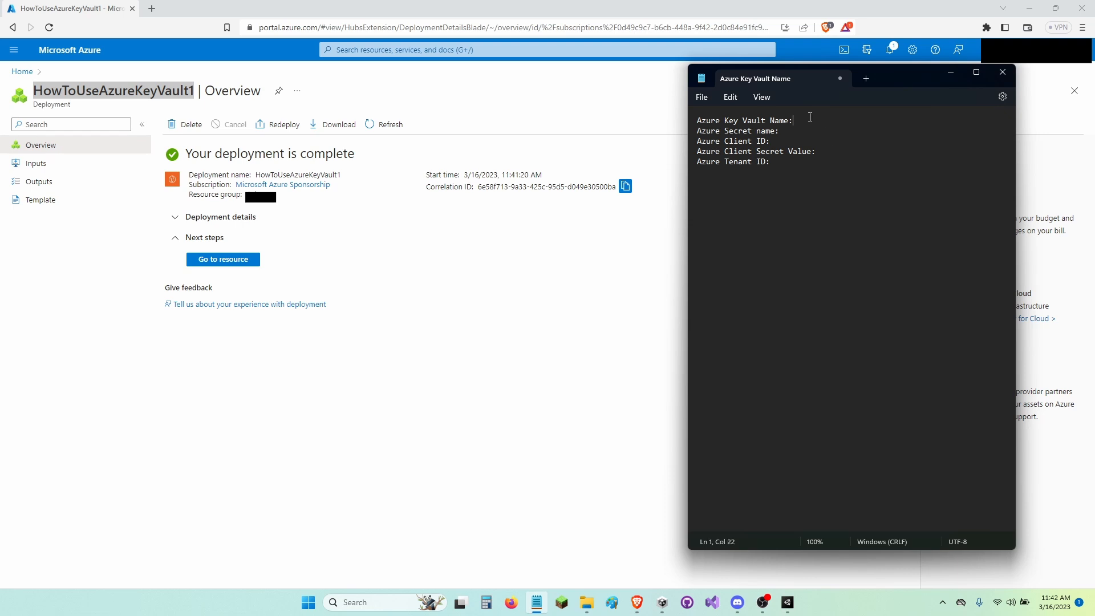
{"action": "type", "text": "HowToUseAzureKeyVault1"}
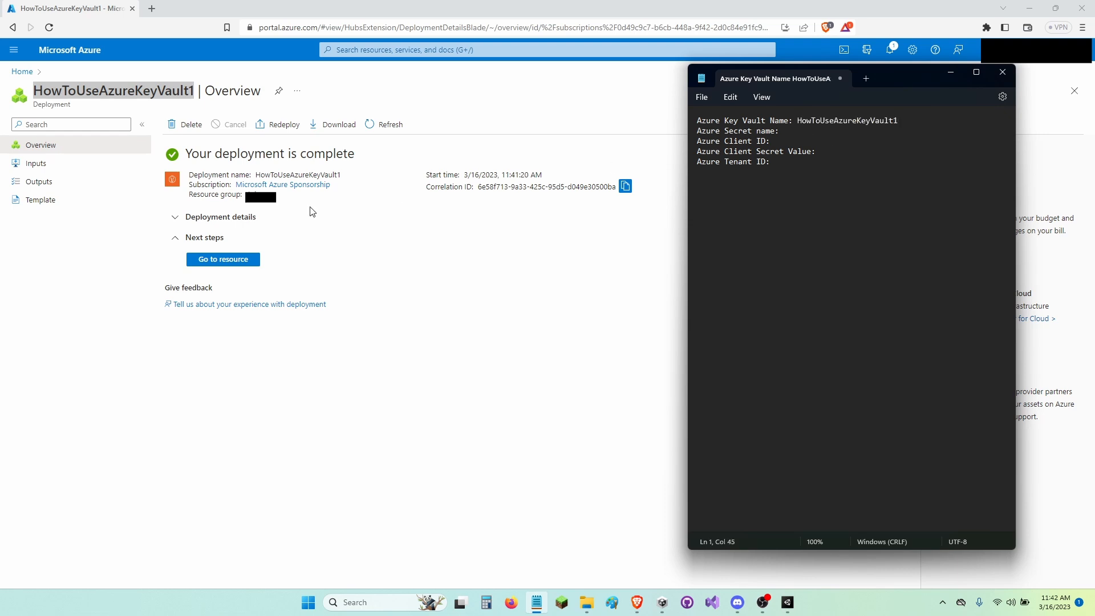
{"action": "mouse_move", "coordinate": [16, 52]}
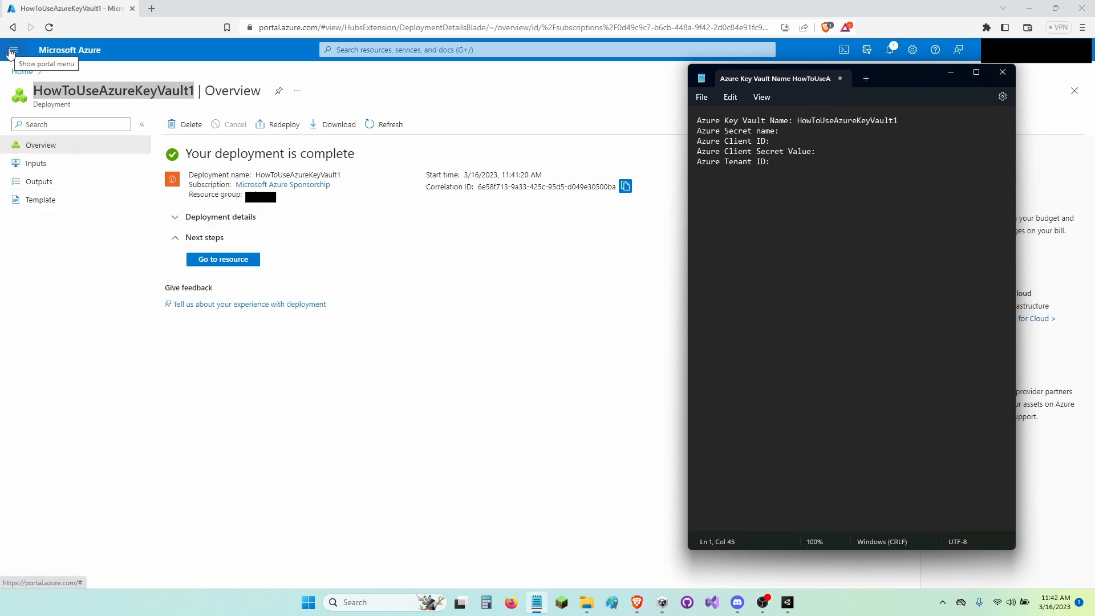
Step: Return to the Azure portal and open Azure Active Directory from the services list
{"action": "left_click", "coordinate": [1002, 72]}
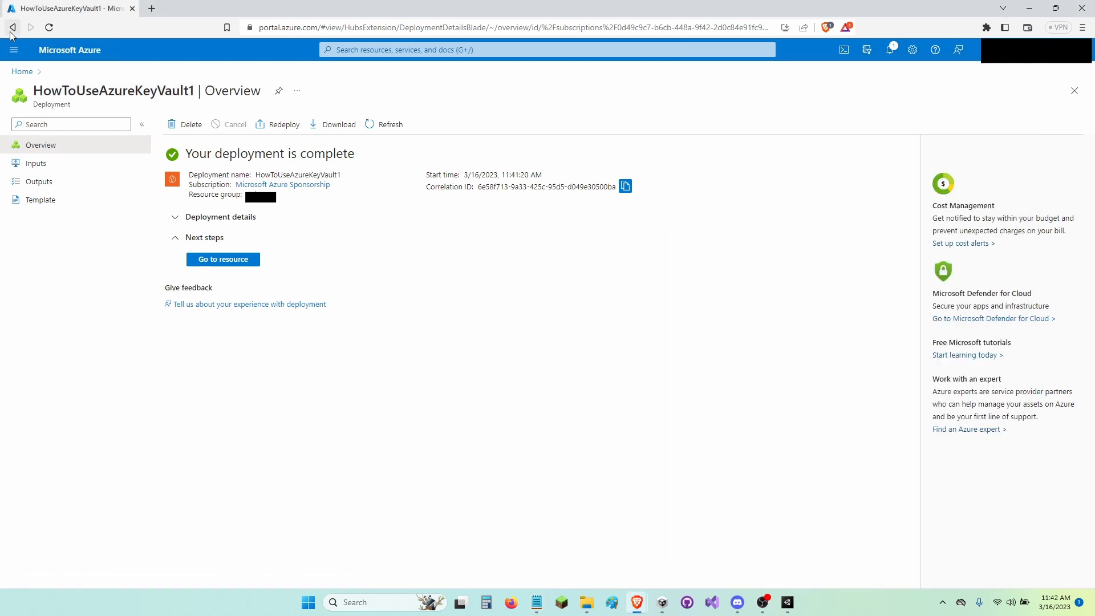
{"action": "left_click", "coordinate": [23, 50]}
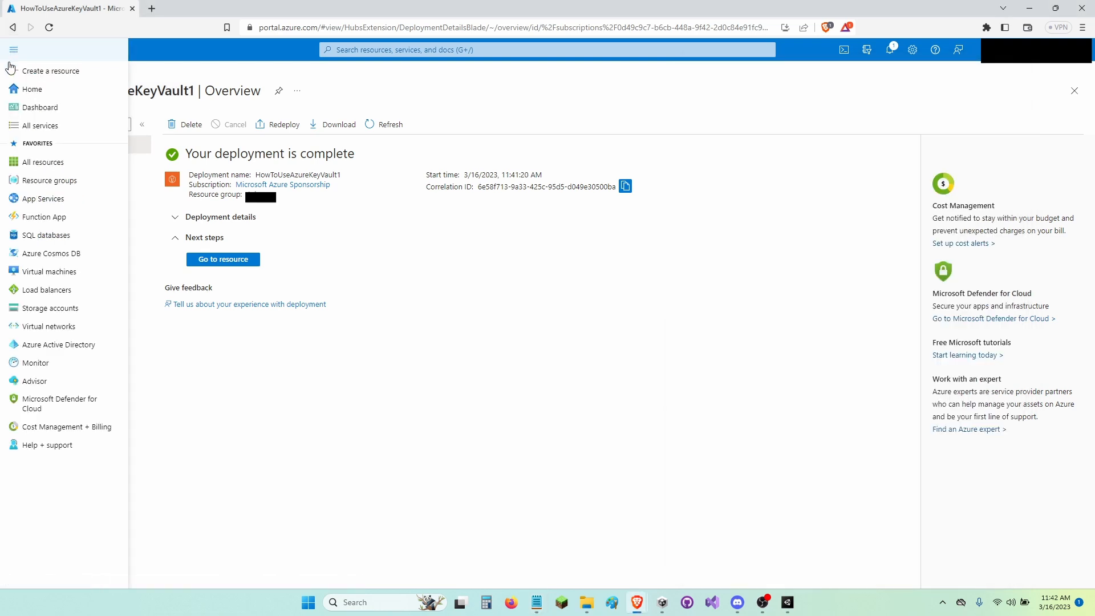
{"action": "mouse_move", "coordinate": [65, 347]}
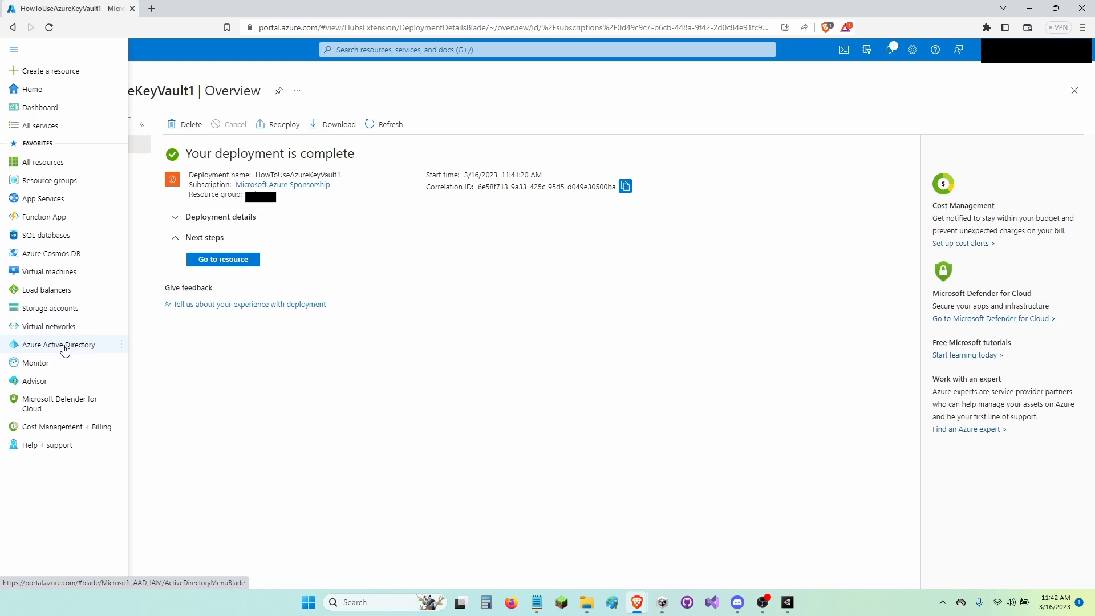
{"action": "left_click", "coordinate": [59, 344]}
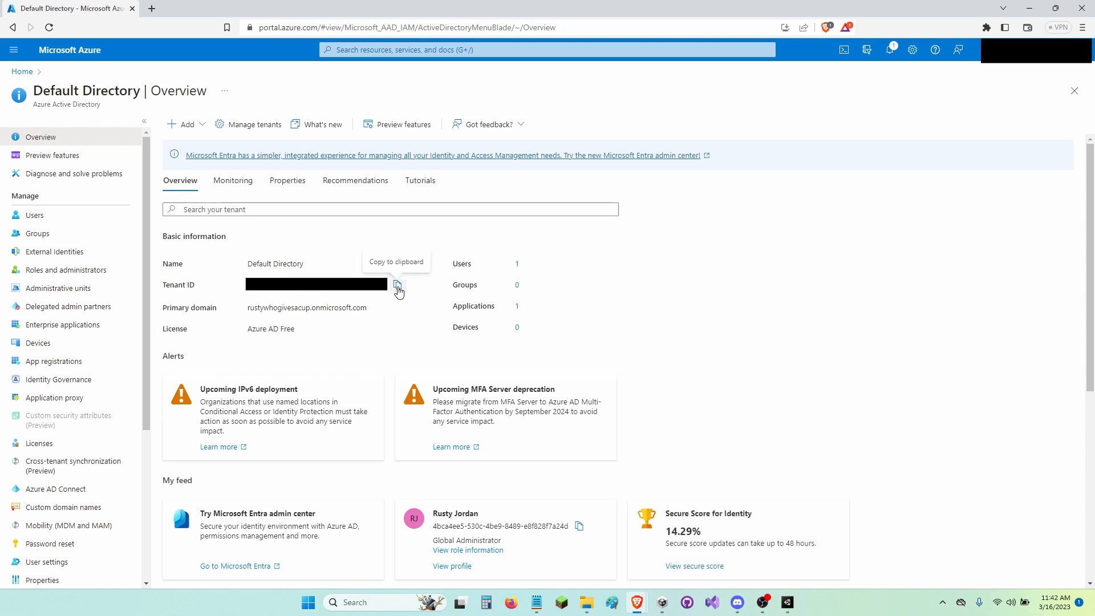
{"action": "mouse_move", "coordinate": [598, 604]}
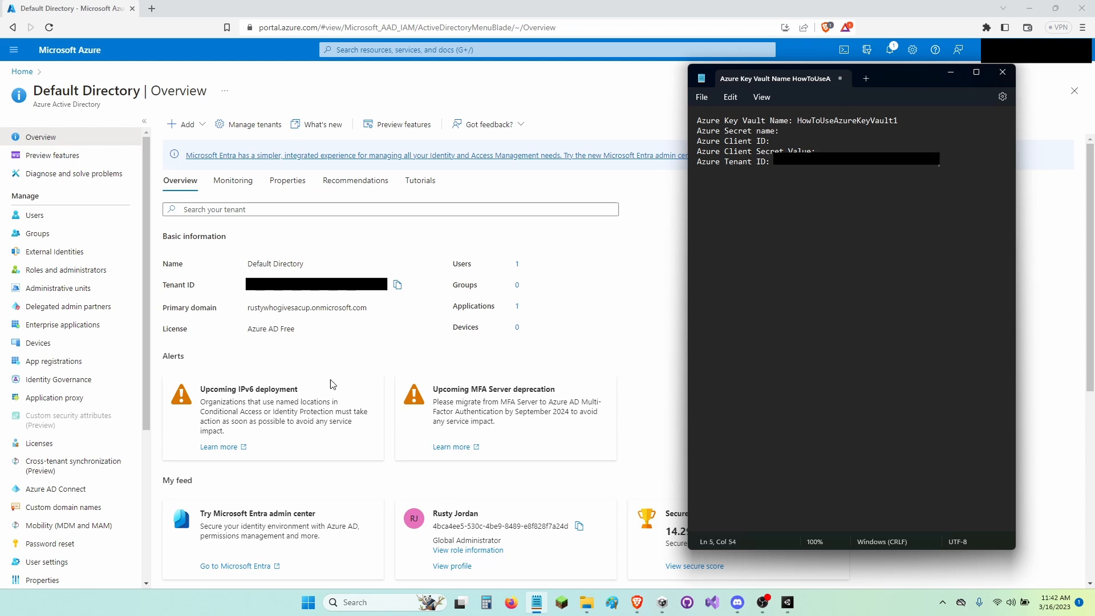
{"action": "mouse_move", "coordinate": [71, 368]}
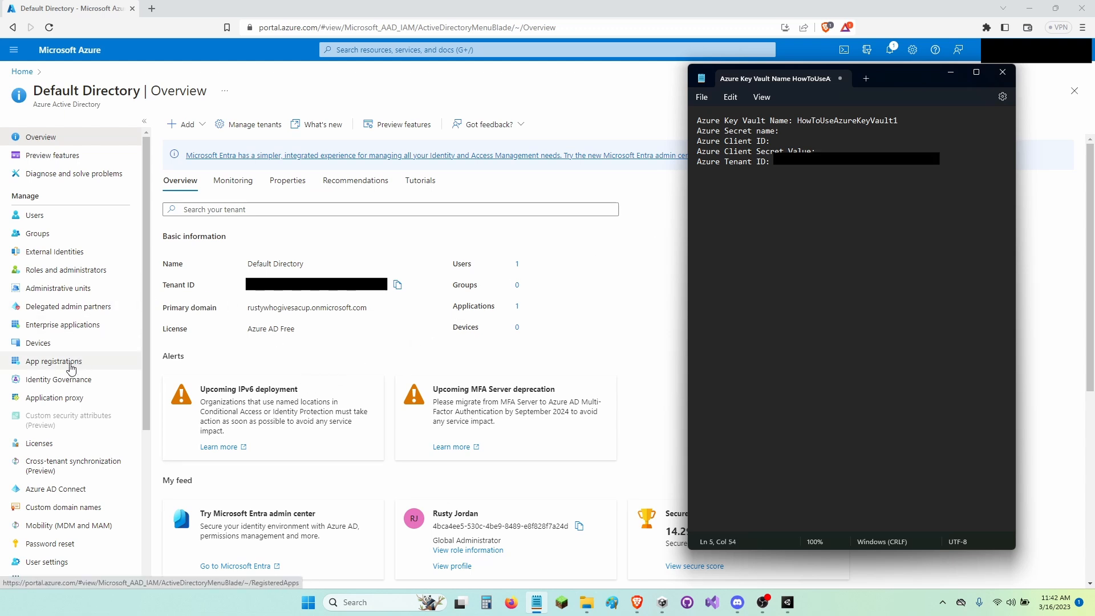
Step: Register a single-tenant app named HowToUseAzureKeyVault-Application from App registrations
{"action": "left_click", "coordinate": [53, 360]}
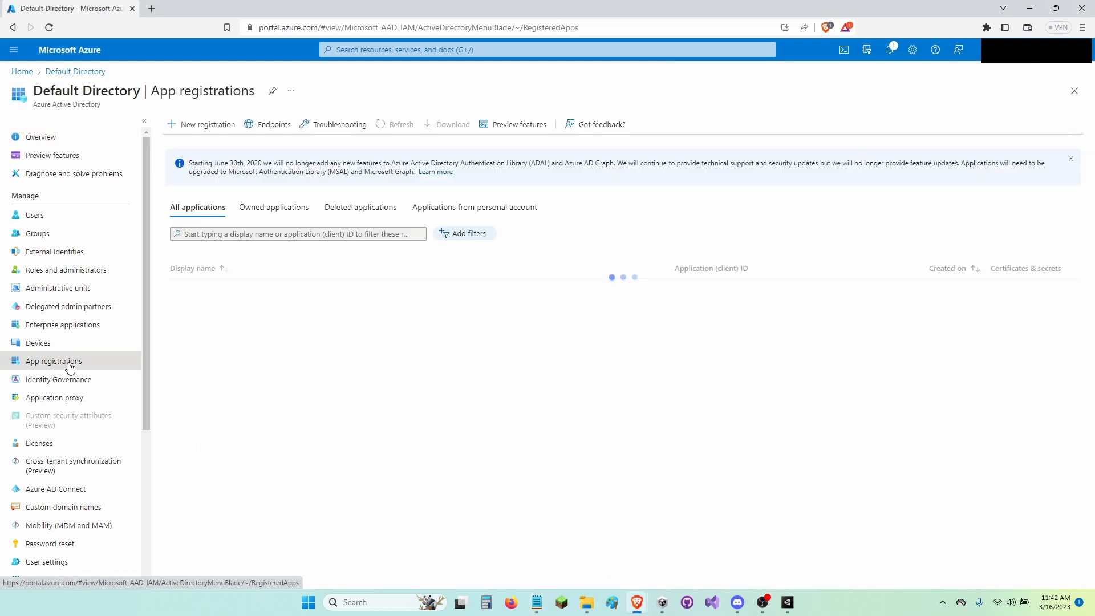
{"action": "left_click", "coordinate": [274, 207]}
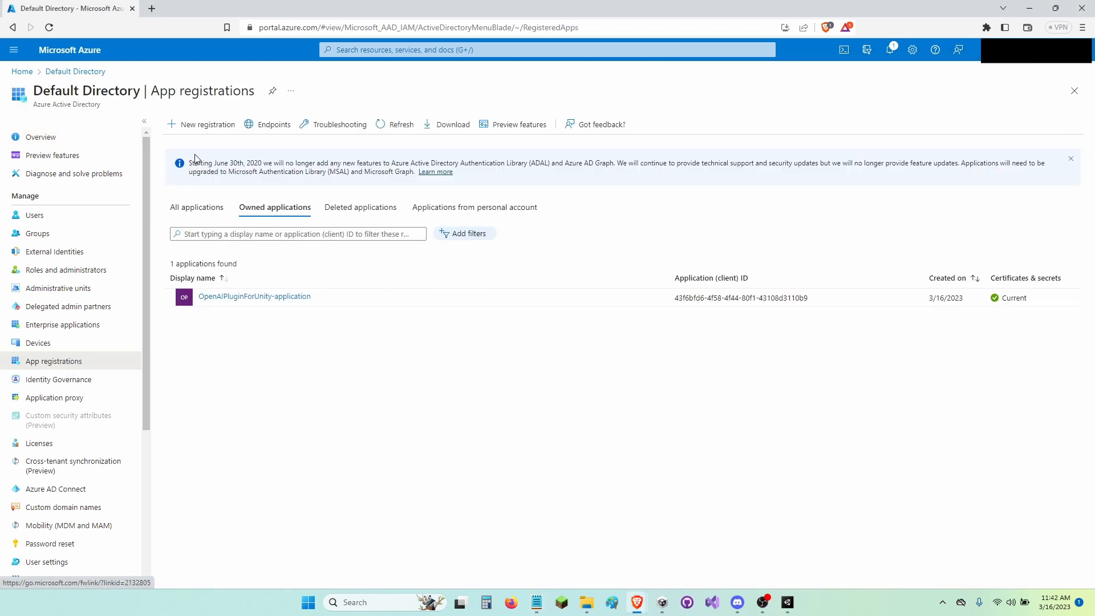
{"action": "left_click", "coordinate": [205, 124]}
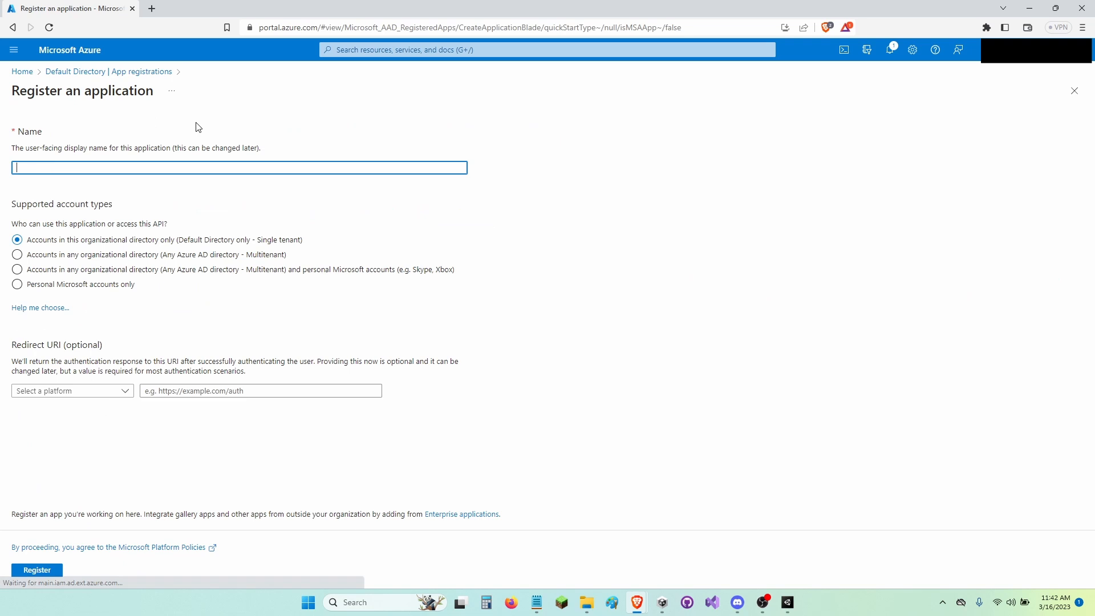
{"action": "type", "text": "HowToUseAz"}
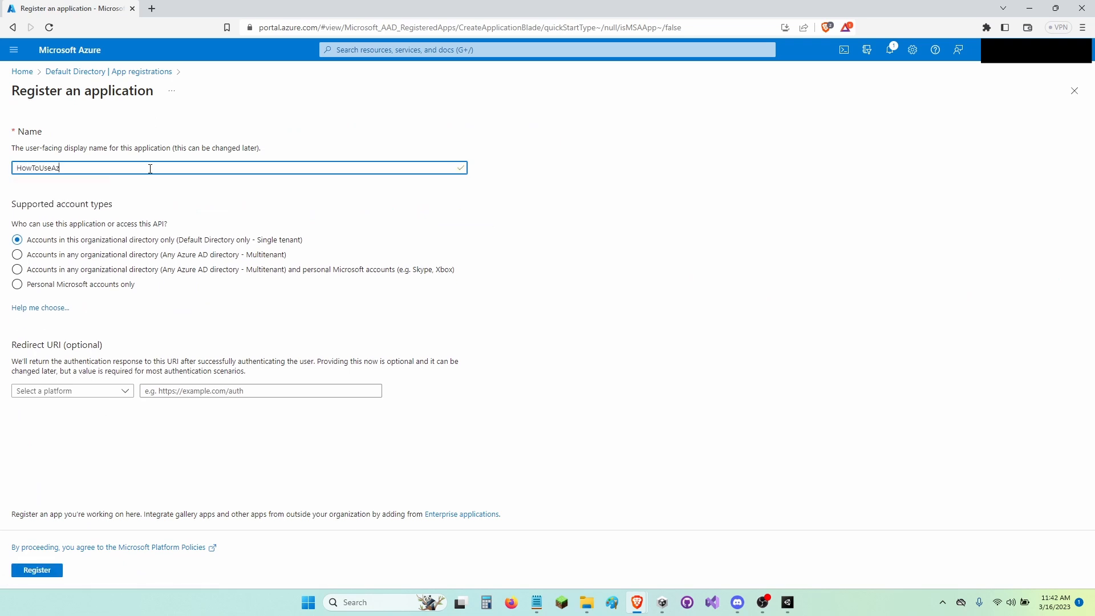
{"action": "type", "text": "u"}
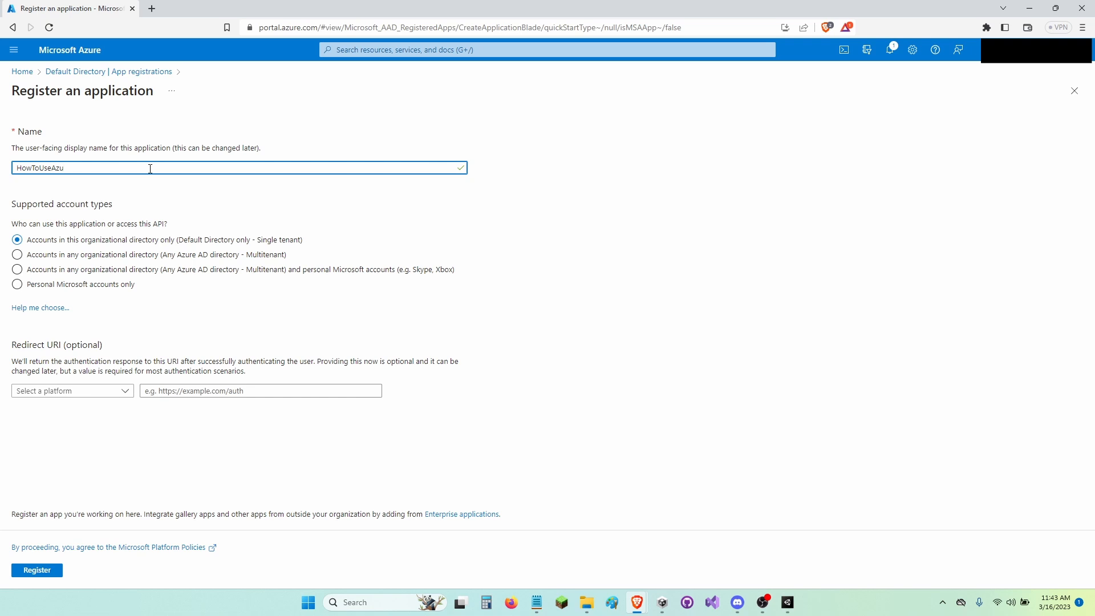
{"action": "type", "text": "reK"}
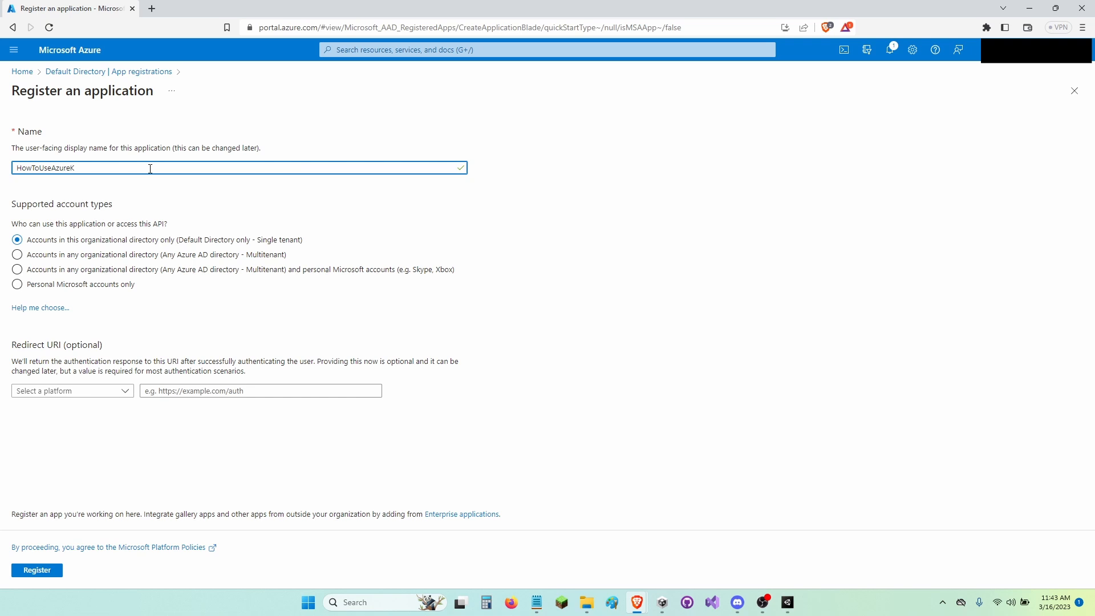
{"action": "type", "text": "eyVault-Applicat"}
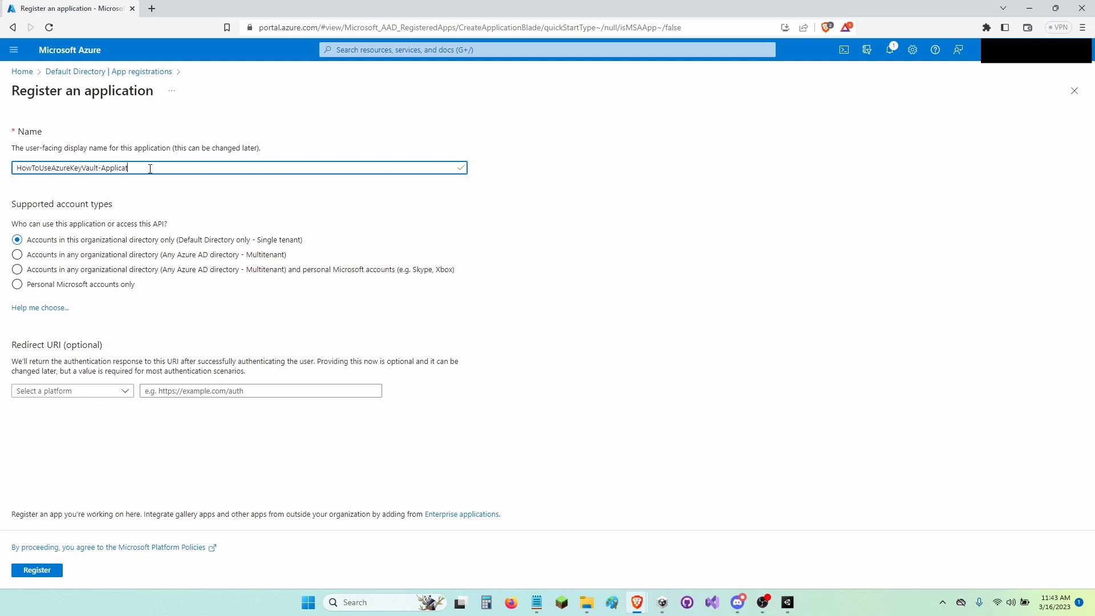
{"action": "type", "text": "ion"}
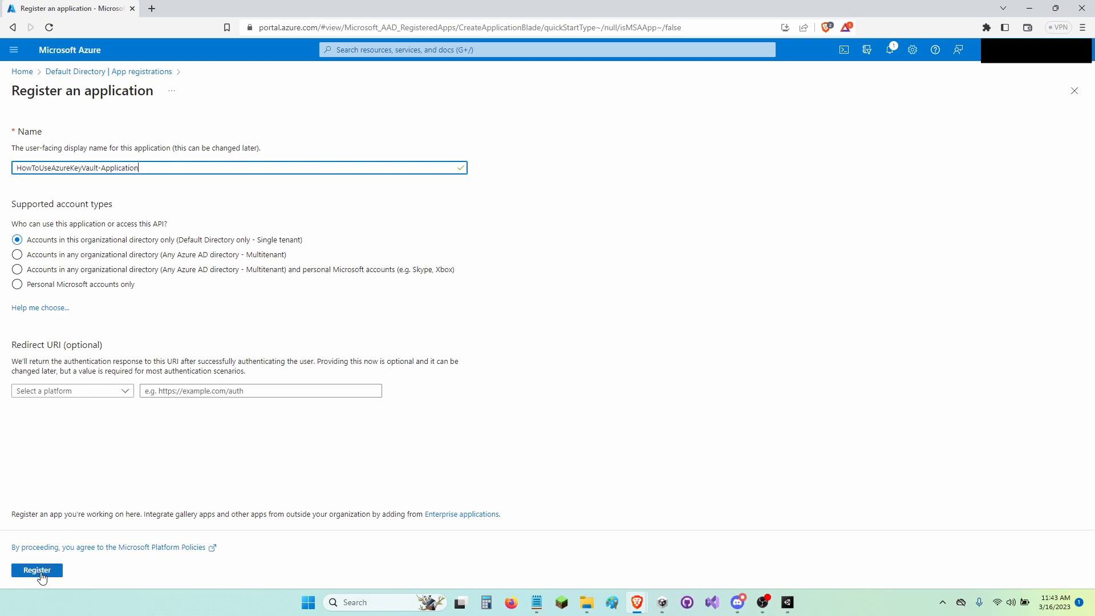
{"action": "left_click", "coordinate": [36, 570]}
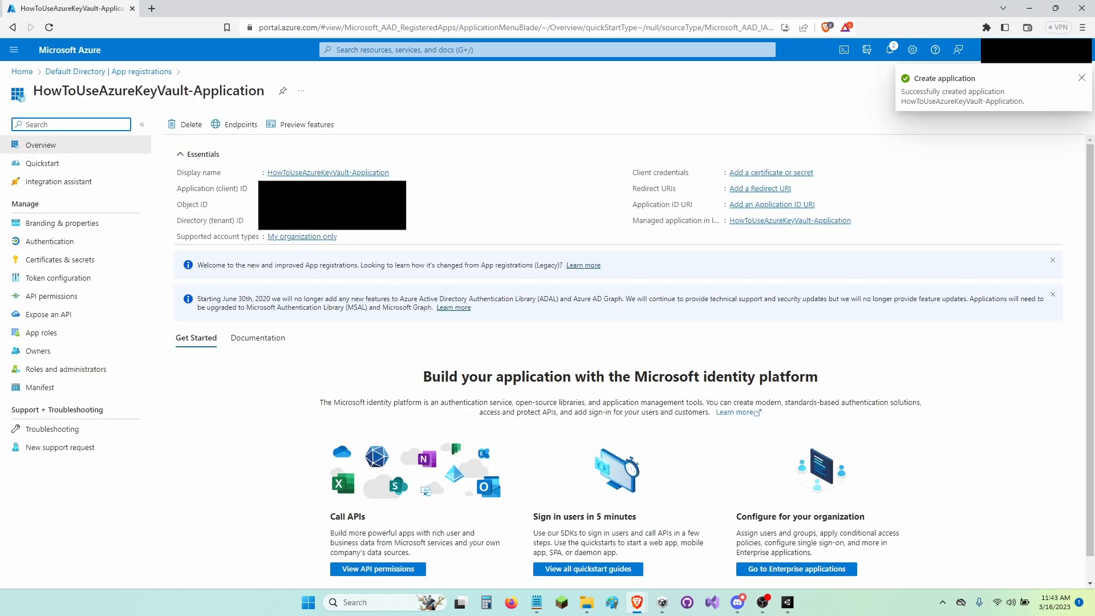
{"action": "mouse_move", "coordinate": [412, 188]}
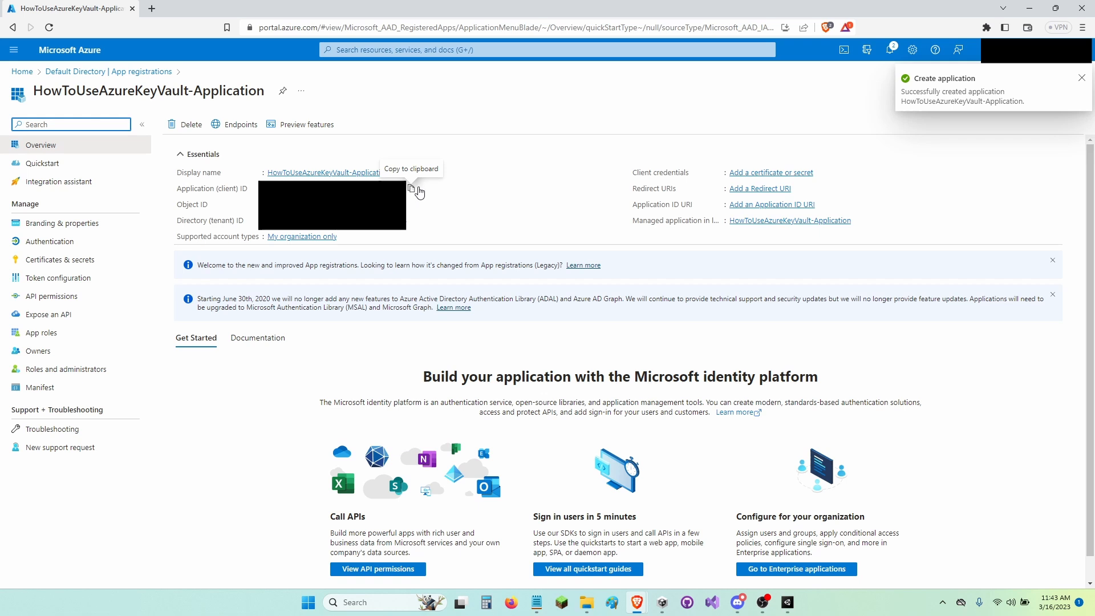
Step: Copy the Application (client) ID into the Notepad file and return to the app overview
{"action": "left_click", "coordinate": [412, 188]}
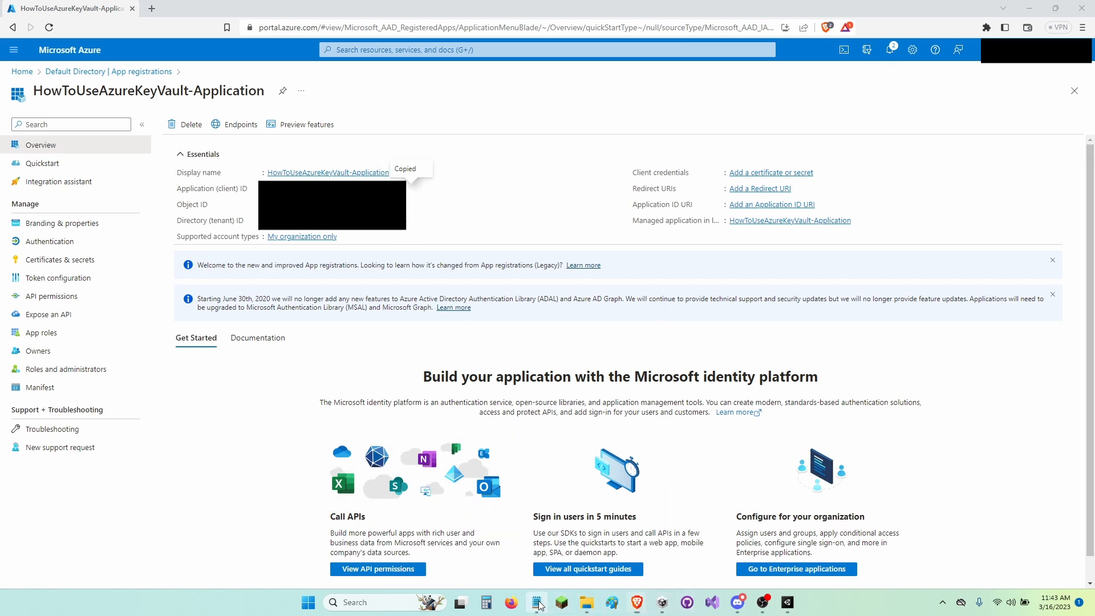
{"action": "left_click", "coordinate": [534, 601]}
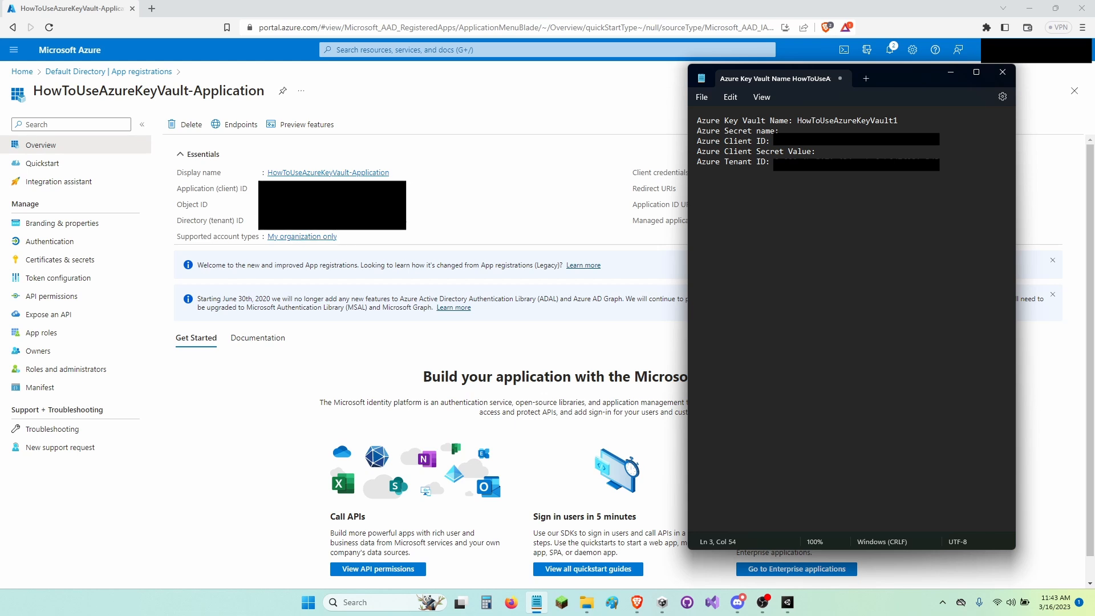
{"action": "mouse_move", "coordinate": [212, 437]}
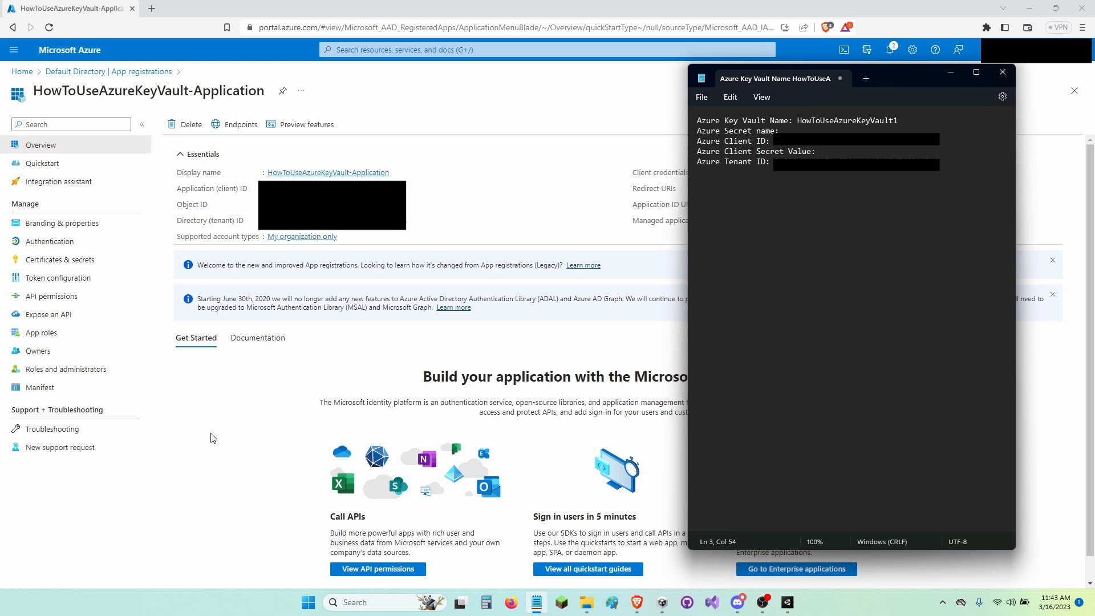
{"action": "left_click", "coordinate": [1001, 72]}
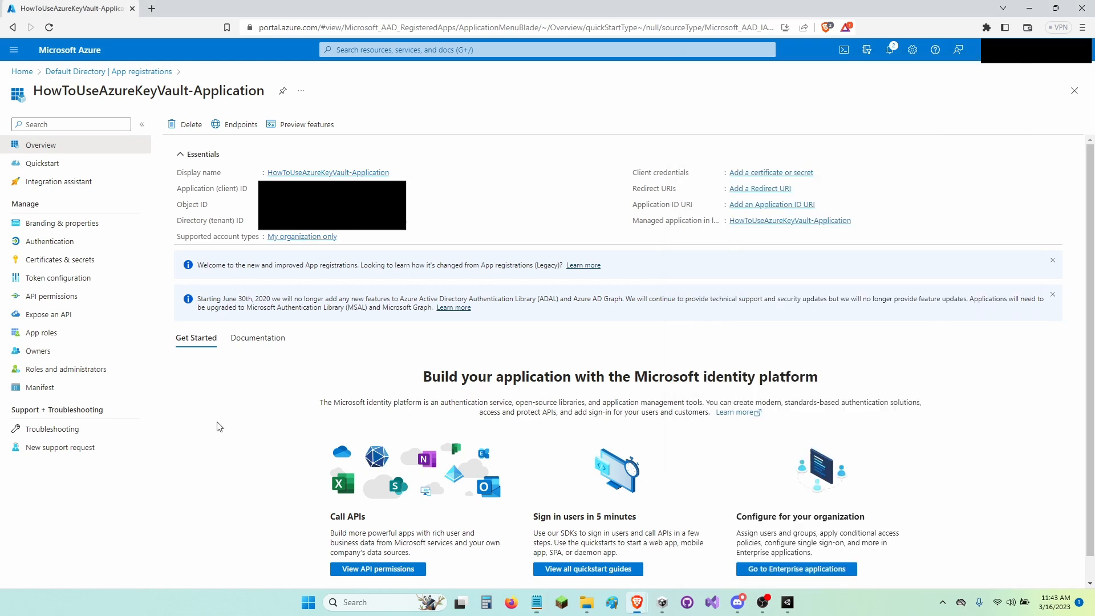
{"action": "mouse_move", "coordinate": [50, 211]}
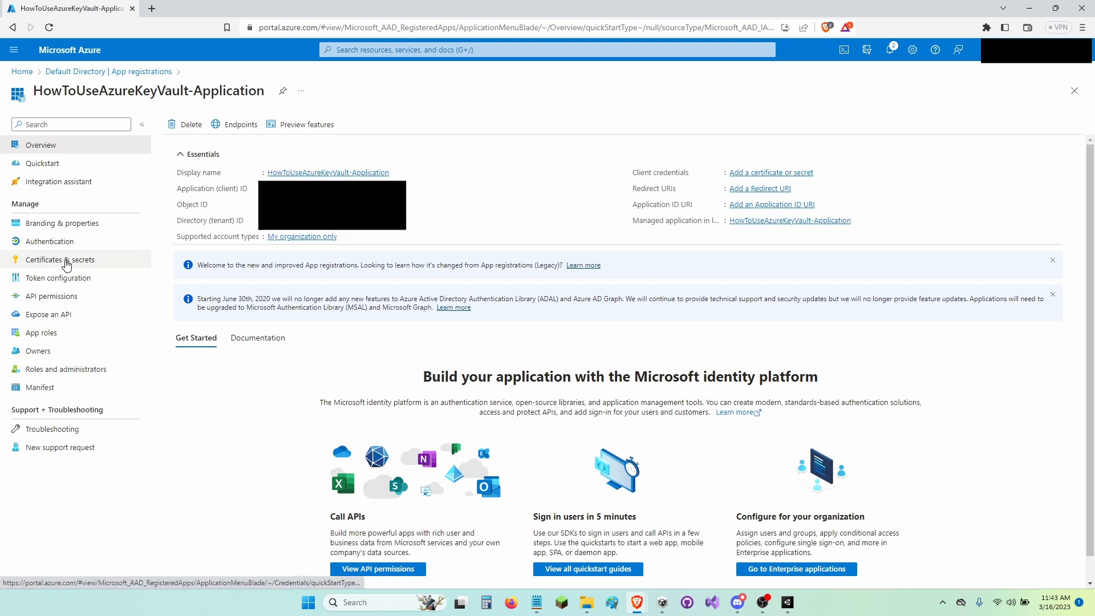
Step: Add a new client secret expiring in 90 days (6/14/2023) under Certificates & secrets
{"action": "left_click", "coordinate": [60, 259]}
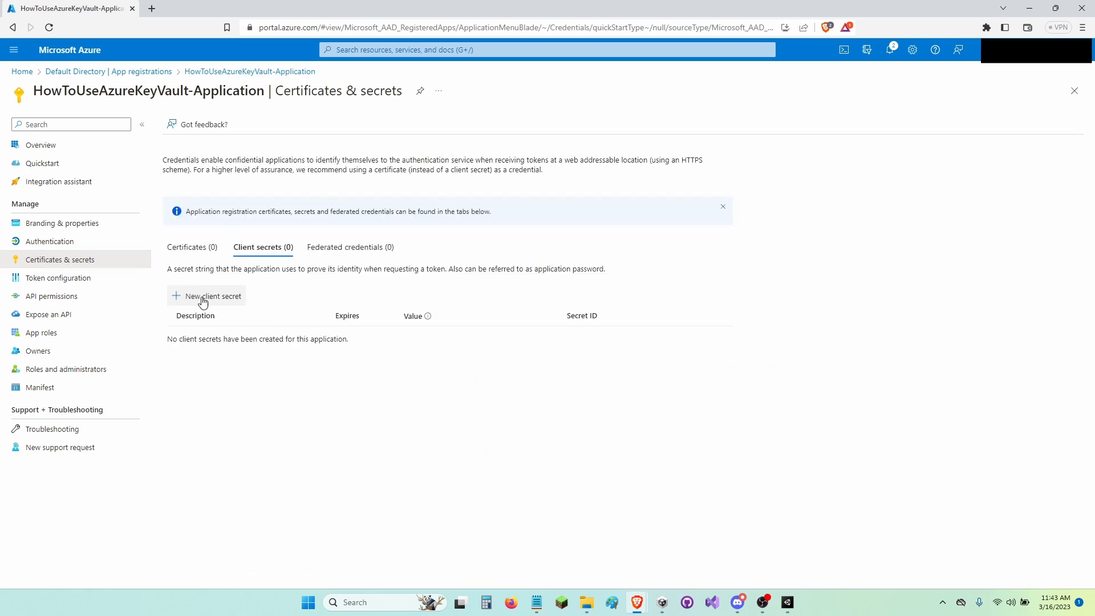
{"action": "left_click", "coordinate": [207, 296]}
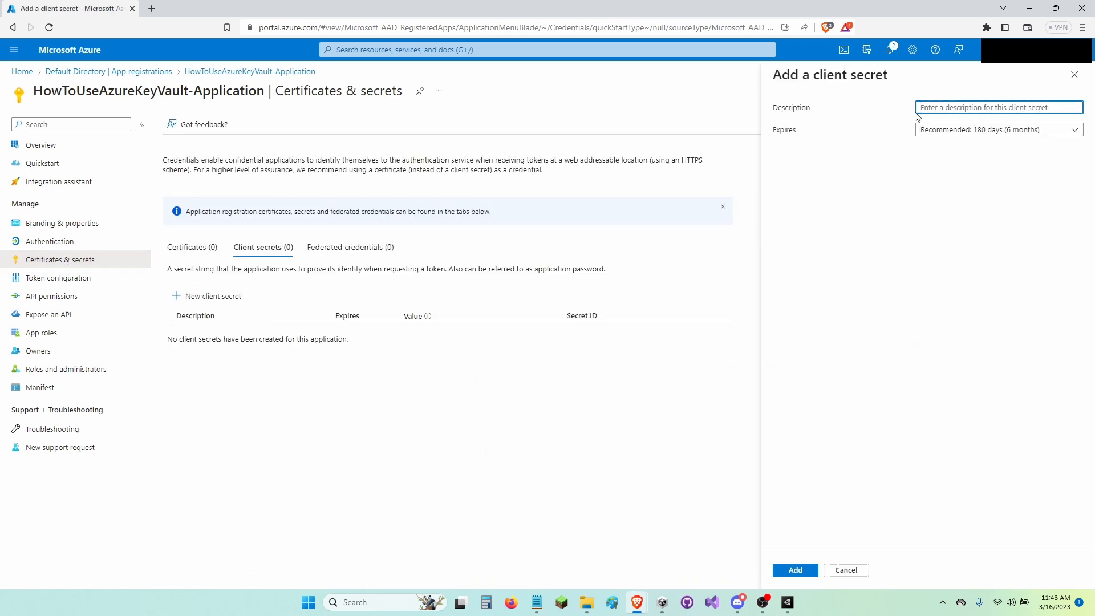
{"action": "left_click", "coordinate": [998, 129]}
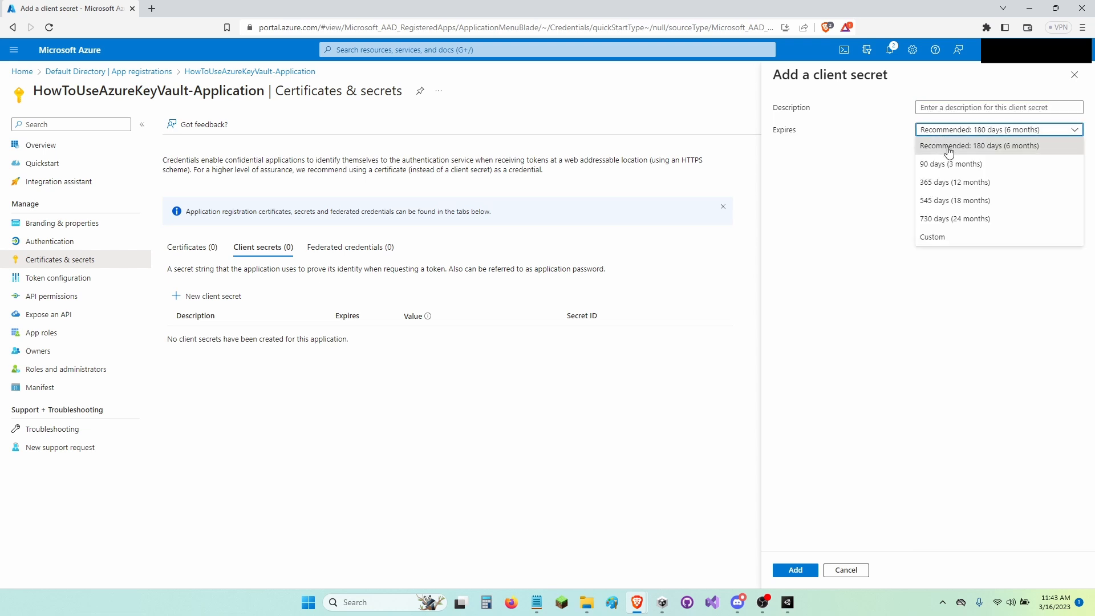
{"action": "mouse_move", "coordinate": [956, 152]}
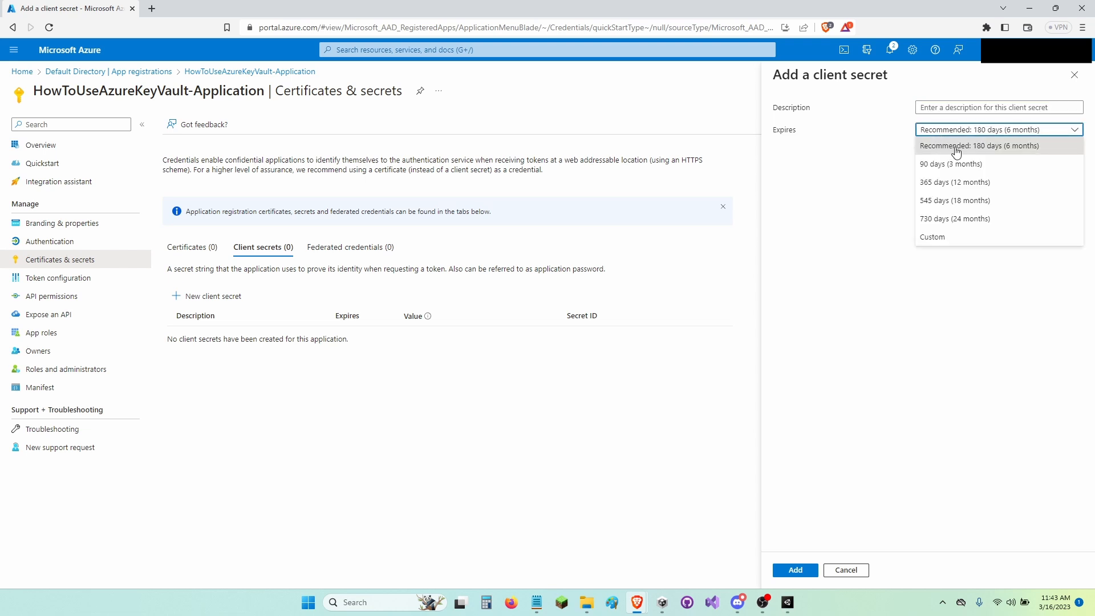
{"action": "left_click", "coordinate": [979, 145]}
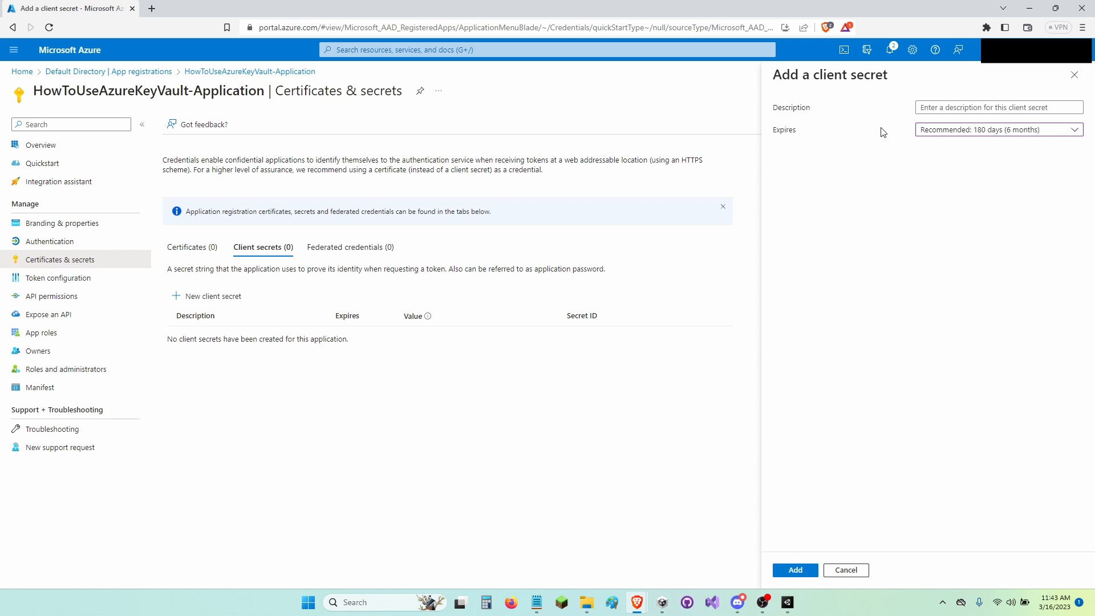
{"action": "left_click", "coordinate": [999, 129]}
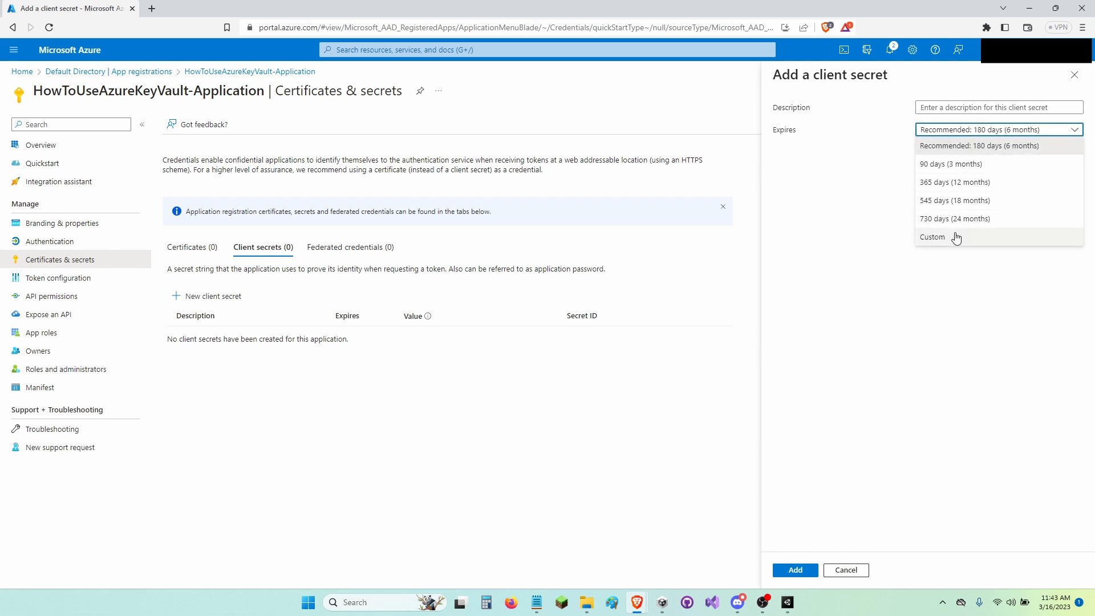
{"action": "mouse_move", "coordinate": [952, 172]}
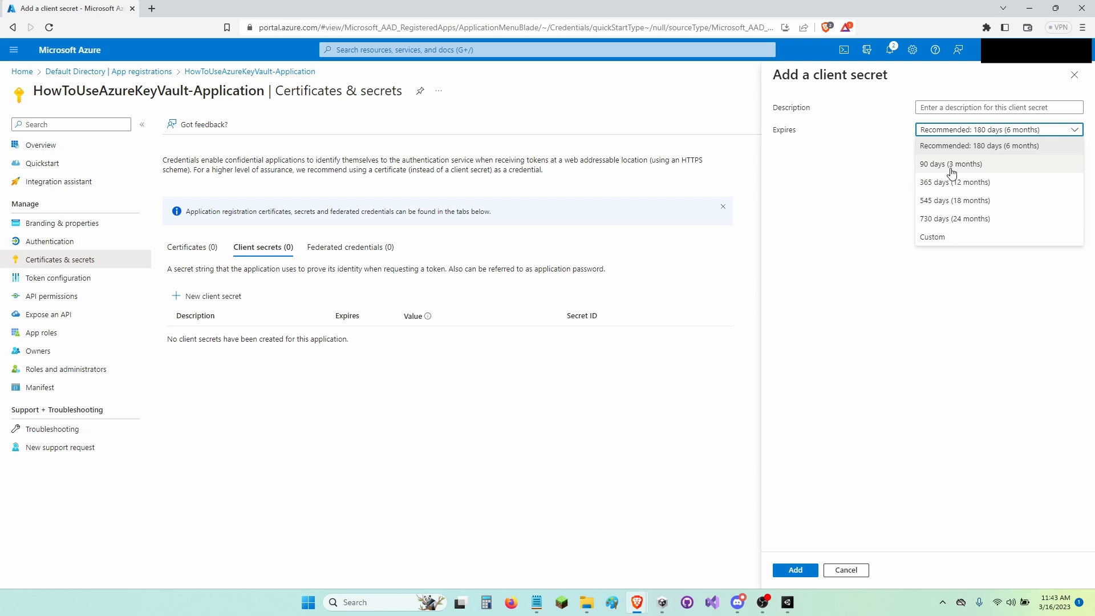
{"action": "left_click", "coordinate": [950, 164]}
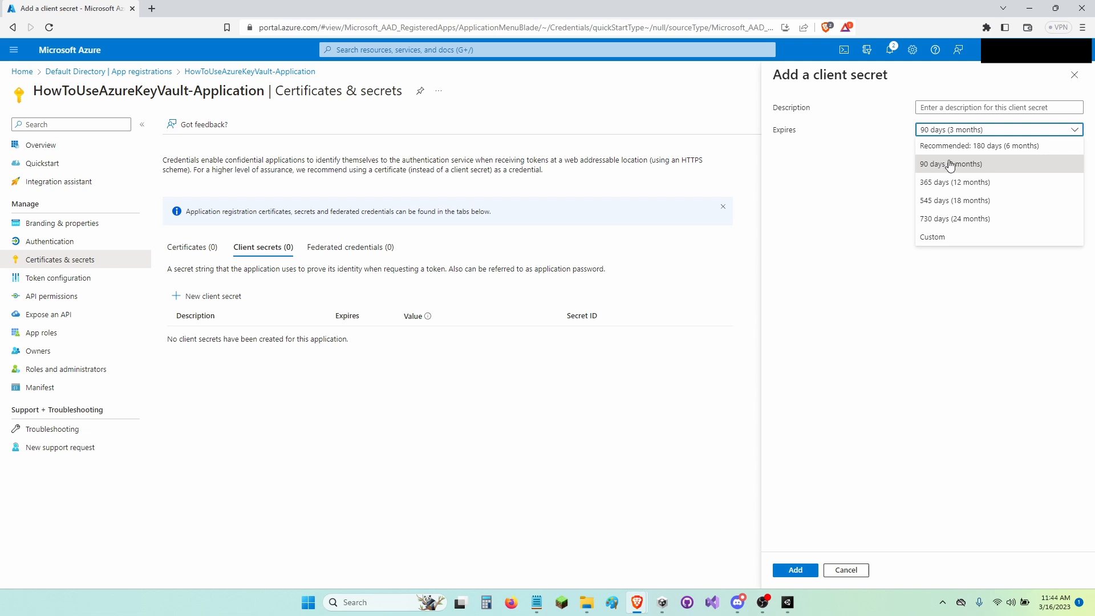
{"action": "mouse_move", "coordinate": [934, 171]}
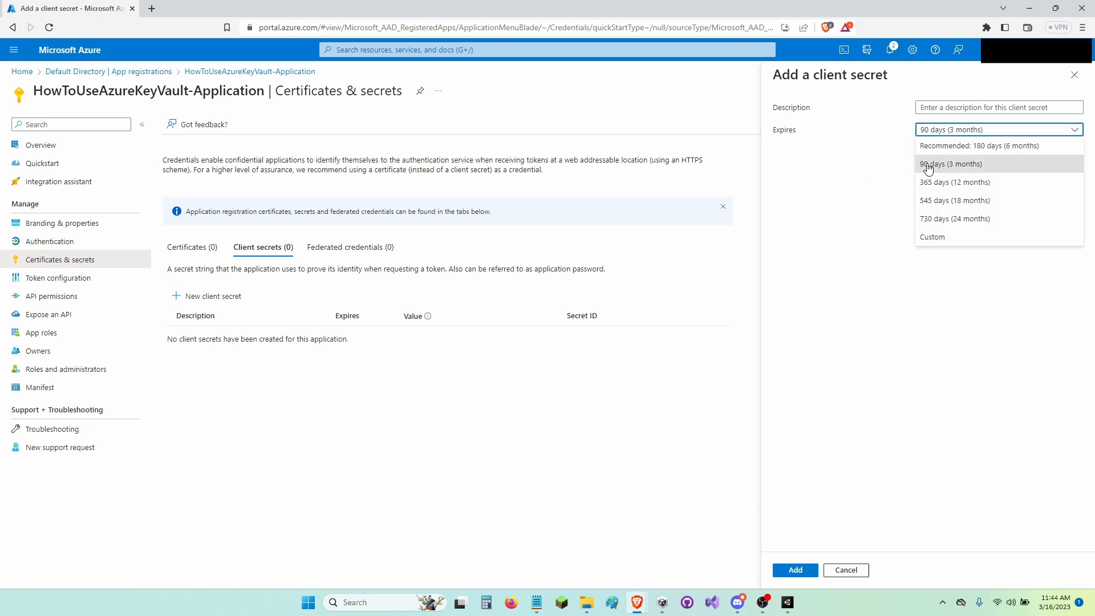
{"action": "left_click", "coordinate": [950, 164]}
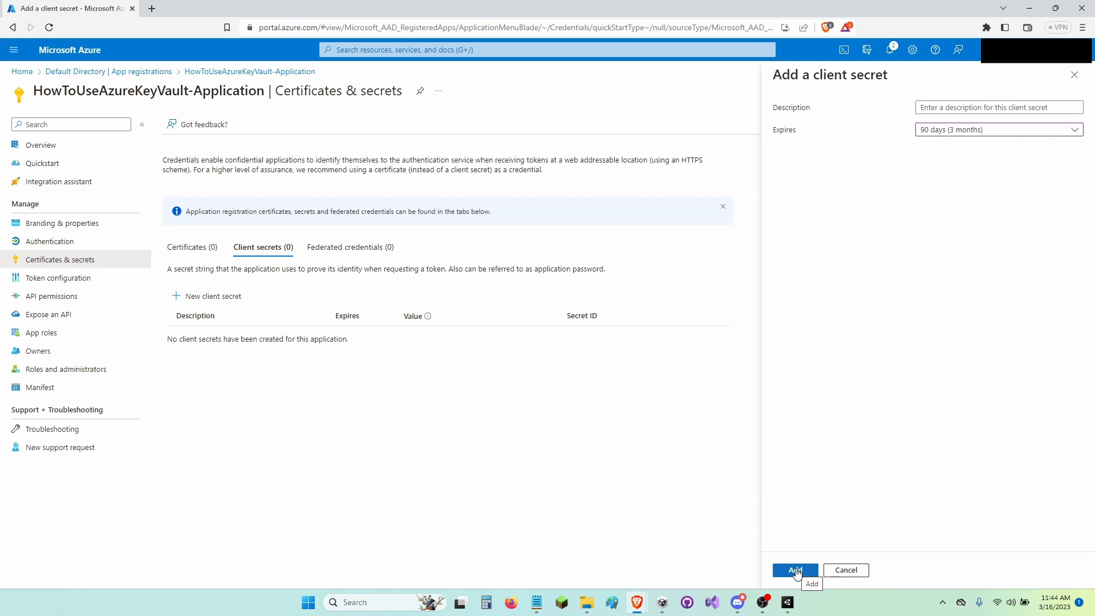
{"action": "left_click", "coordinate": [795, 569]}
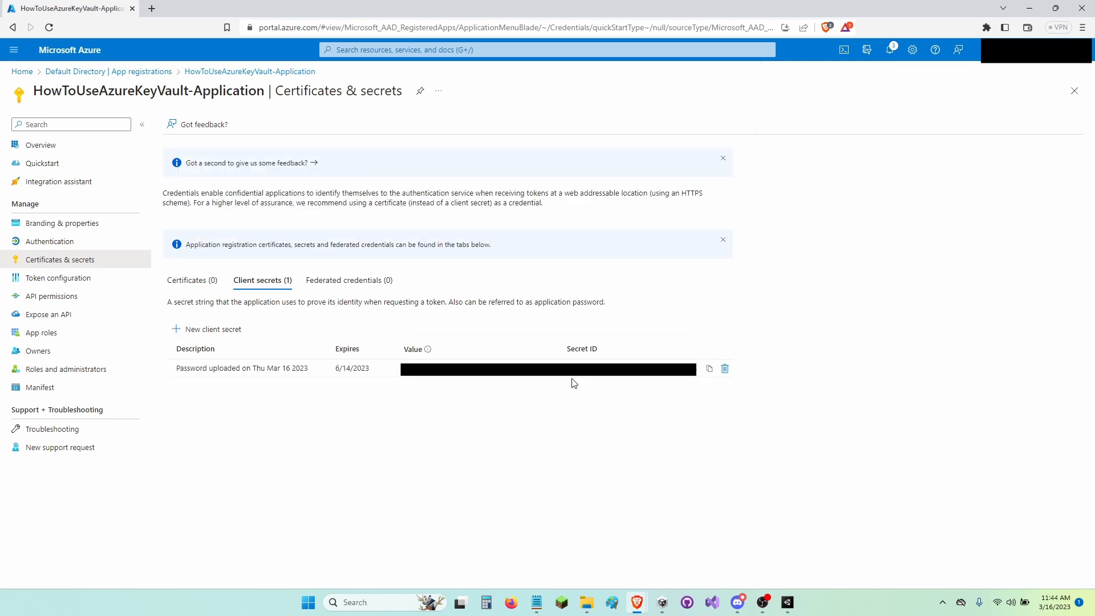
Step: Copy the new client secret's value and go back to the Azure portal home
{"action": "double_click", "coordinate": [413, 349]}
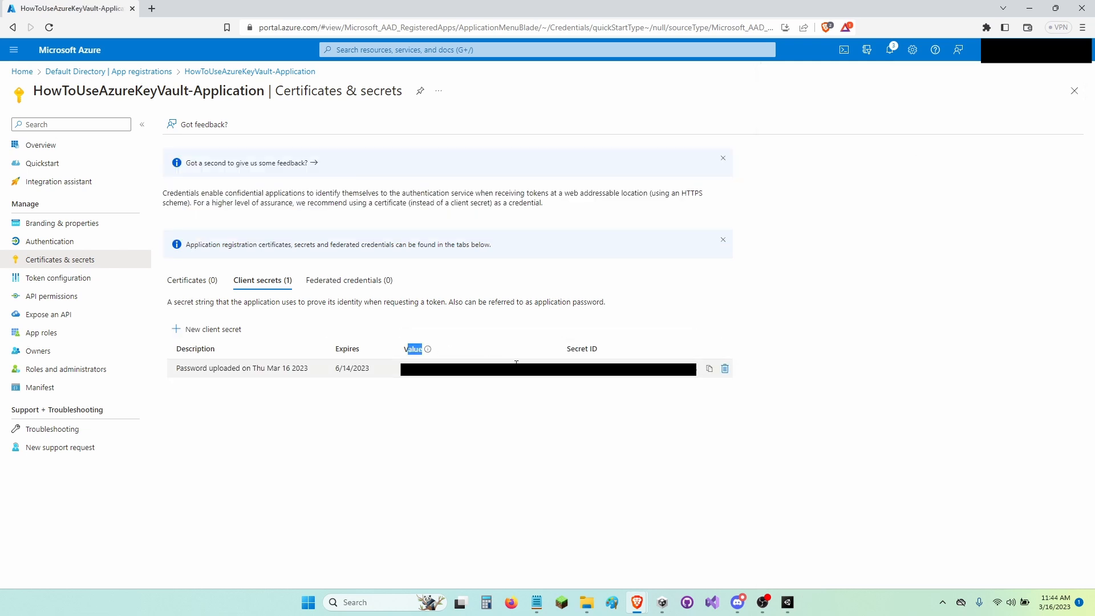
{"action": "left_click", "coordinate": [709, 368]}
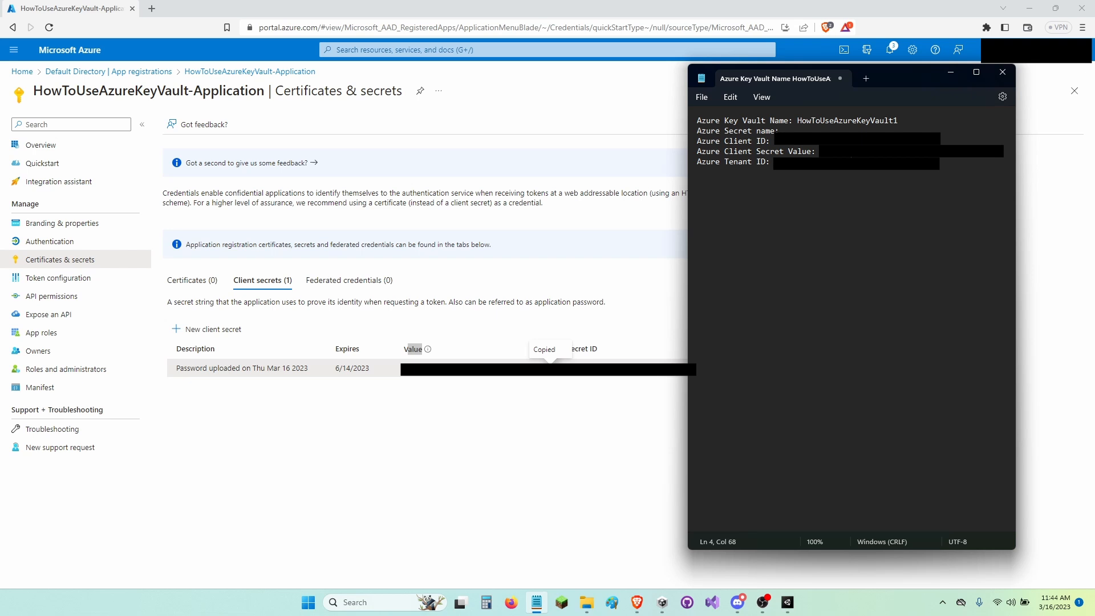
{"action": "left_click", "coordinate": [1002, 72]}
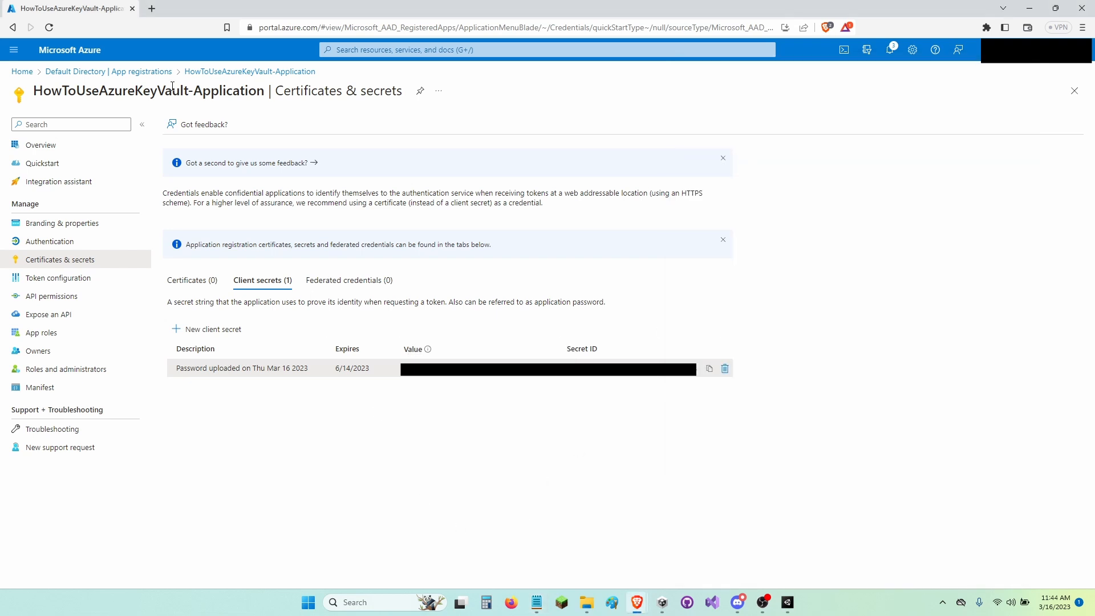
{"action": "left_click", "coordinate": [69, 50]}
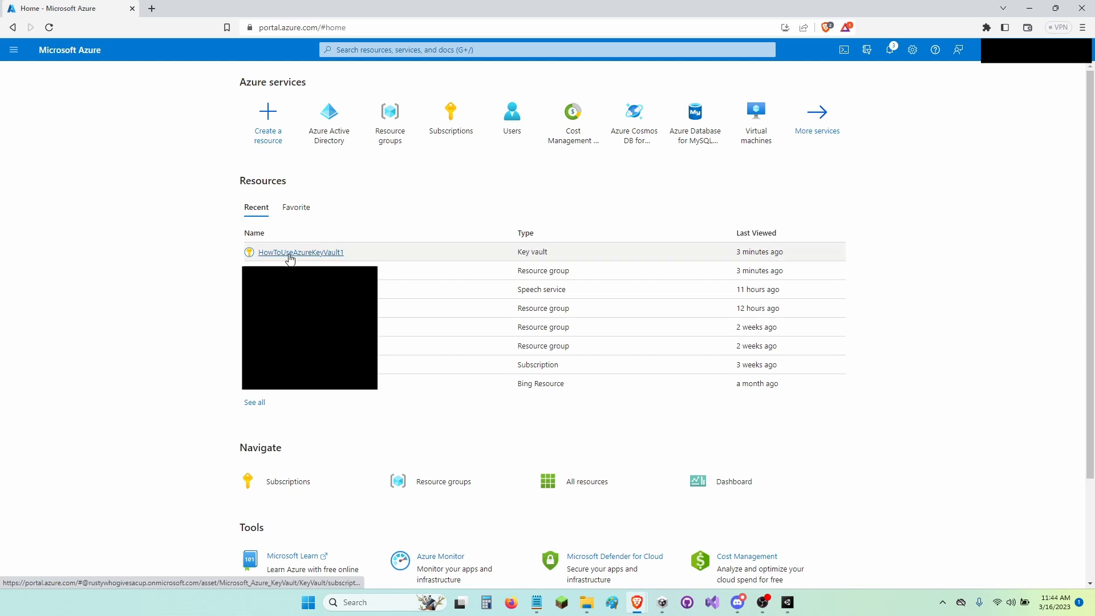
Step: In HowToUseAzureKeyVault1, start a secret named HowToUseAzureKeyValut-Secret and enter its value
{"action": "left_click", "coordinate": [300, 252]}
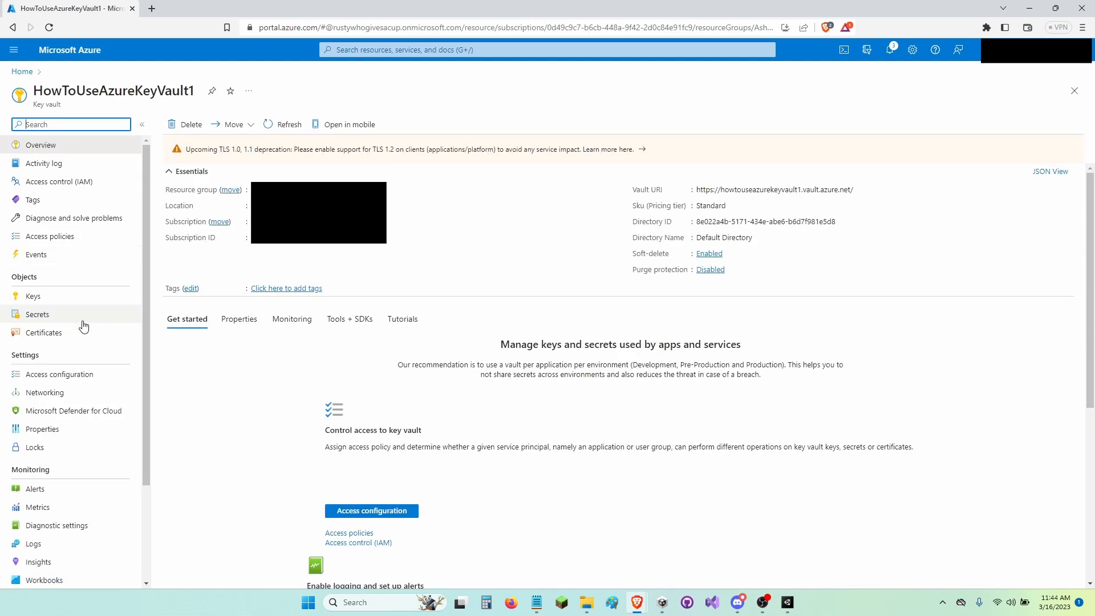
{"action": "left_click", "coordinate": [37, 314]}
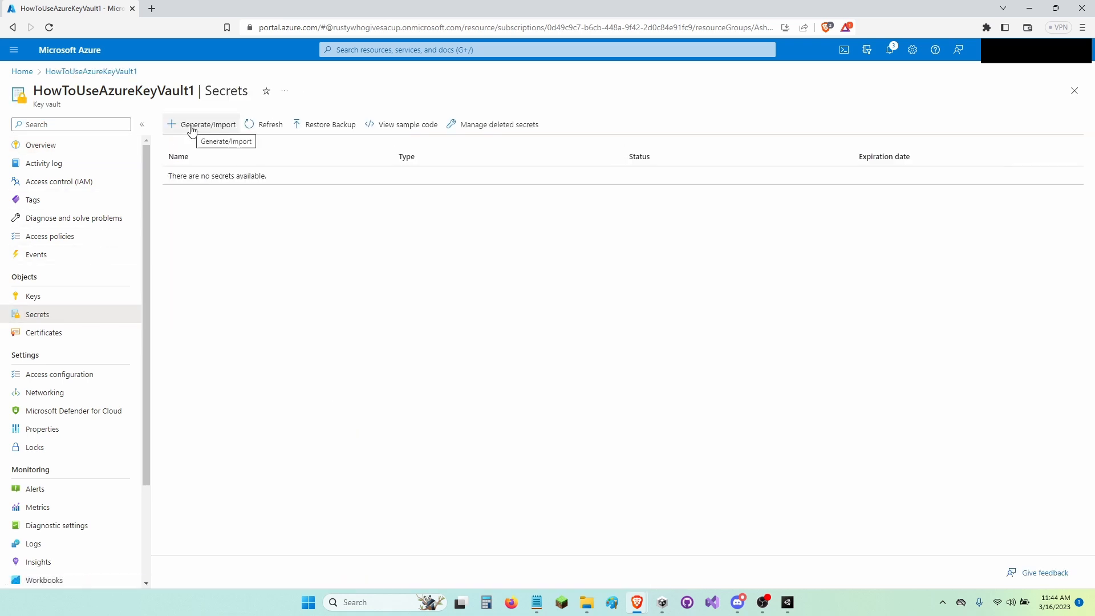
{"action": "left_click", "coordinate": [201, 124]}
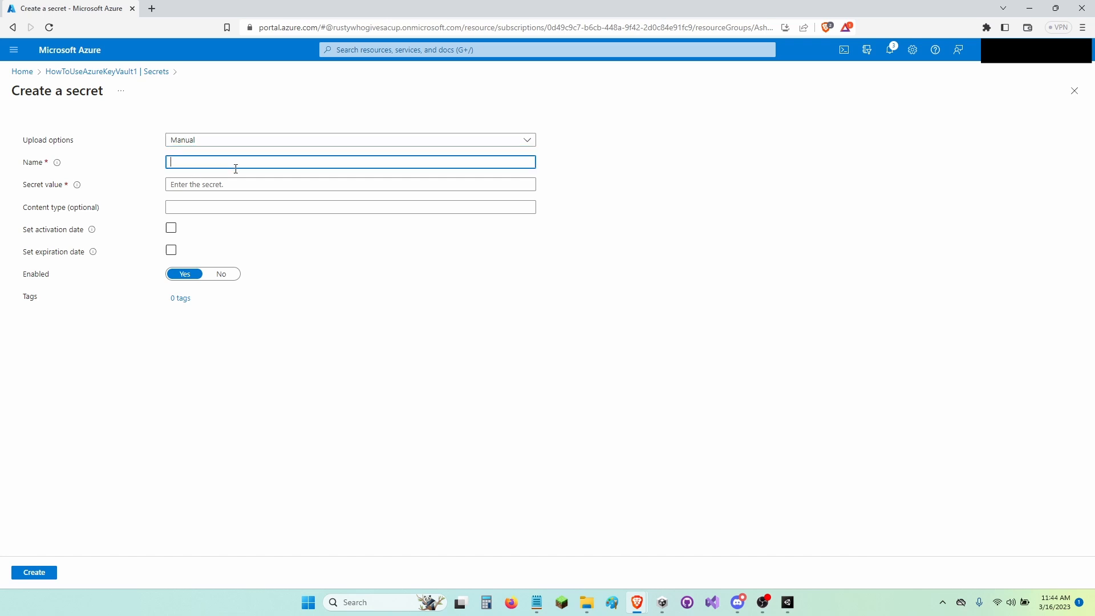
{"action": "type", "text": "How"}
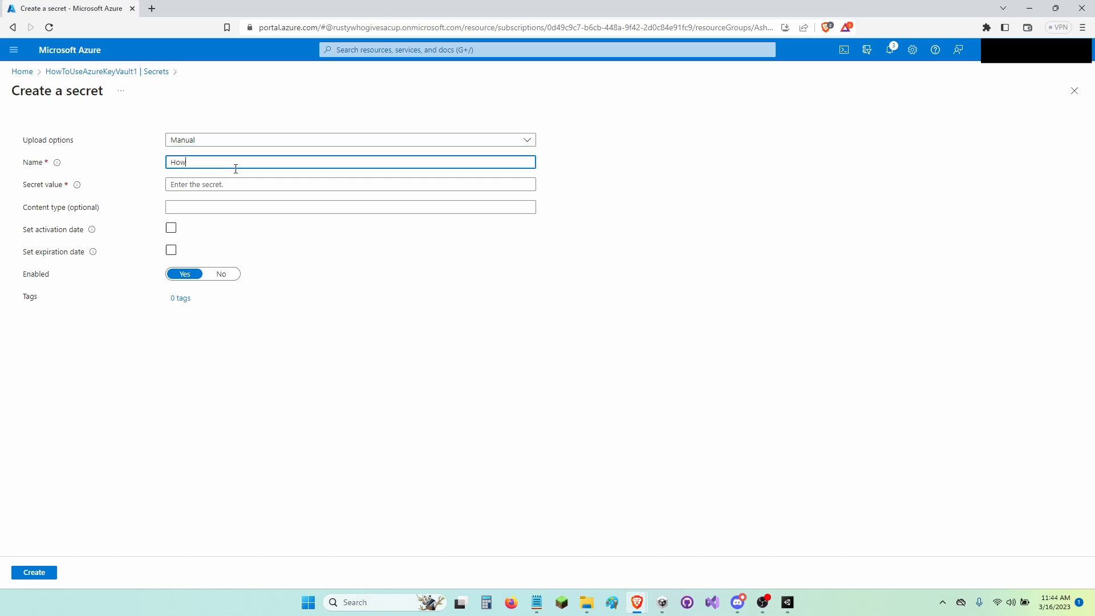
{"action": "type", "text": "ToUseAzure"}
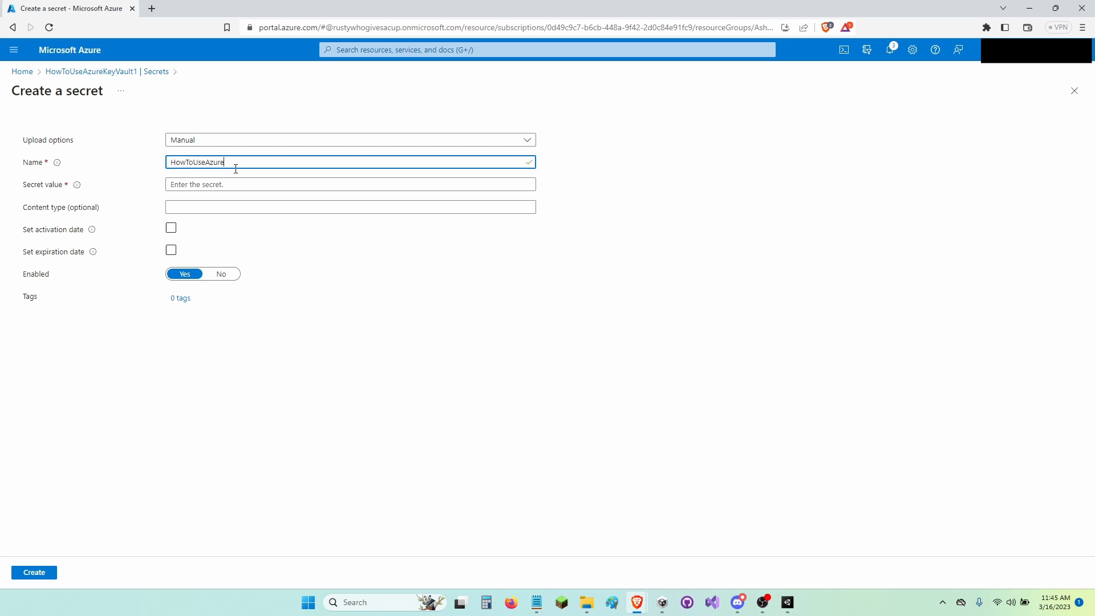
{"action": "type", "text": "KeyValut-"}
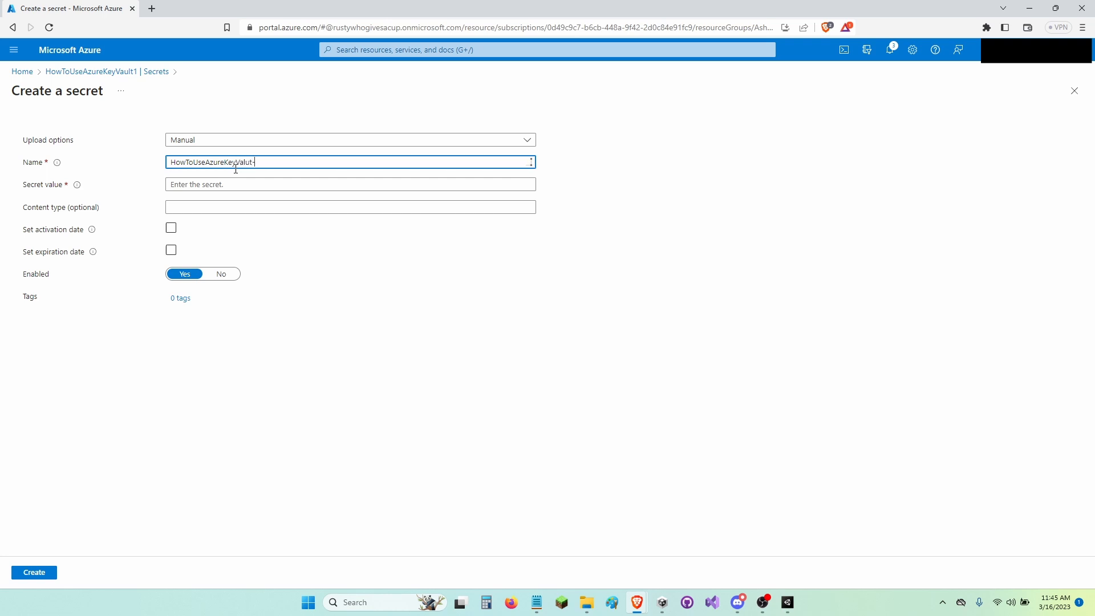
{"action": "type", "text": "Se"}
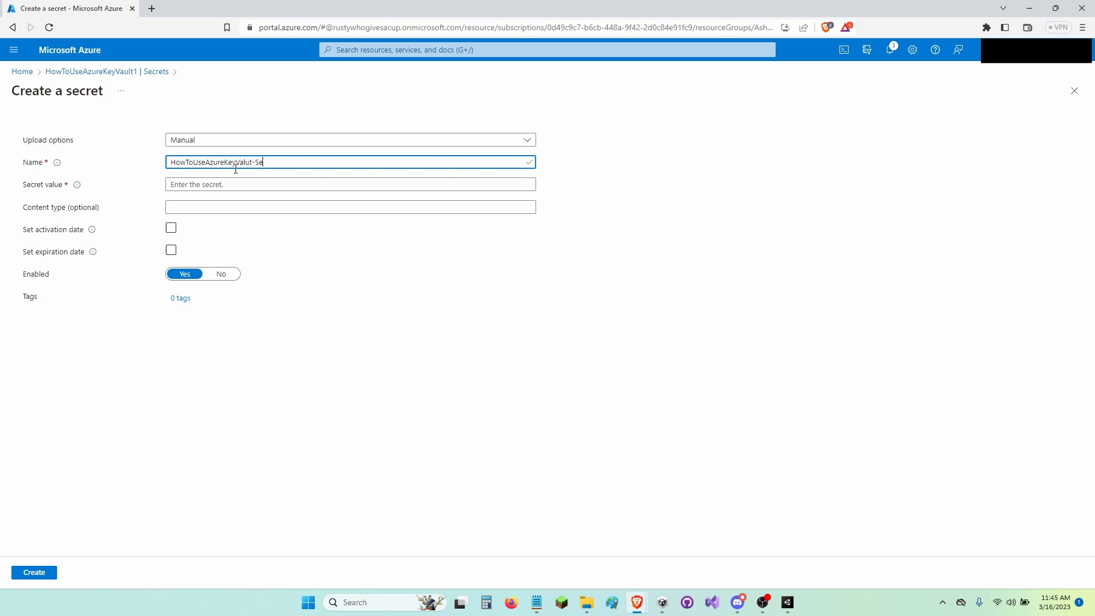
{"action": "type", "text": "ct"}
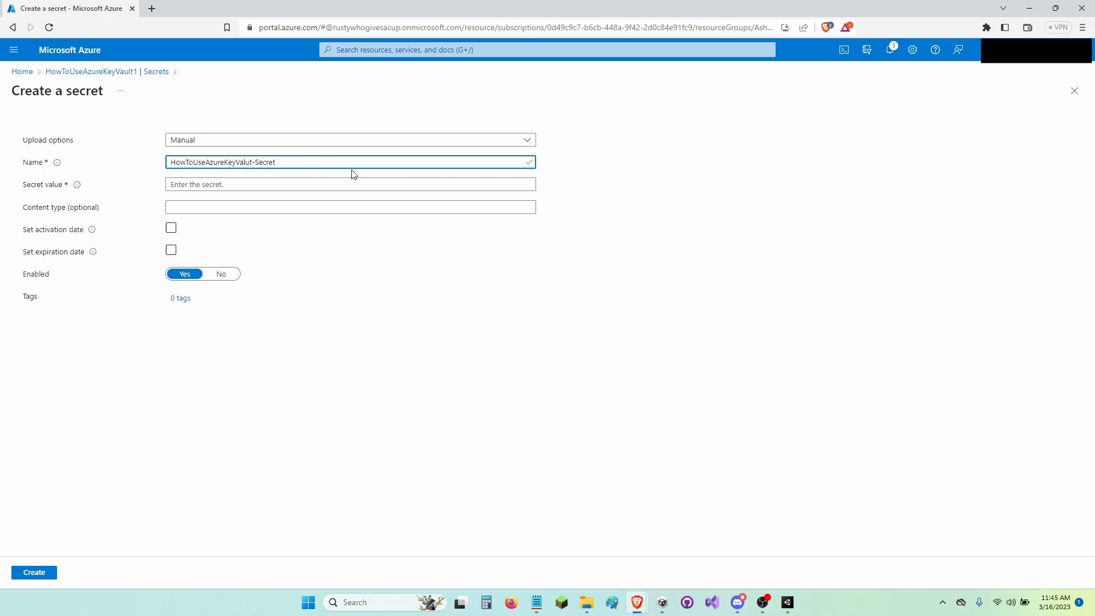
{"action": "left_click", "coordinate": [350, 184]}
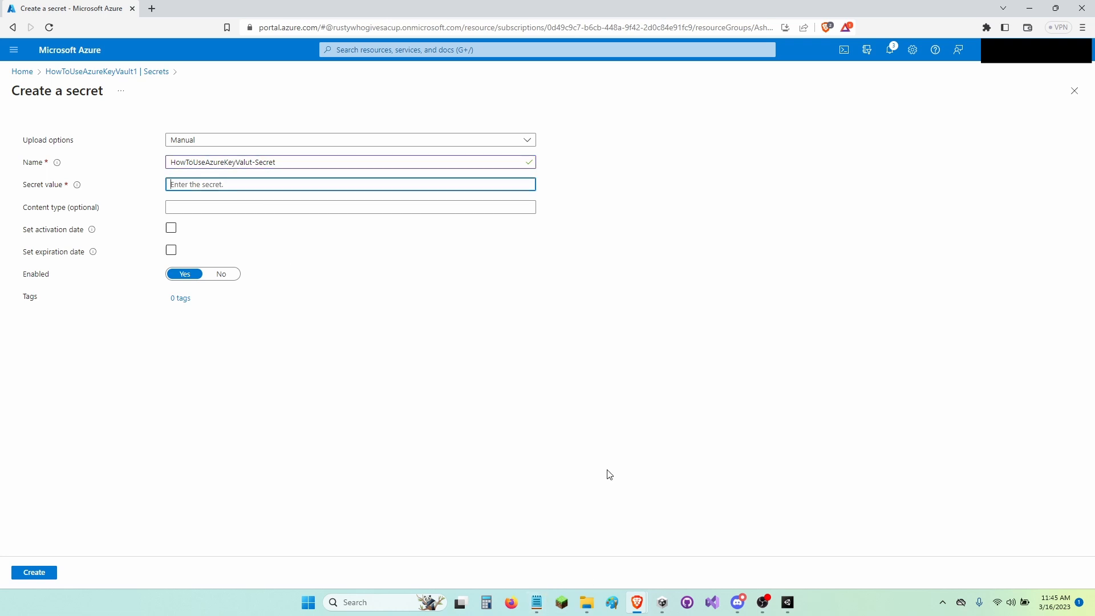
{"action": "left_click", "coordinate": [171, 228]}
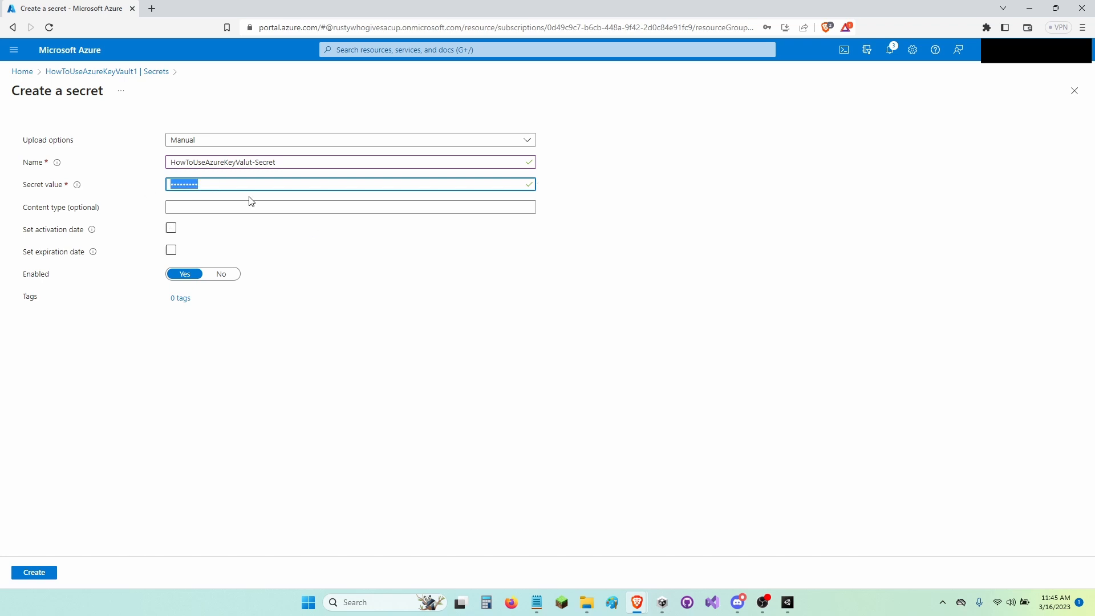
{"action": "mouse_move", "coordinate": [223, 199]}
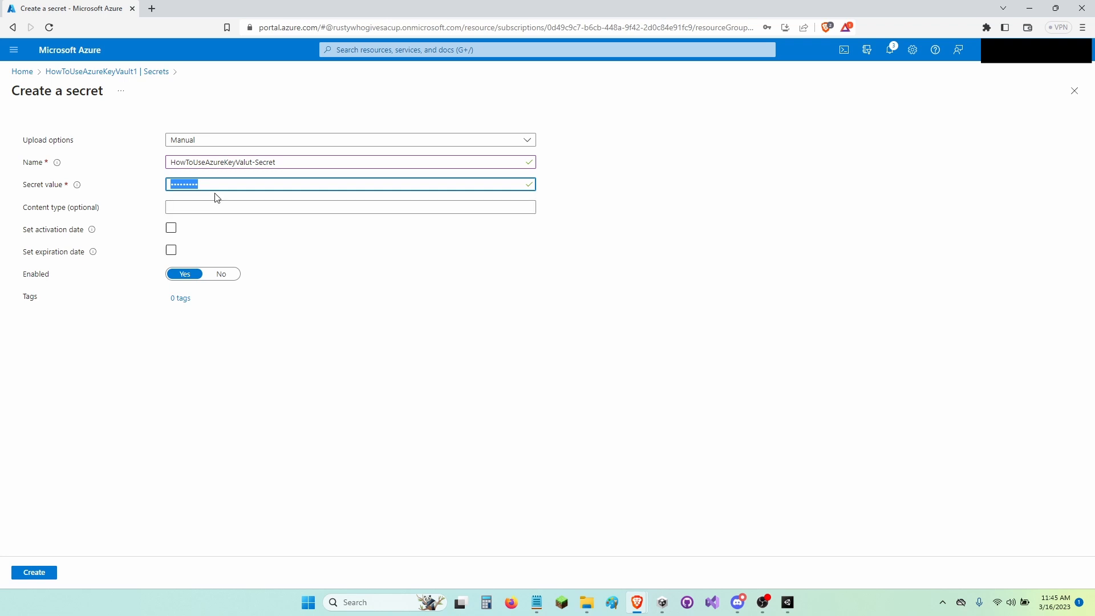
{"action": "mouse_move", "coordinate": [24, 606]}
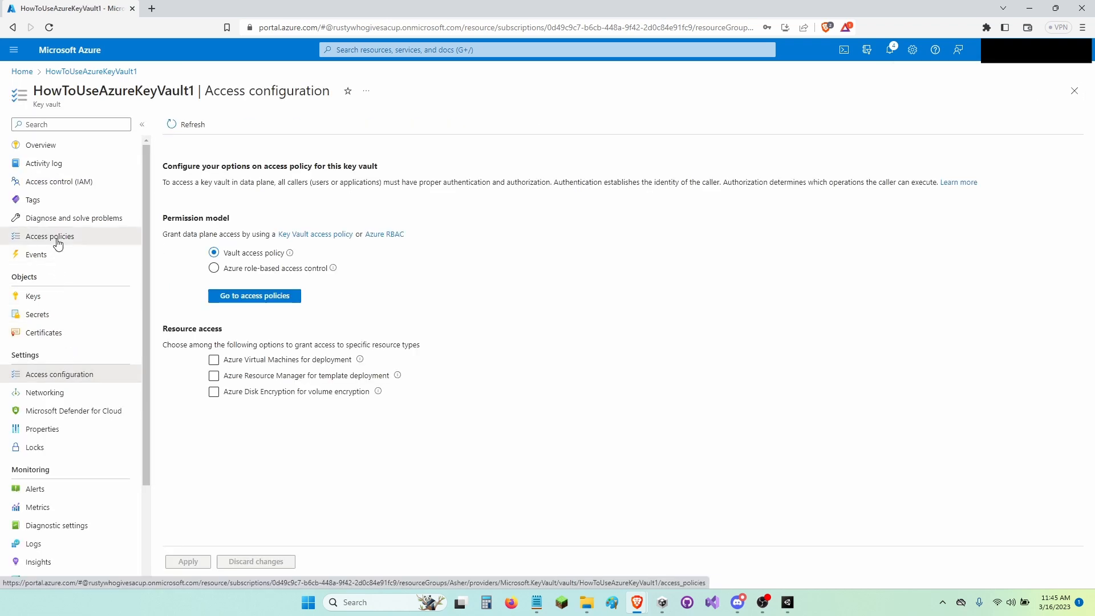
Step: Start a new vault access policy with Get and Set secret permissions
{"action": "left_click", "coordinate": [254, 295]}
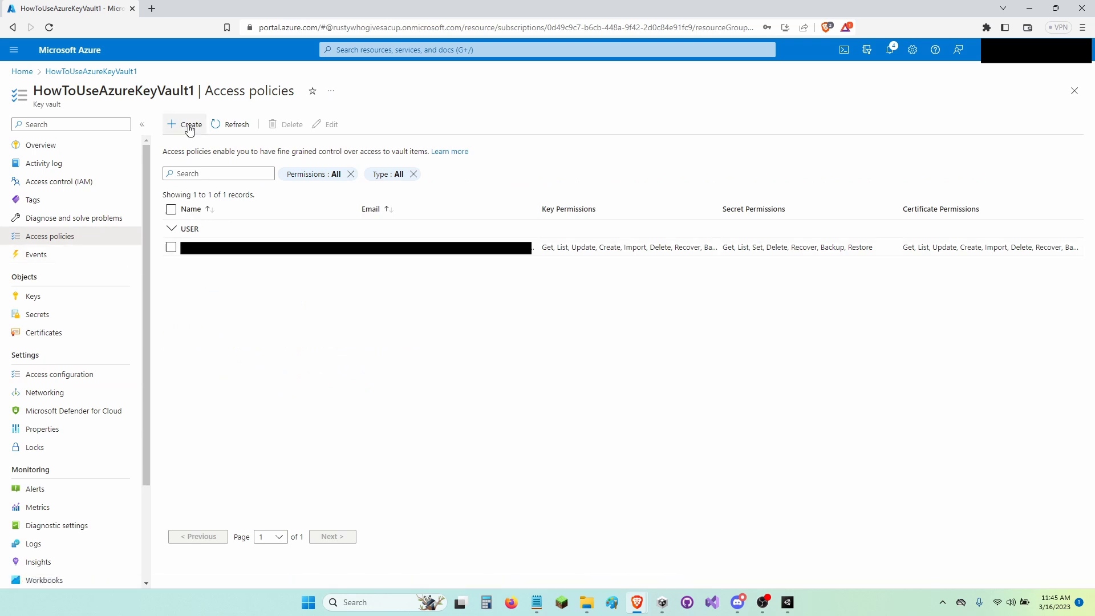
{"action": "left_click", "coordinate": [188, 125]}
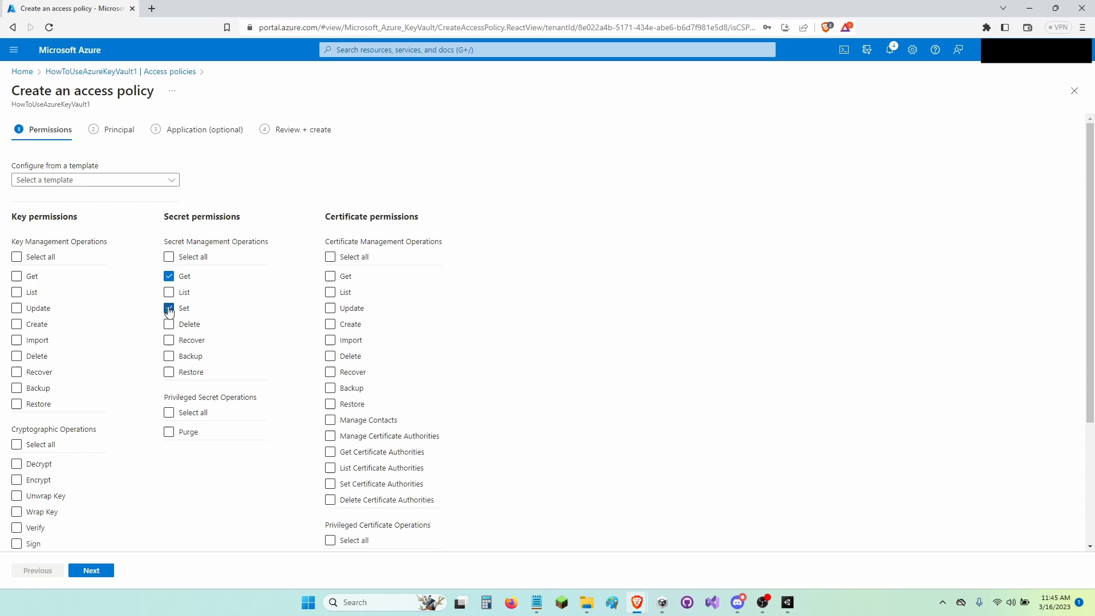
{"action": "left_click", "coordinate": [167, 308]}
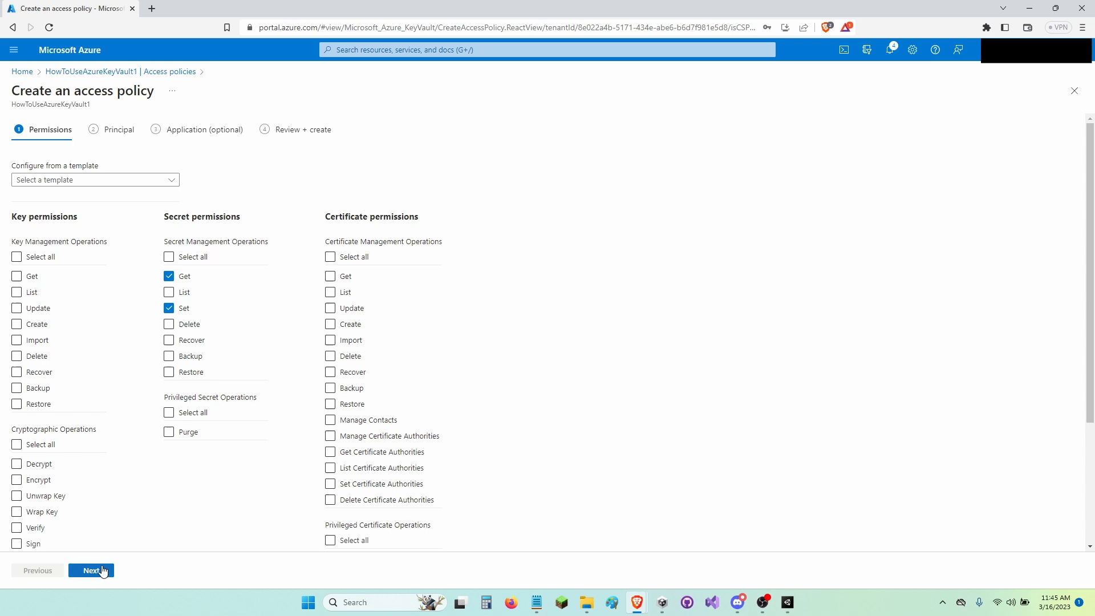
{"action": "left_click", "coordinate": [91, 570]}
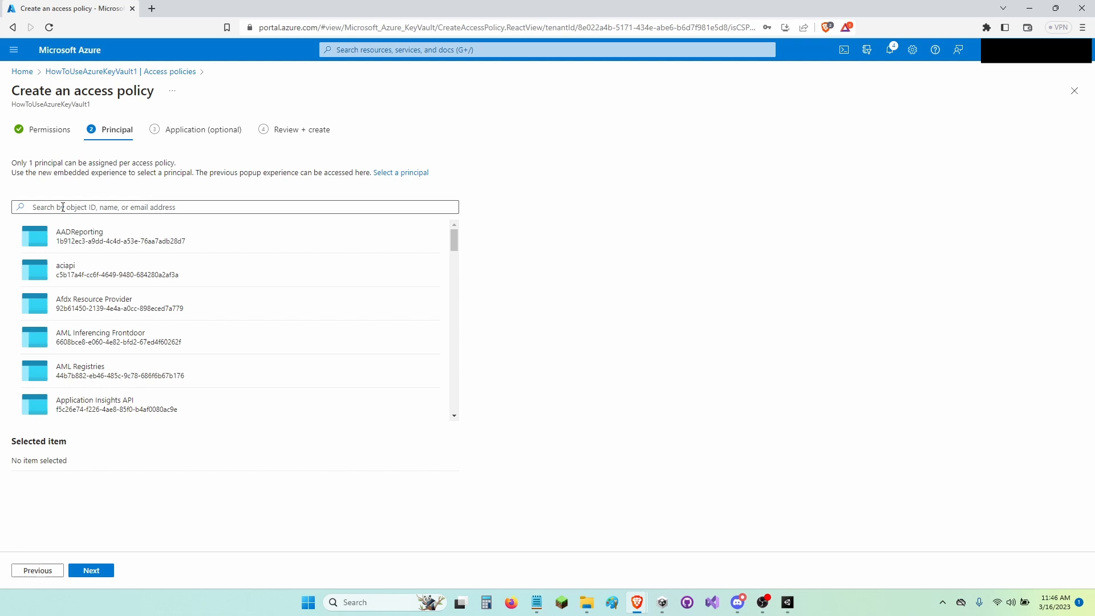
Step: Assign the policy to HowToUseAzureKeyVault-Application and create it
{"action": "type", "text": "Openai"}
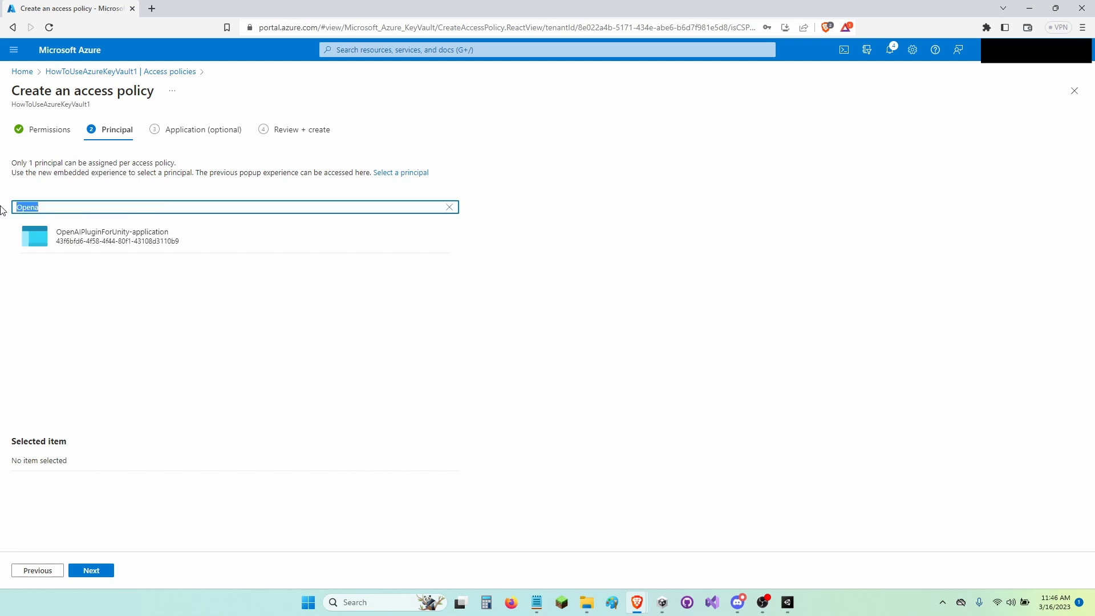
{"action": "type", "text": "HowTTO"}
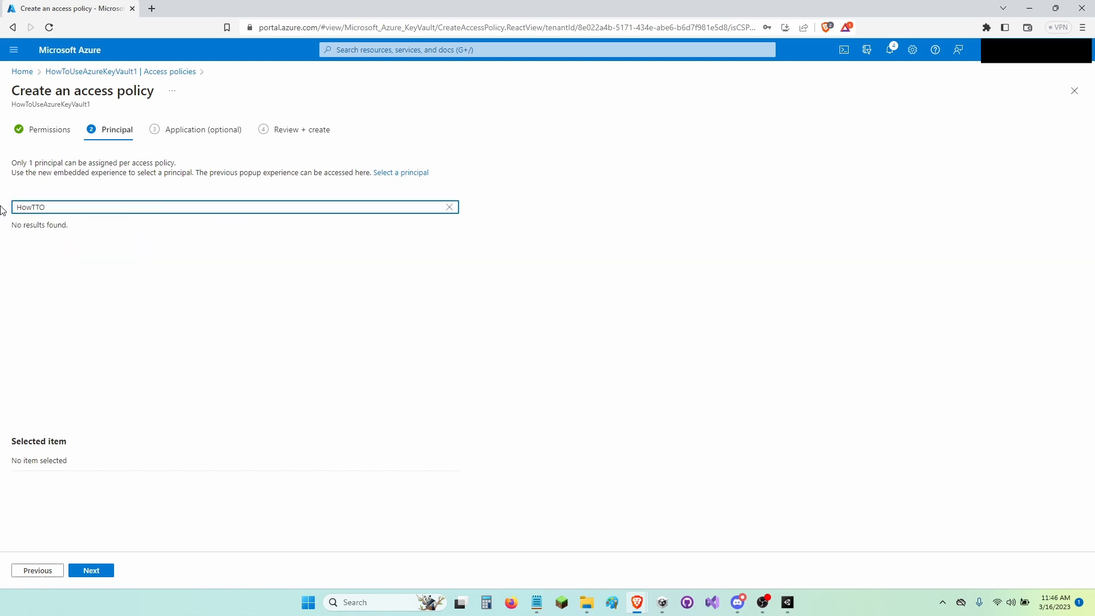
{"action": "type", "text": "HowToUse"}
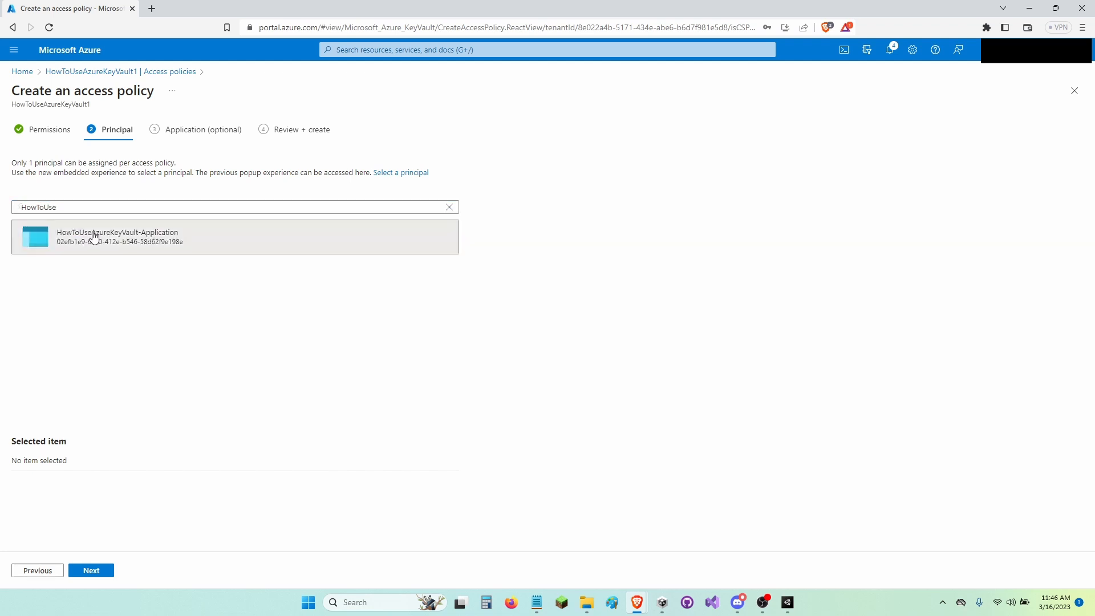
{"action": "left_click", "coordinate": [119, 236]}
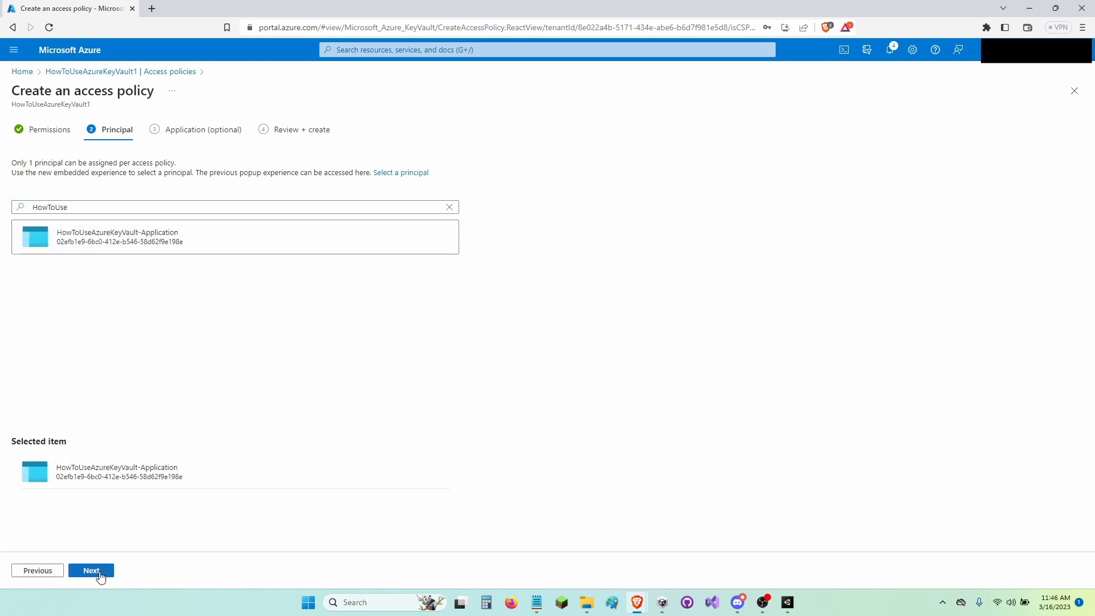
{"action": "left_click", "coordinate": [91, 571]}
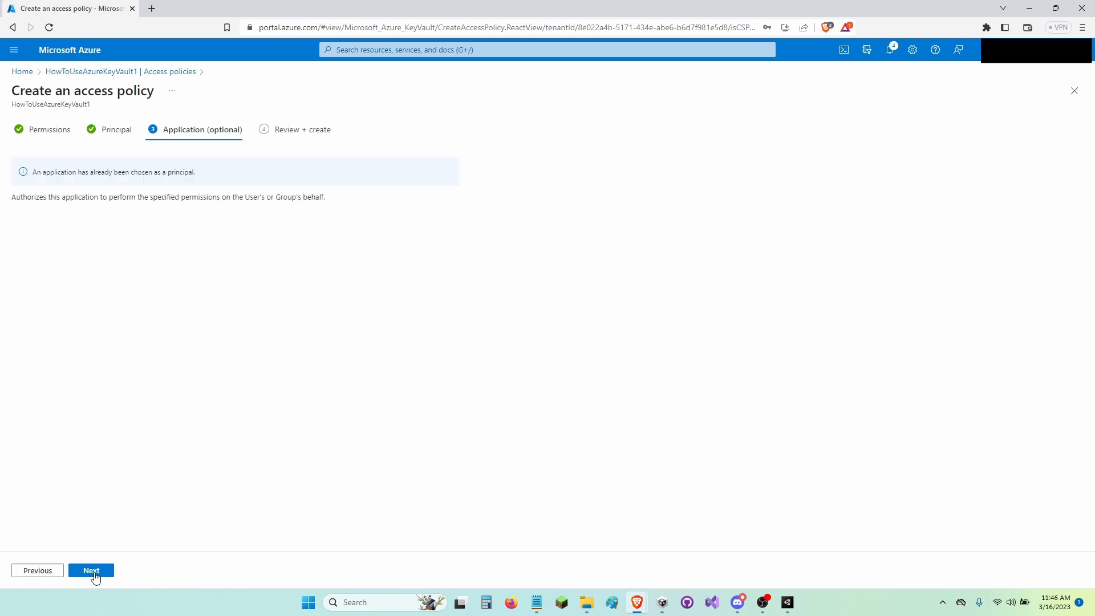
{"action": "left_click", "coordinate": [91, 570]}
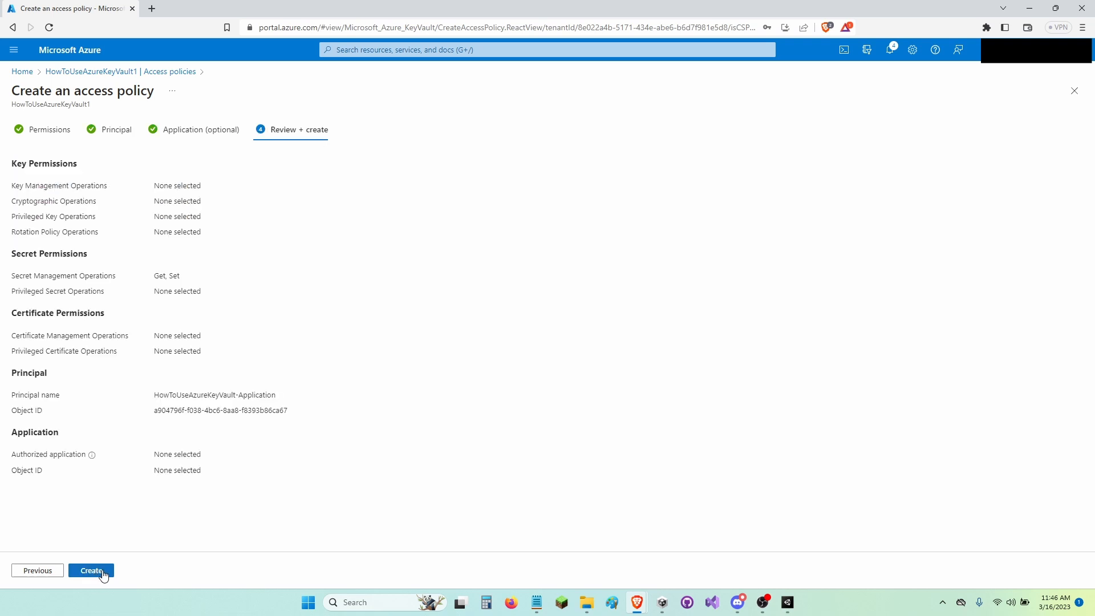
{"action": "left_click", "coordinate": [91, 570]}
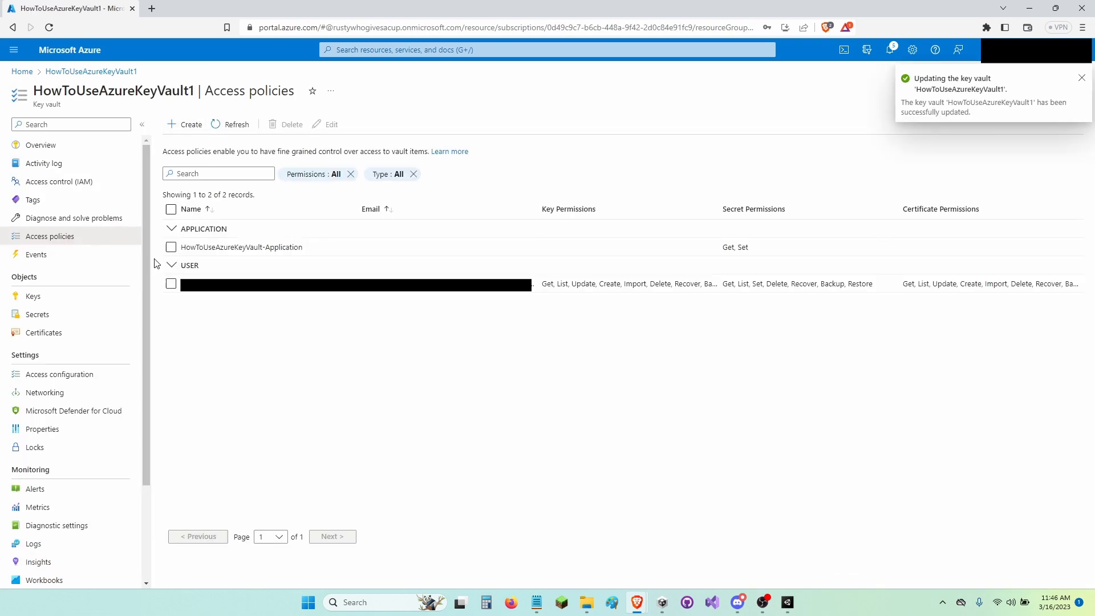
{"action": "mouse_move", "coordinate": [551, 536]}
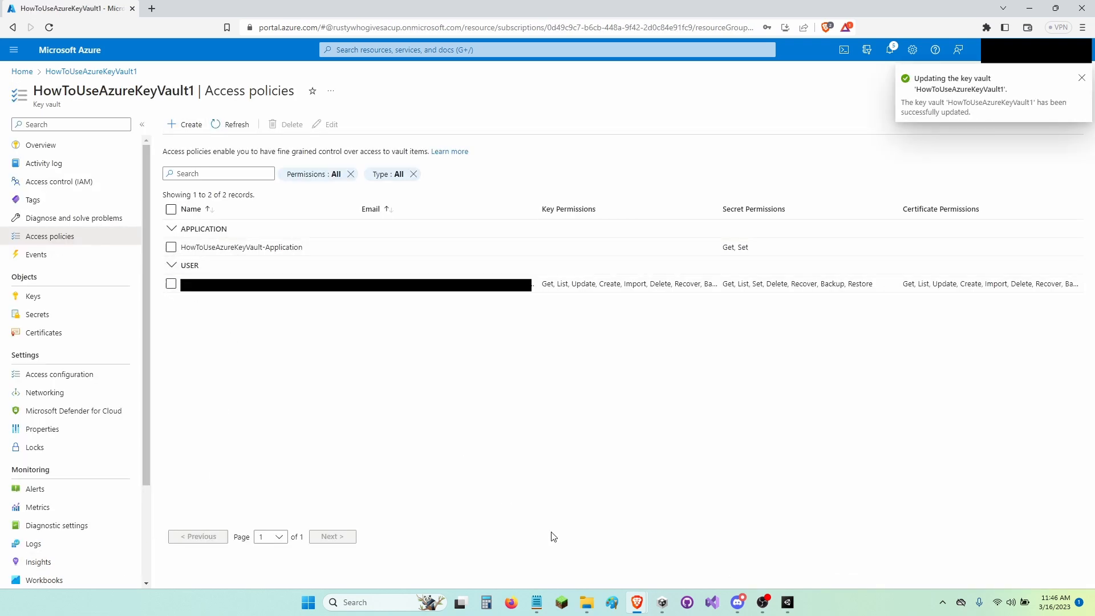
Step: Inspect the toolkit's Keys asset in Unity, then return to the vault's access policies
{"action": "left_click", "coordinate": [1082, 77]}
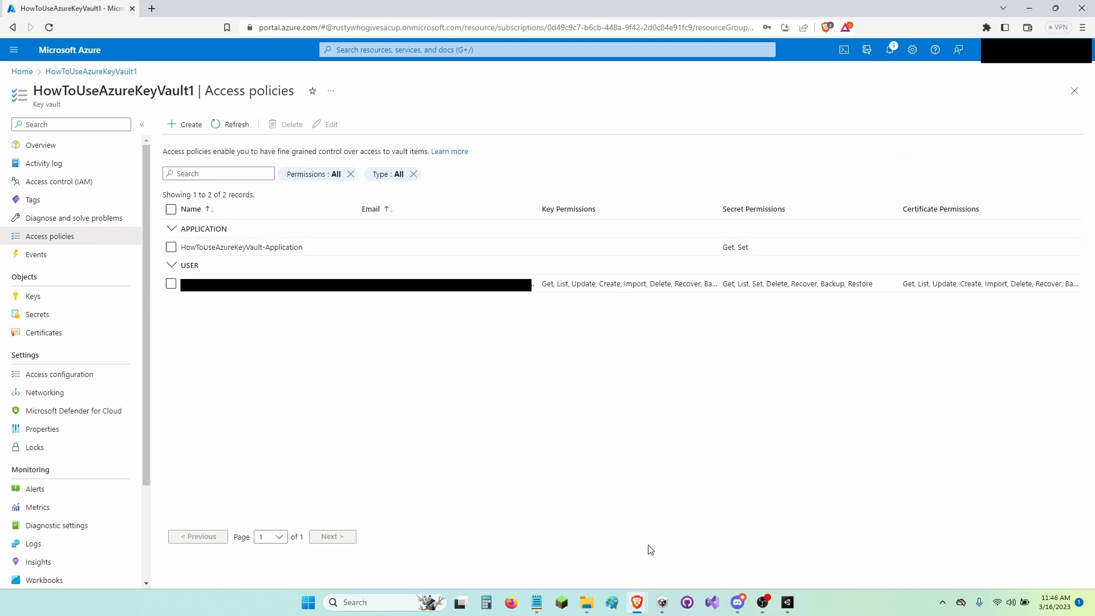
{"action": "left_click", "coordinate": [786, 602]}
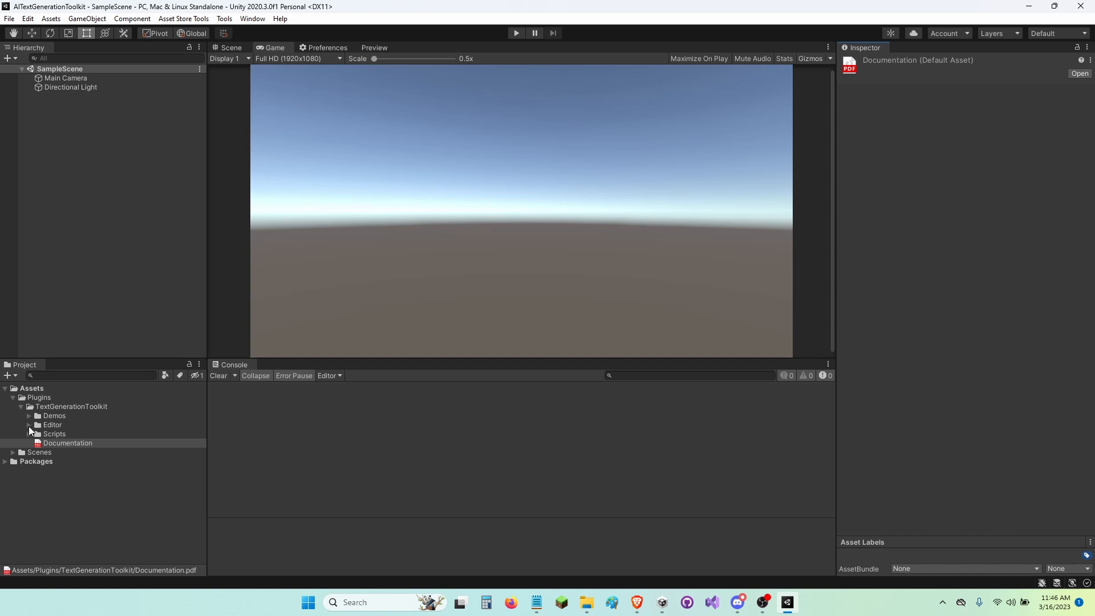
{"action": "left_click", "coordinate": [30, 425]}
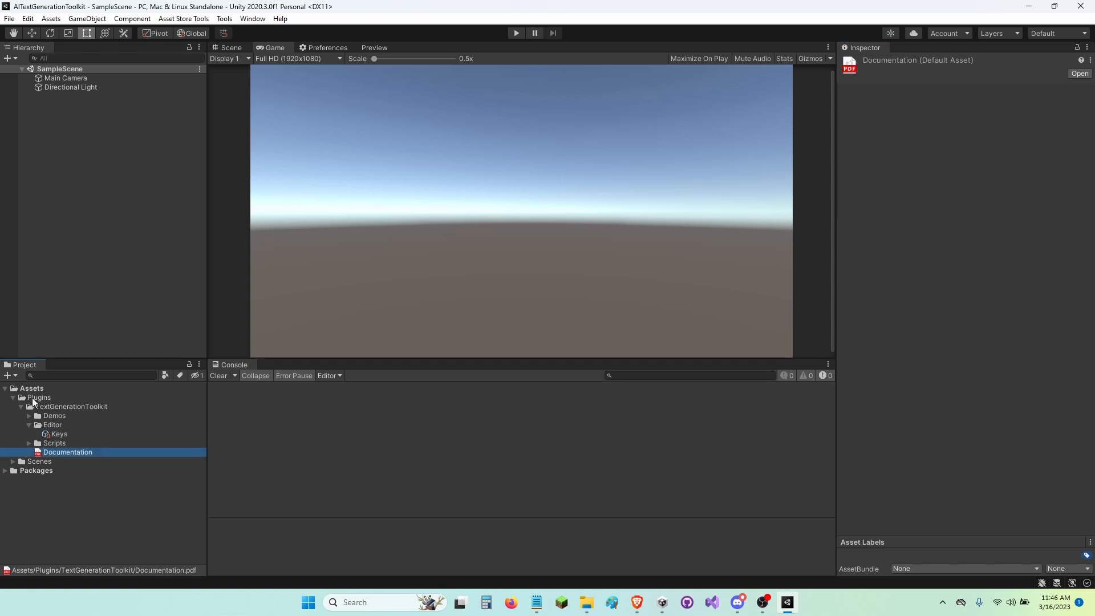
{"action": "left_click", "coordinate": [54, 434]}
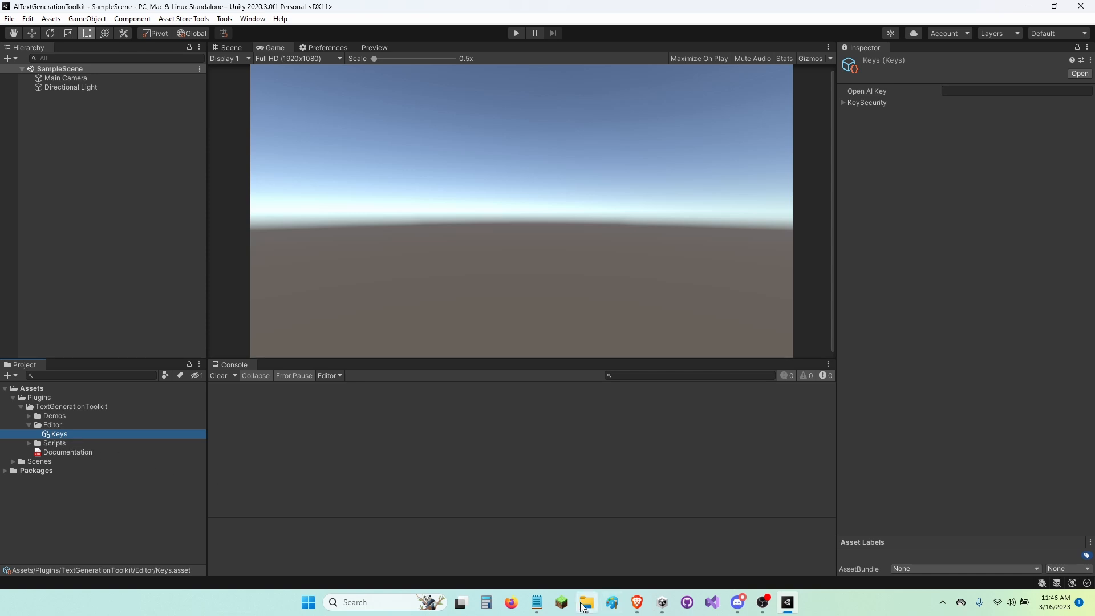
{"action": "left_click", "coordinate": [535, 602]}
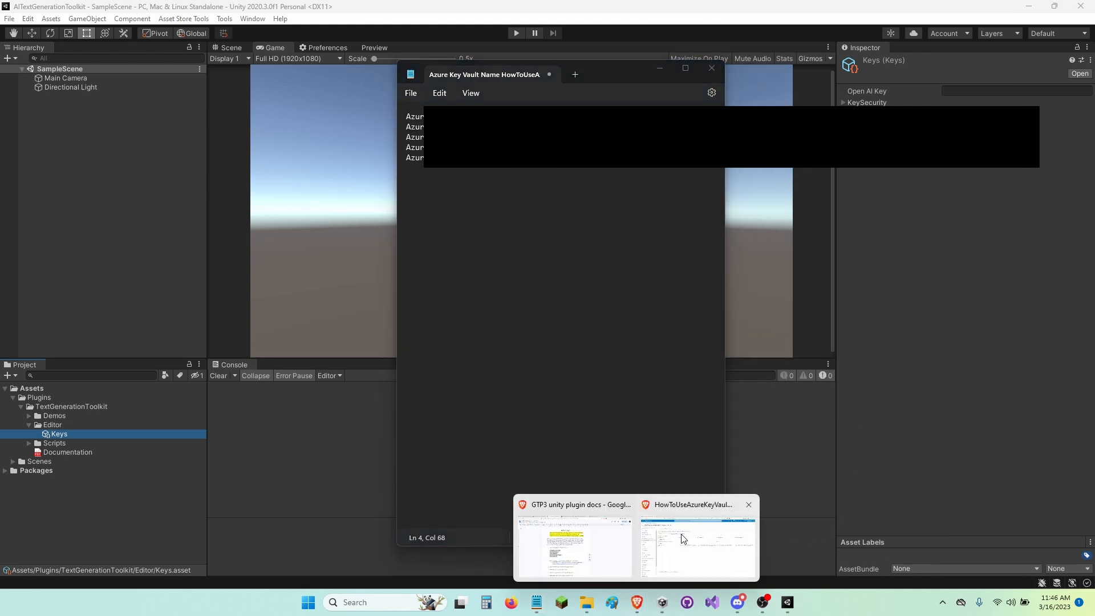
{"action": "left_click", "coordinate": [698, 544]}
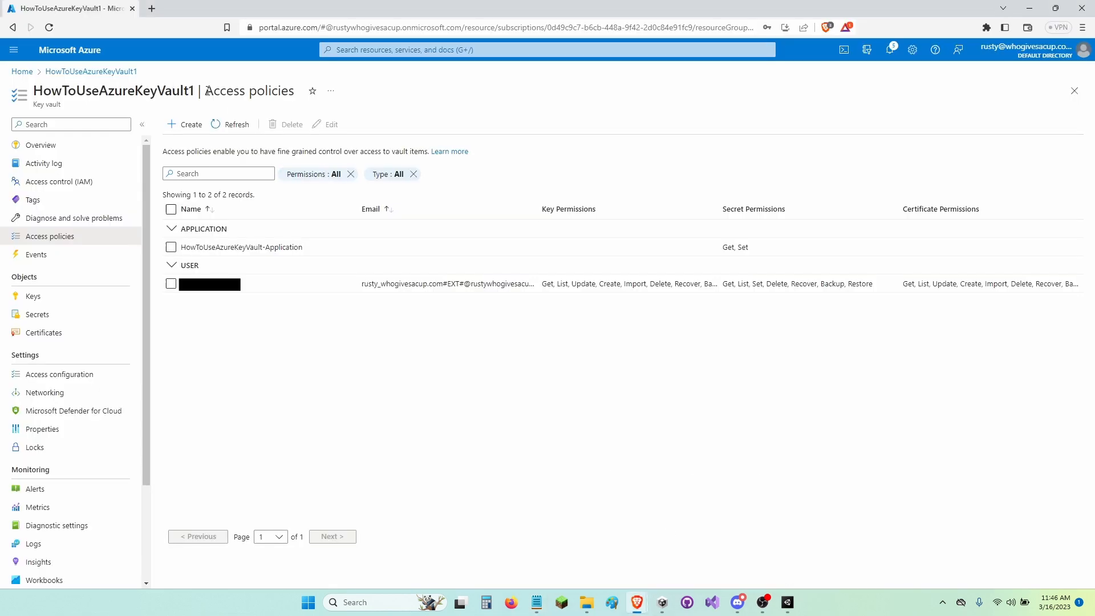
Step: Paste the secret name HowToUseAzureKeyValut-Secret after 'Azure Secret name:' in the notes
{"action": "left_click", "coordinate": [37, 314]}
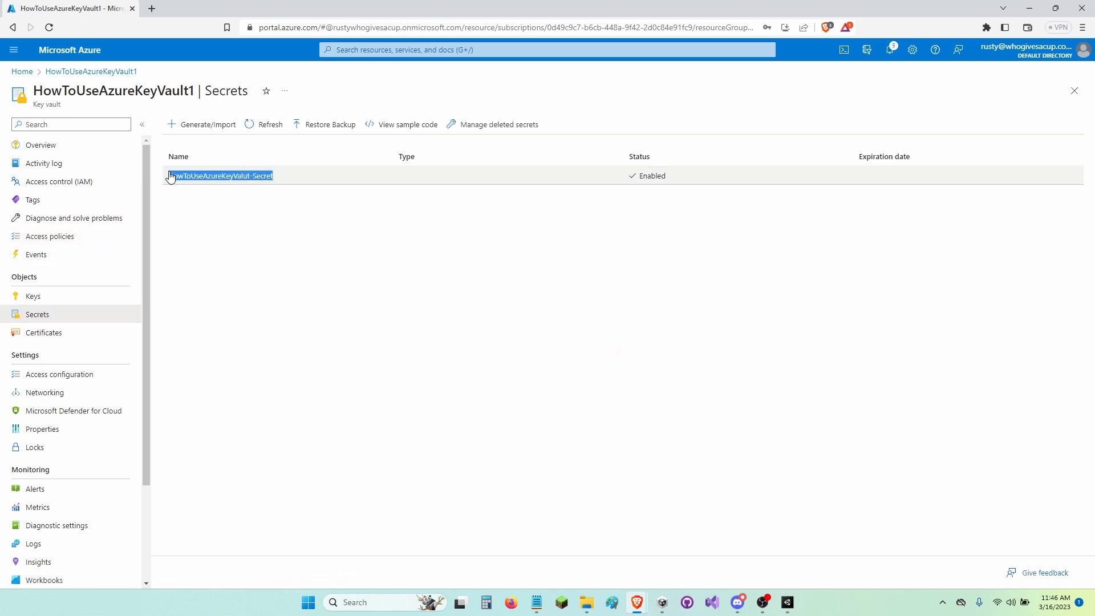
{"action": "mouse_move", "coordinate": [536, 602]}
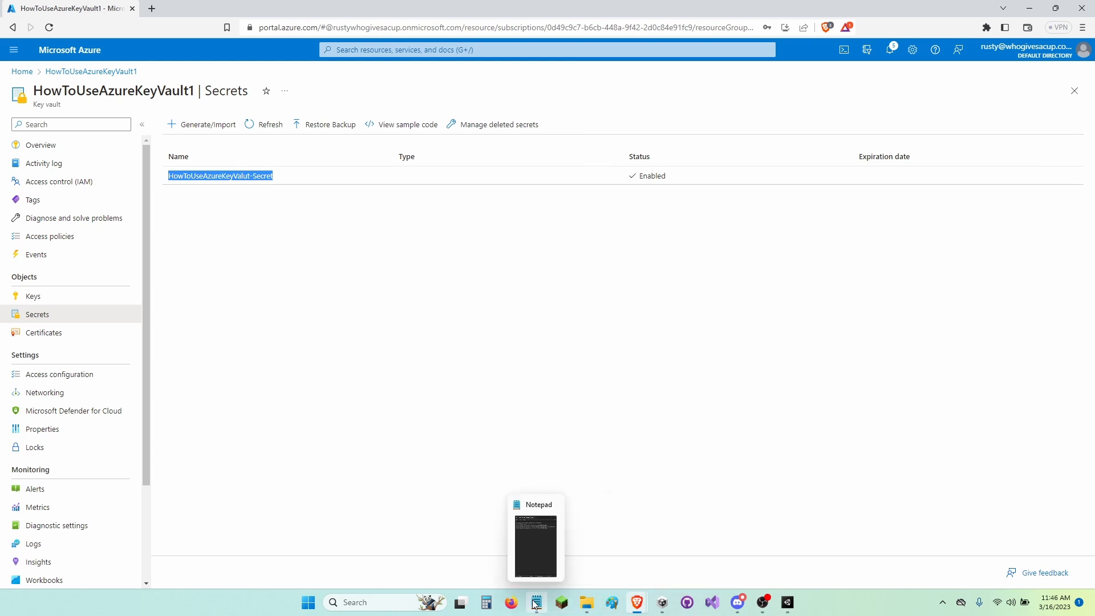
{"action": "left_click", "coordinate": [535, 602]}
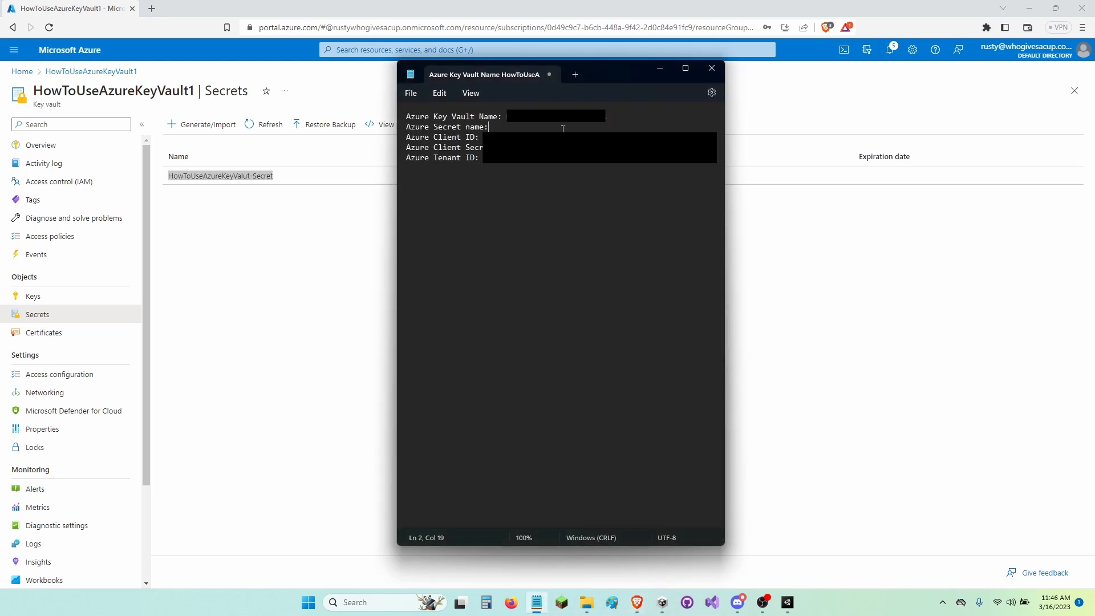
{"action": "type", "text": "HowToUseAzureKeyValut-Secret"}
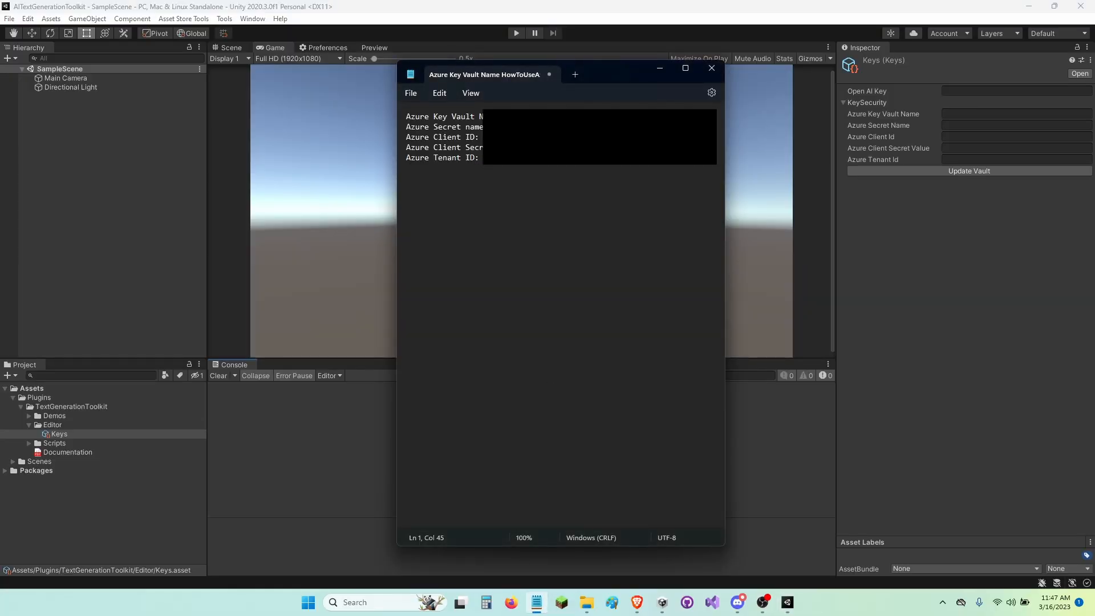
Step: Copy vault name, secret, client and tenant values from the notes into KeySecurity fields
{"action": "left_click", "coordinate": [711, 68]}
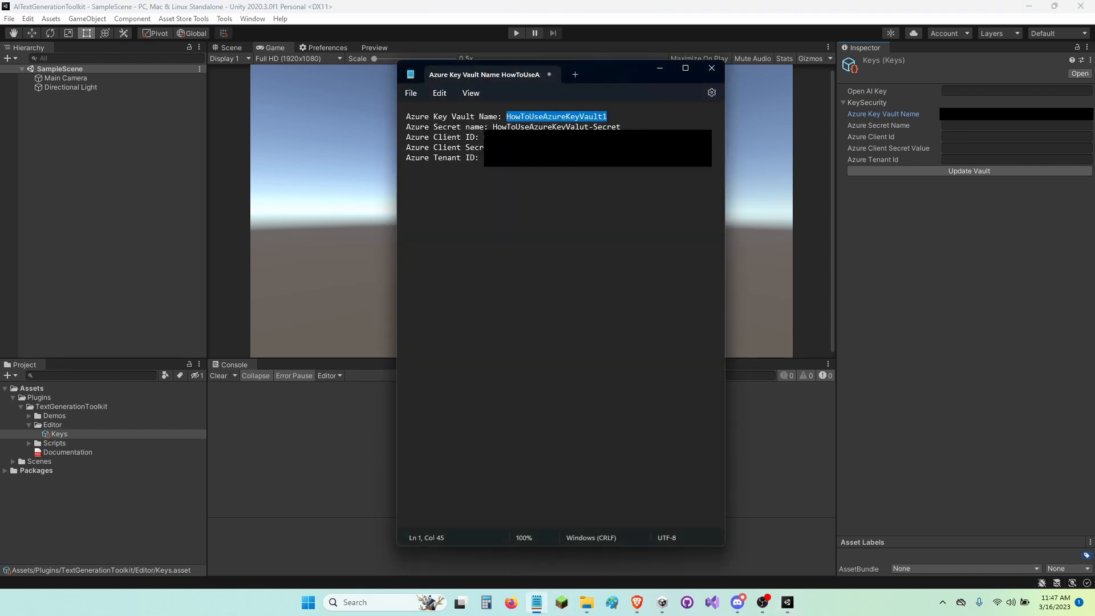
{"action": "left_click", "coordinate": [711, 68]}
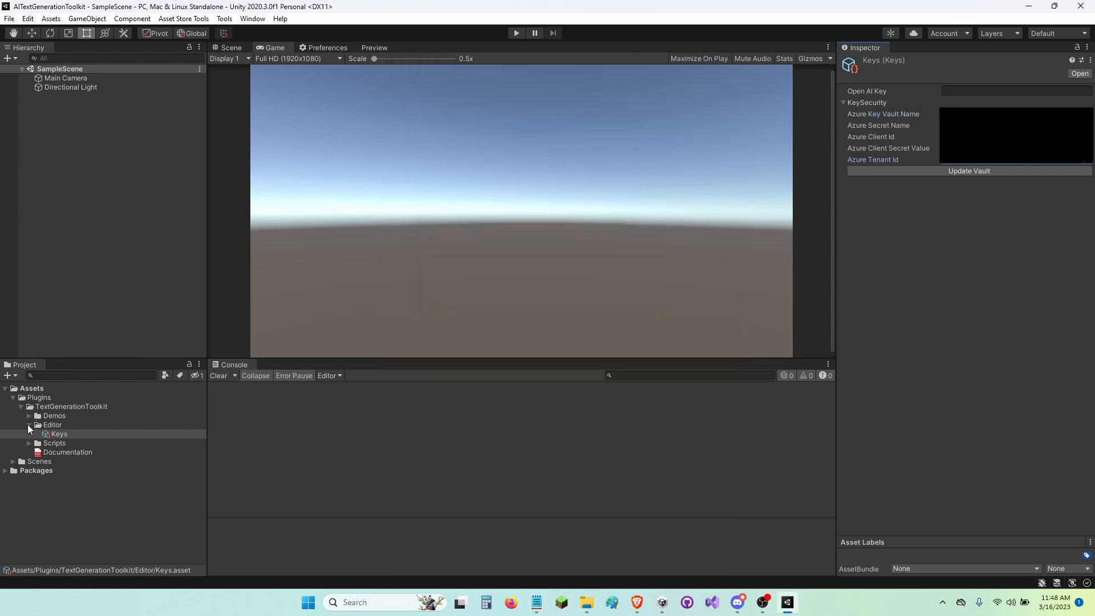
{"action": "left_click", "coordinate": [29, 424]}
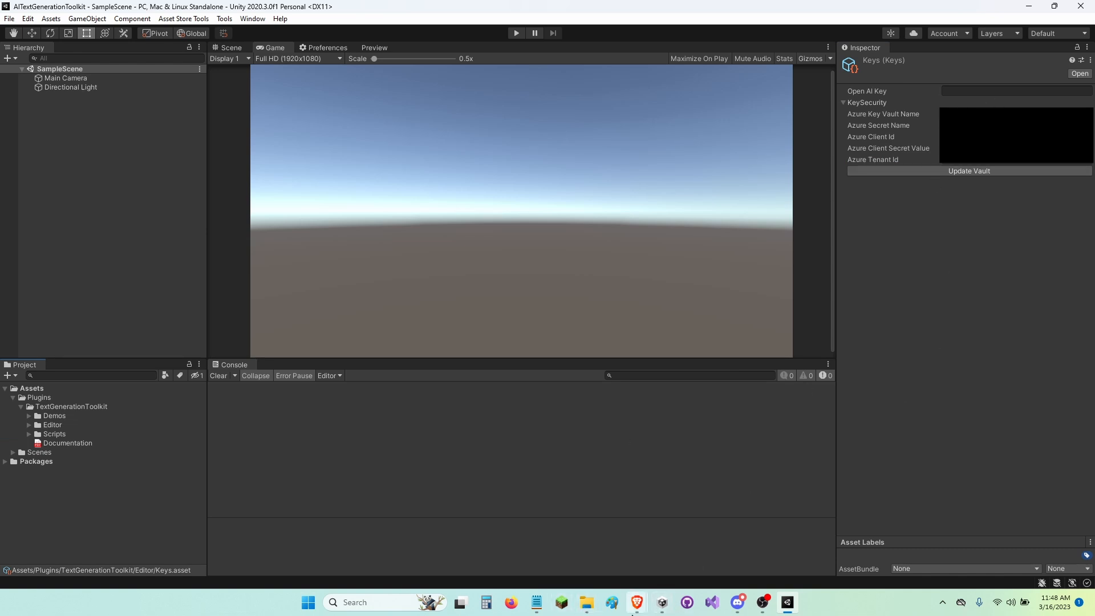
{"action": "mouse_move", "coordinate": [636, 602]}
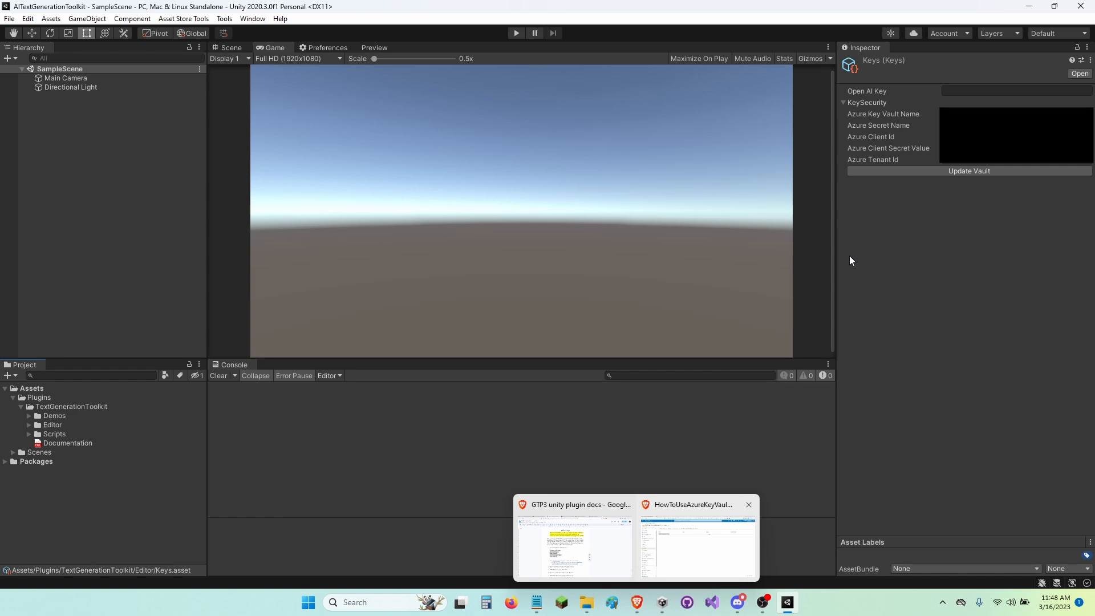
Step: Enter the Open AI Key, push it to the vault, check the success log, then clear it
{"action": "left_click", "coordinate": [1016, 91]}
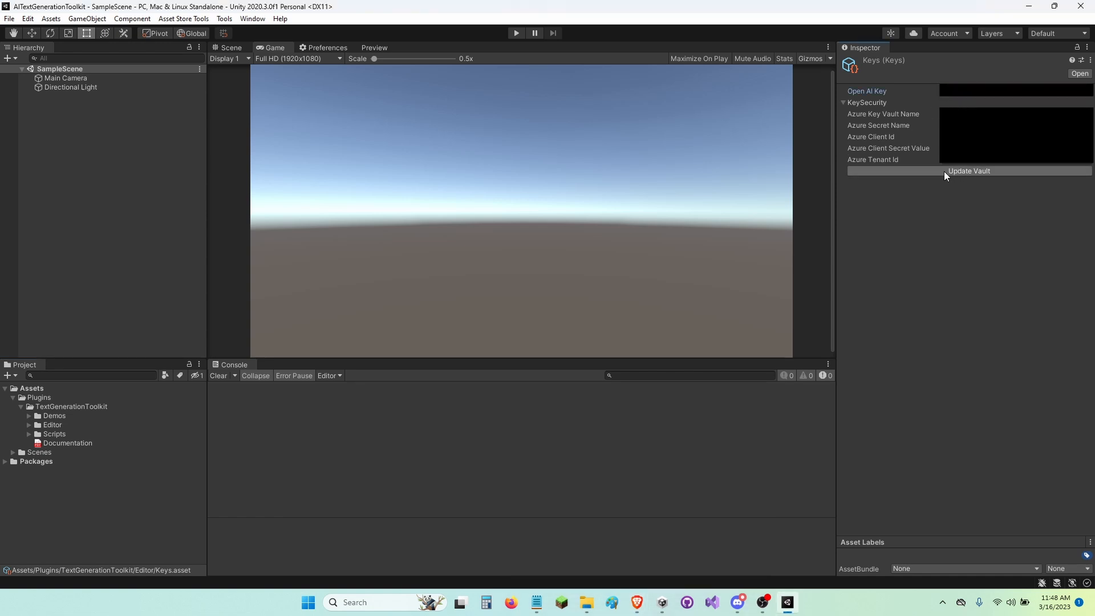
{"action": "mouse_move", "coordinate": [945, 190]}
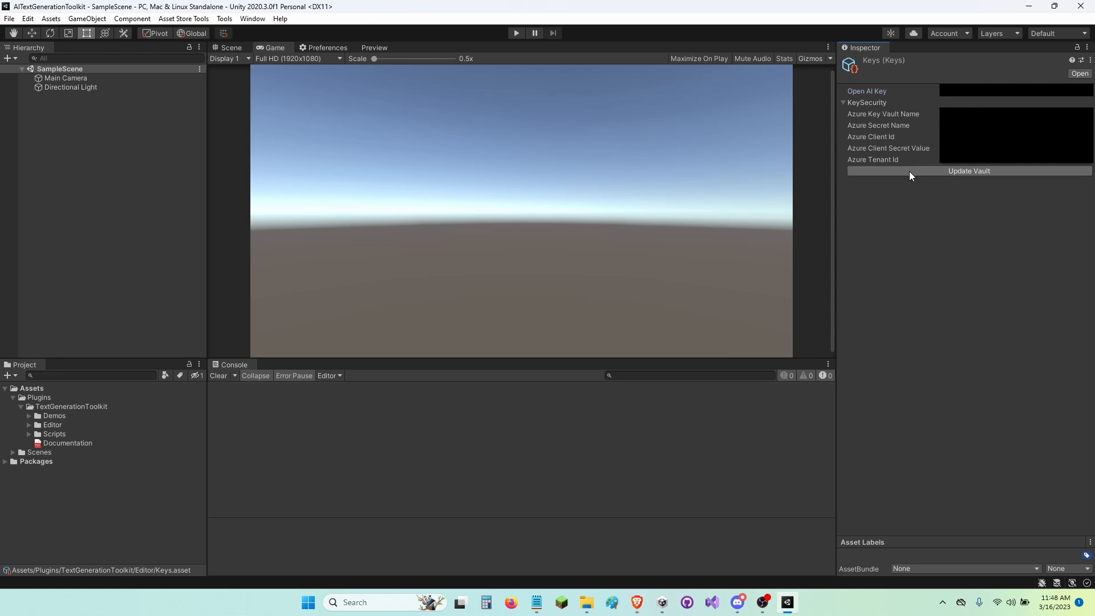
{"action": "left_click", "coordinate": [969, 171]}
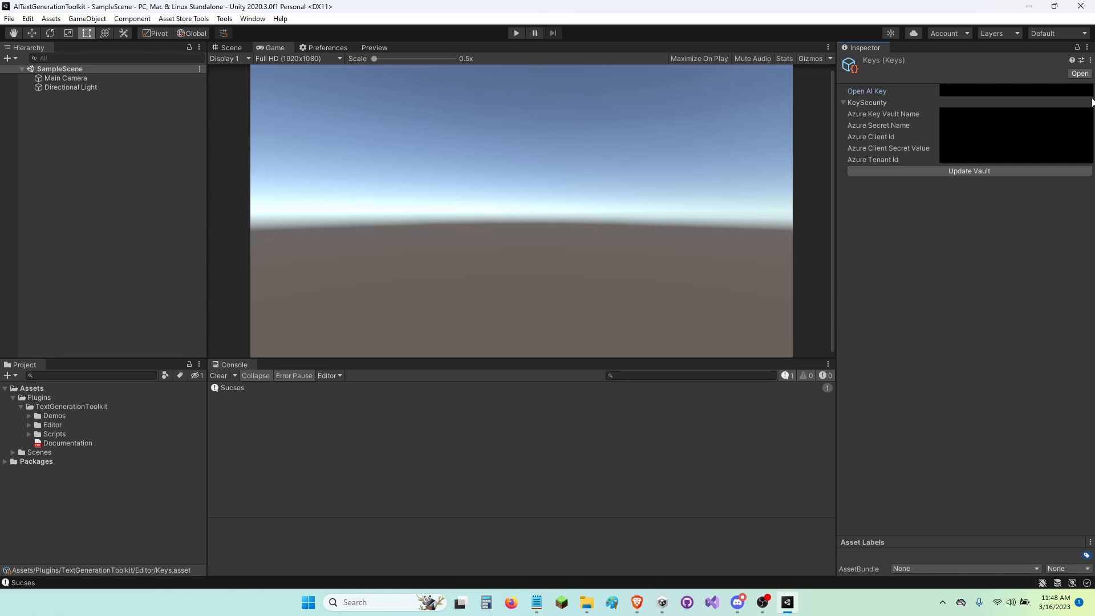
{"action": "mouse_move", "coordinate": [956, 287]}
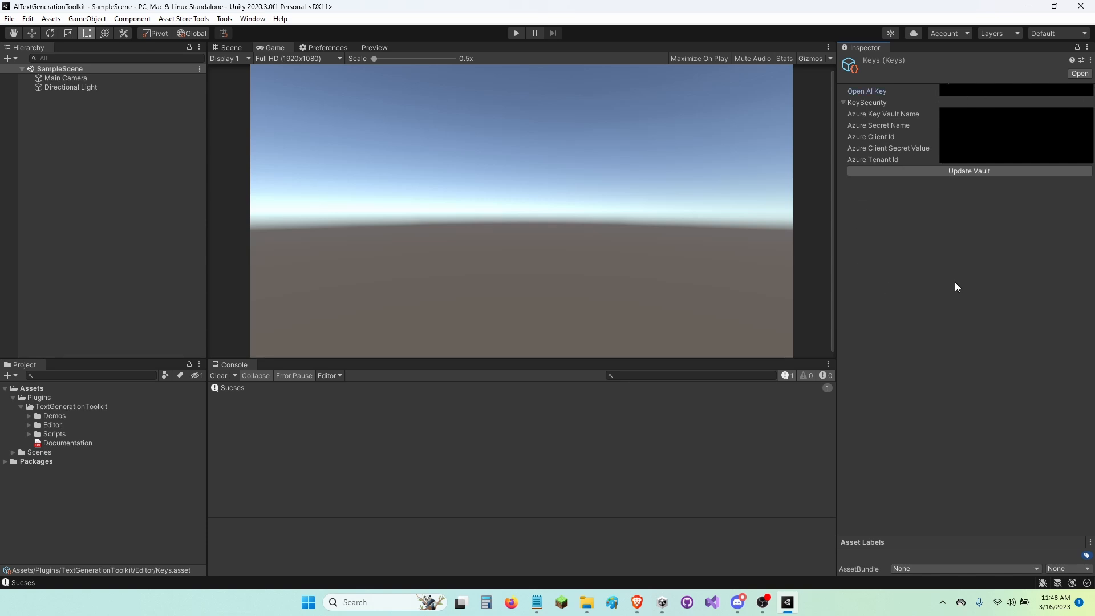
{"action": "left_click", "coordinate": [232, 387]}
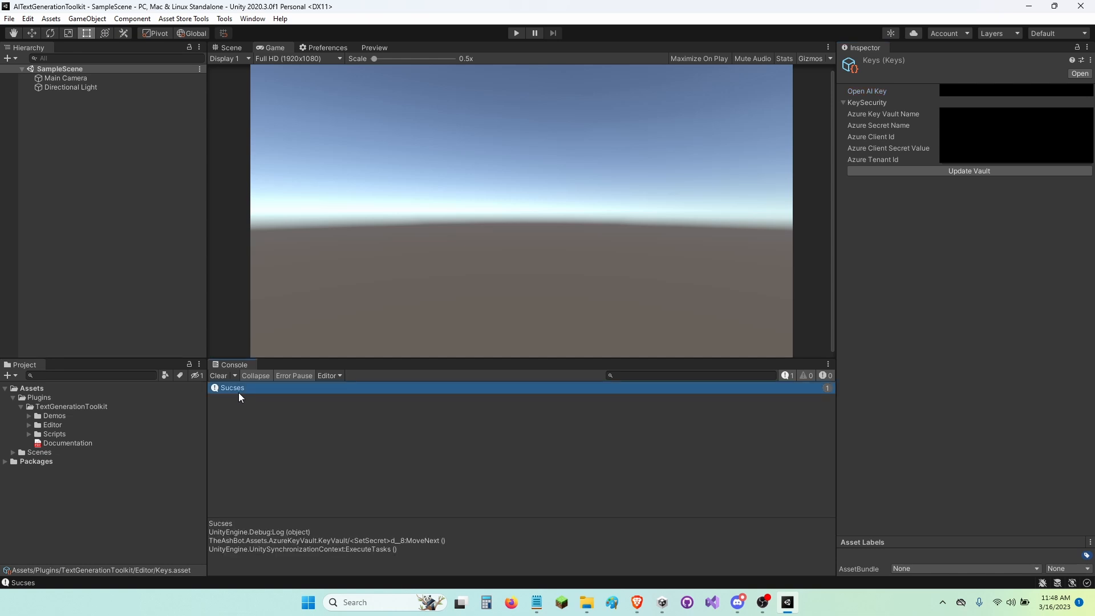
{"action": "mouse_move", "coordinate": [228, 392]}
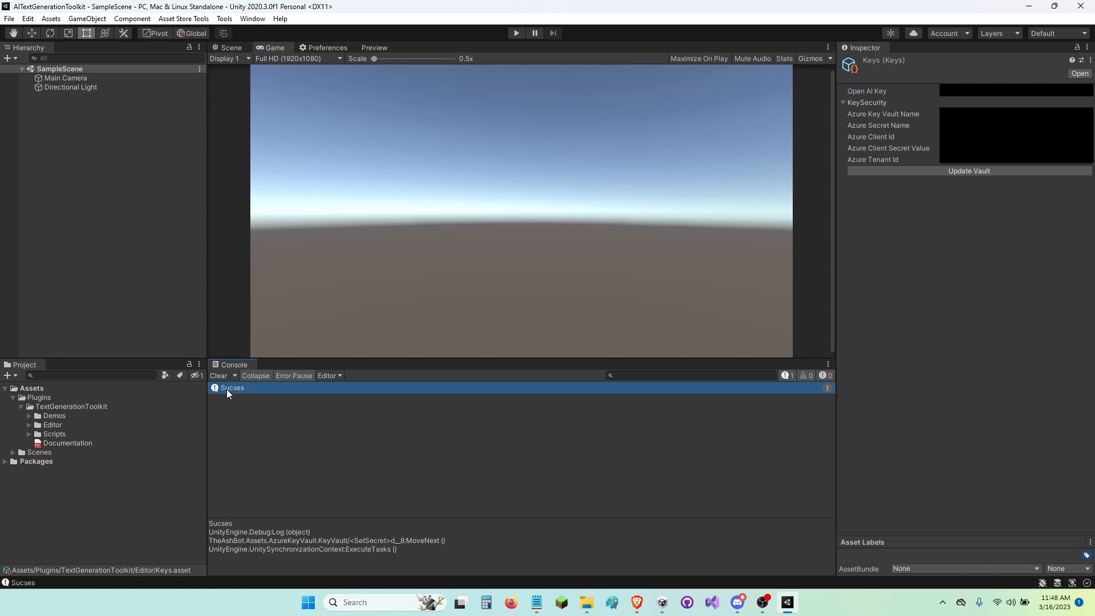
{"action": "left_click", "coordinate": [218, 375]}
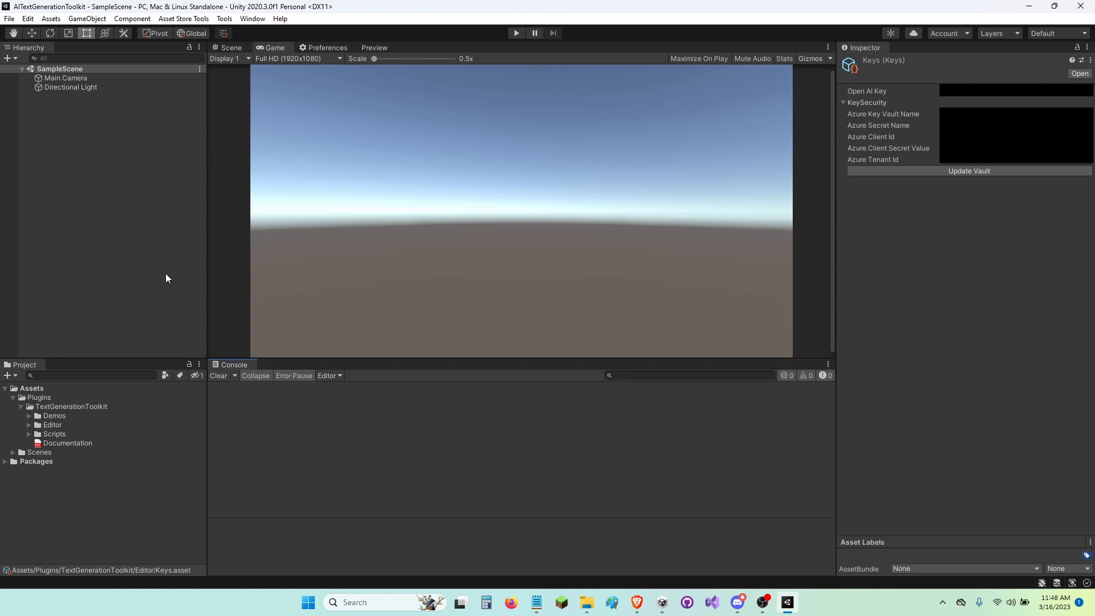
{"action": "mouse_move", "coordinate": [68, 173]}
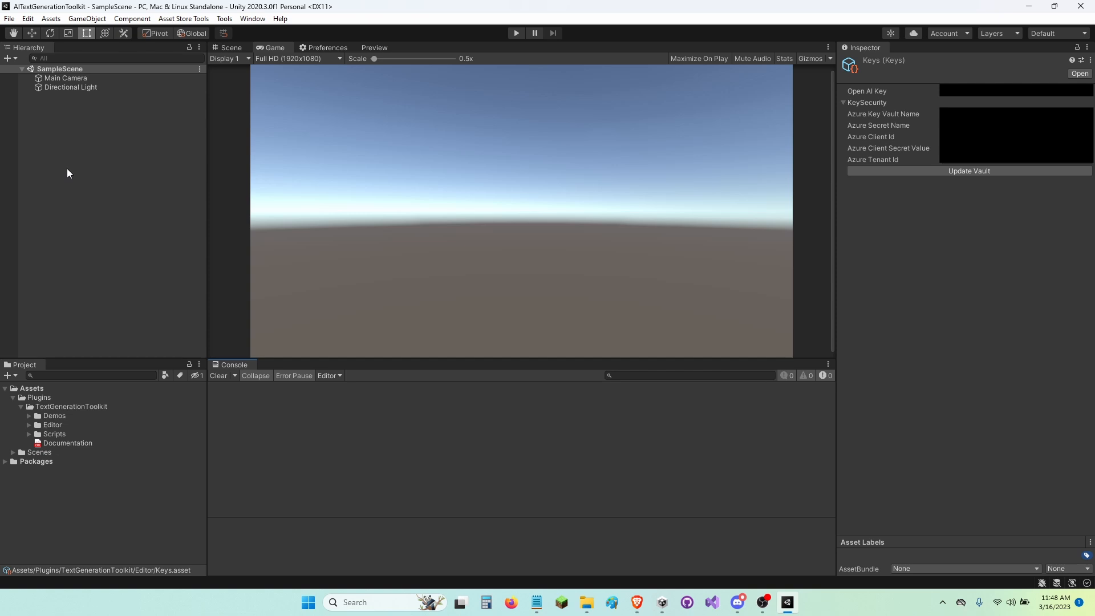
Step: Create an empty GameObject and reset its transform to the origin
{"action": "right_click", "coordinate": [68, 173]}
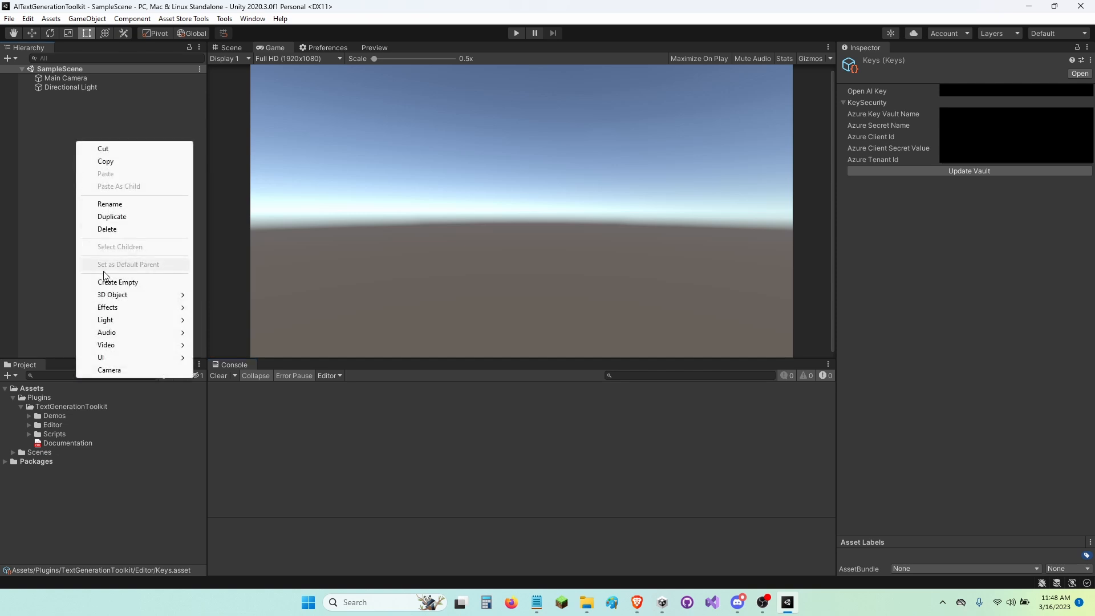
{"action": "left_click", "coordinate": [118, 282]}
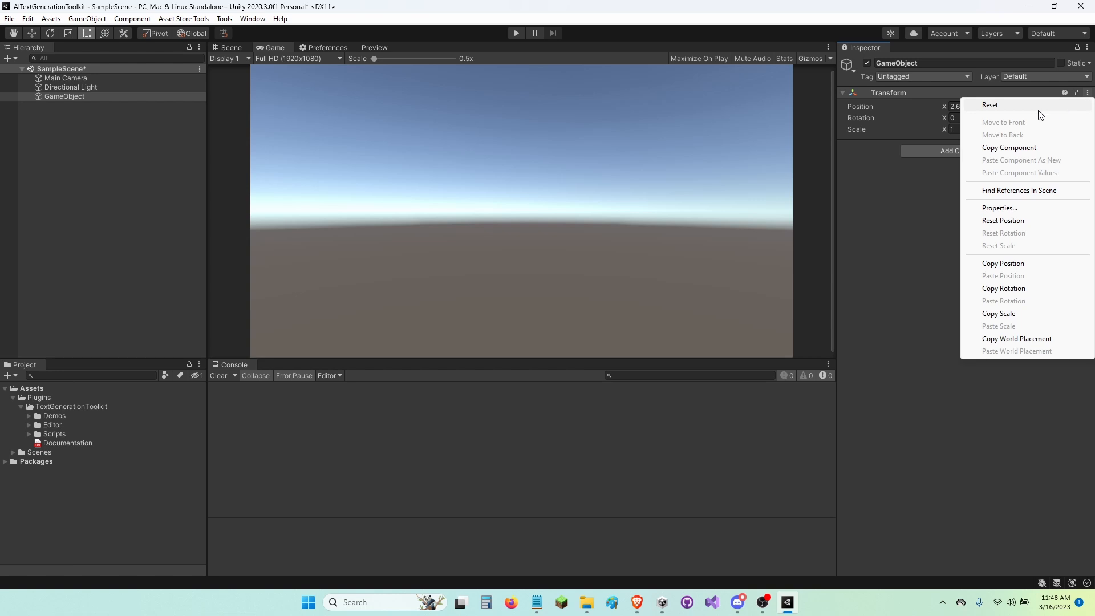
{"action": "left_click", "coordinate": [989, 105]}
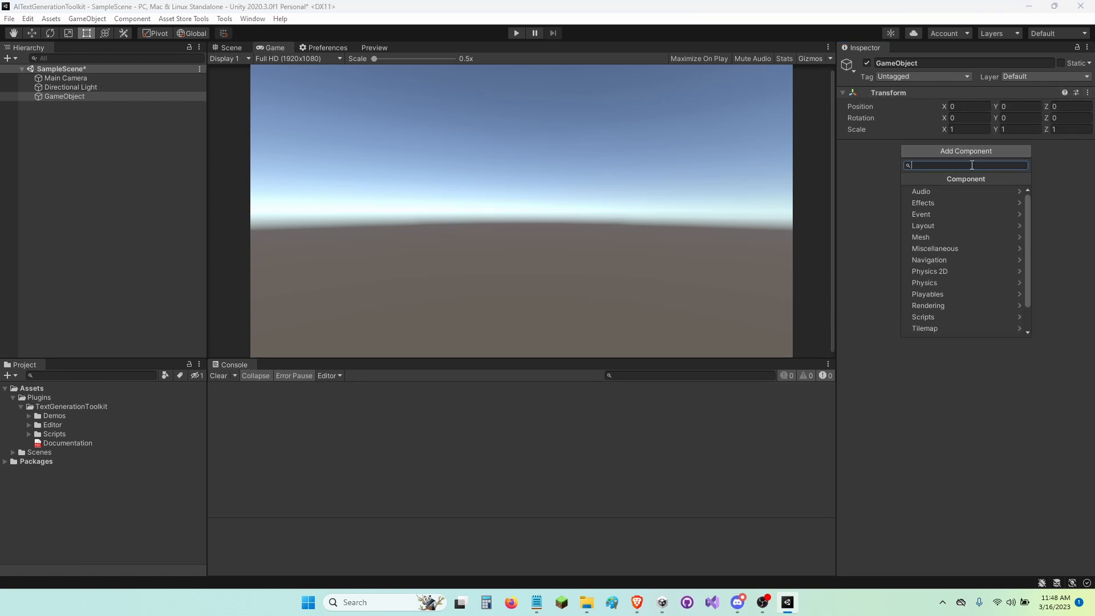
Step: Add a Key Vault Manager component and paste the five Azure values from the notes
{"action": "type", "text": "Key"}
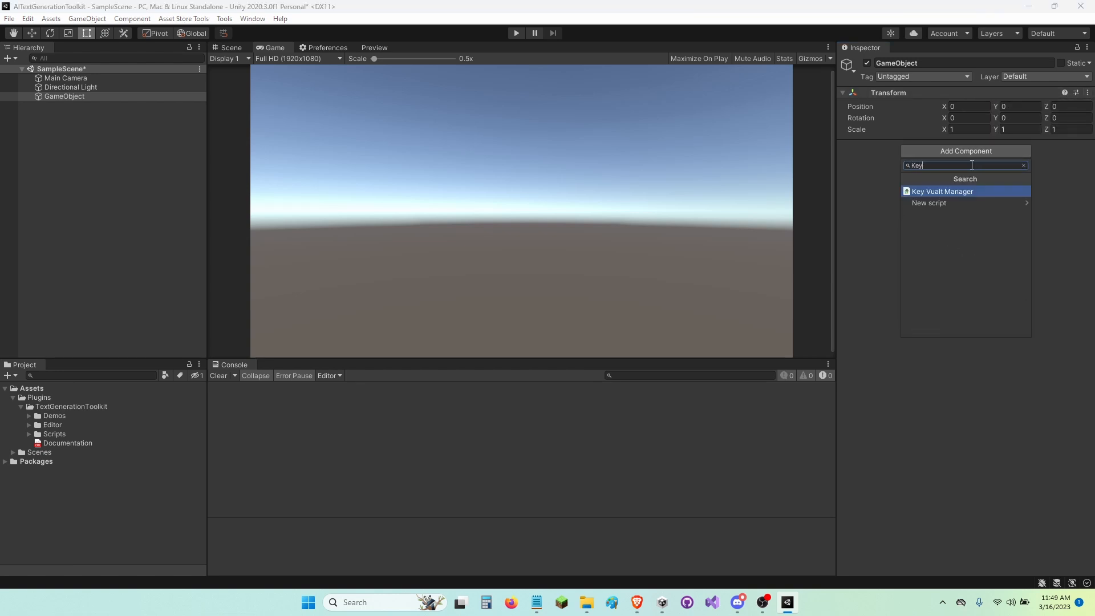
{"action": "left_click", "coordinate": [942, 191]}
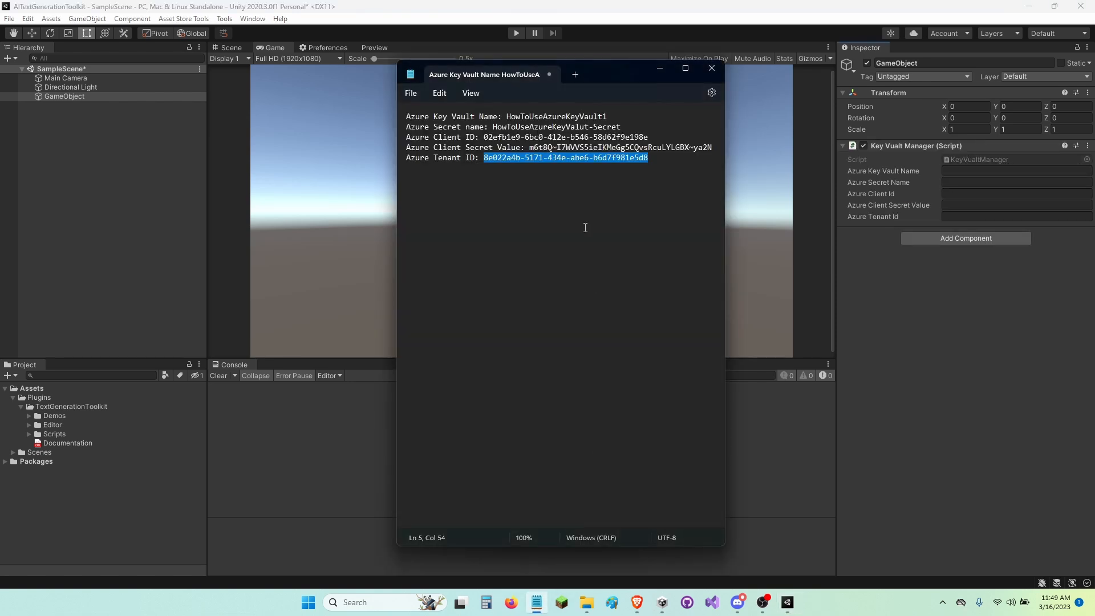
{"action": "left_click", "coordinate": [712, 68]}
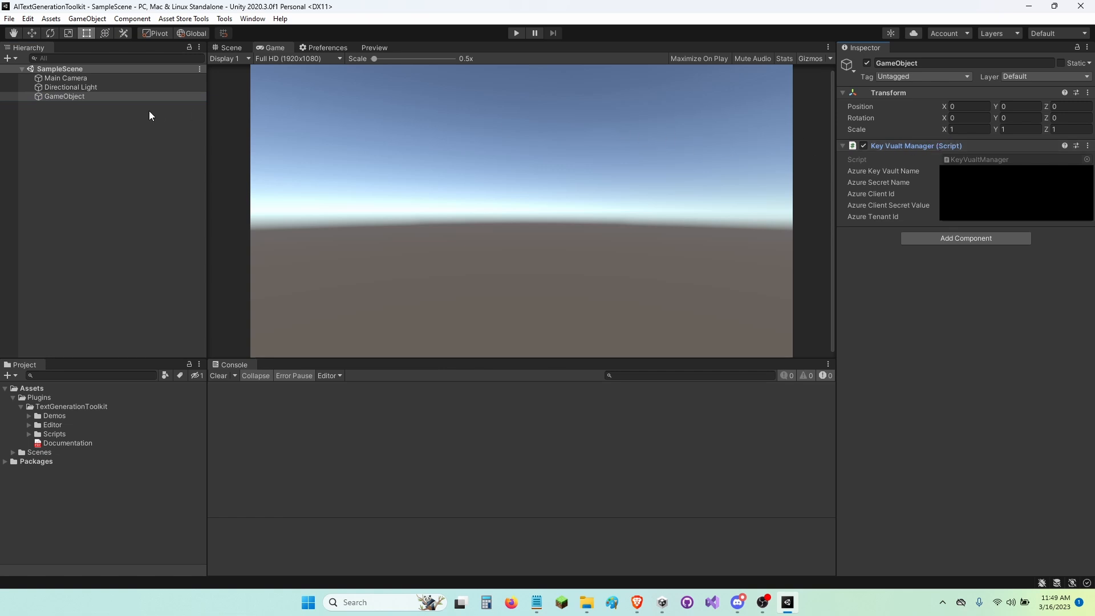
{"action": "left_click", "coordinate": [21, 406]}
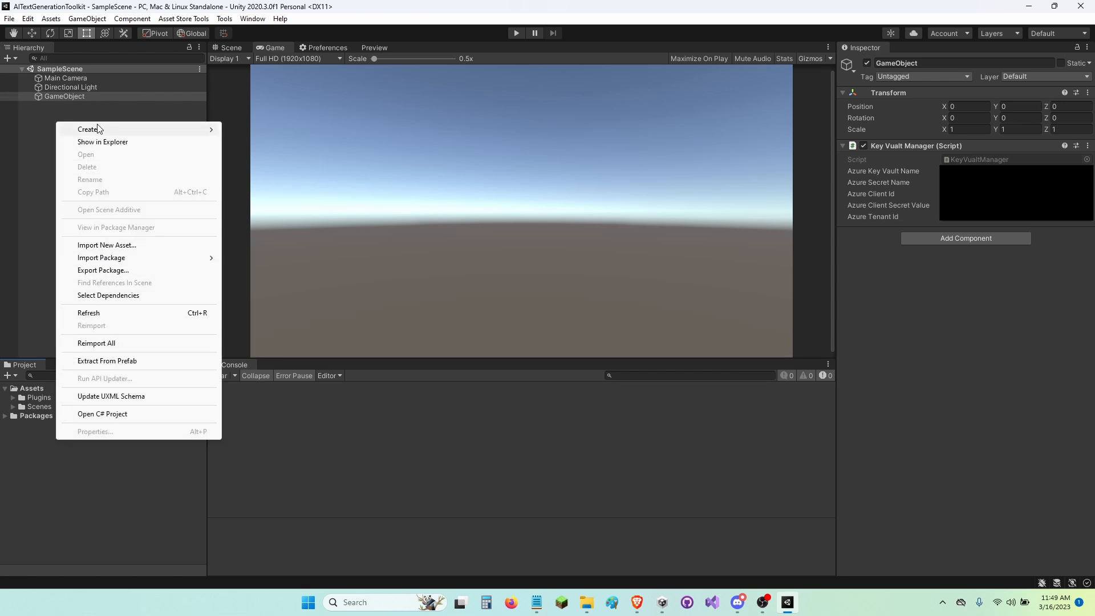
Step: Create a Prefabs folder, rename the object KeyValutManager, and save it there as a prefab
{"action": "left_click", "coordinate": [88, 129]}
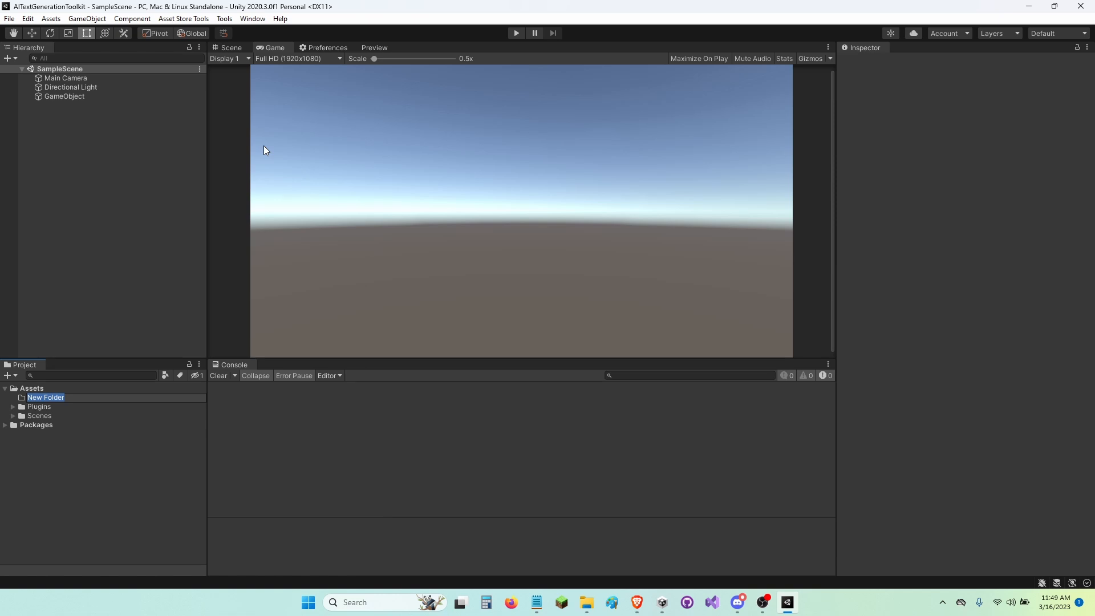
{"action": "type", "text": "Prefabs"}
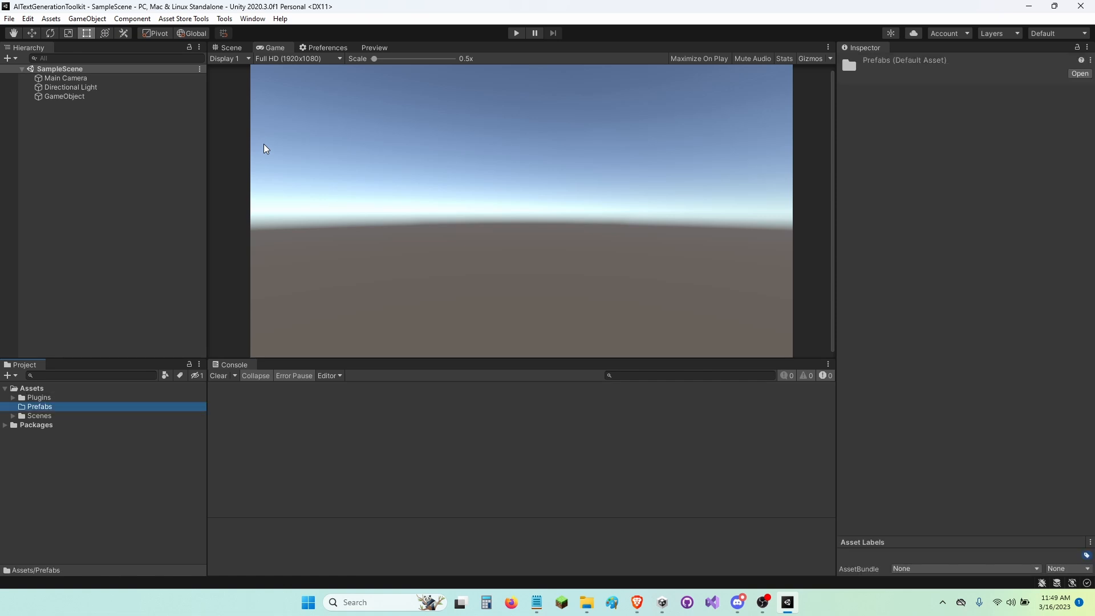
{"action": "left_click", "coordinate": [65, 96]}
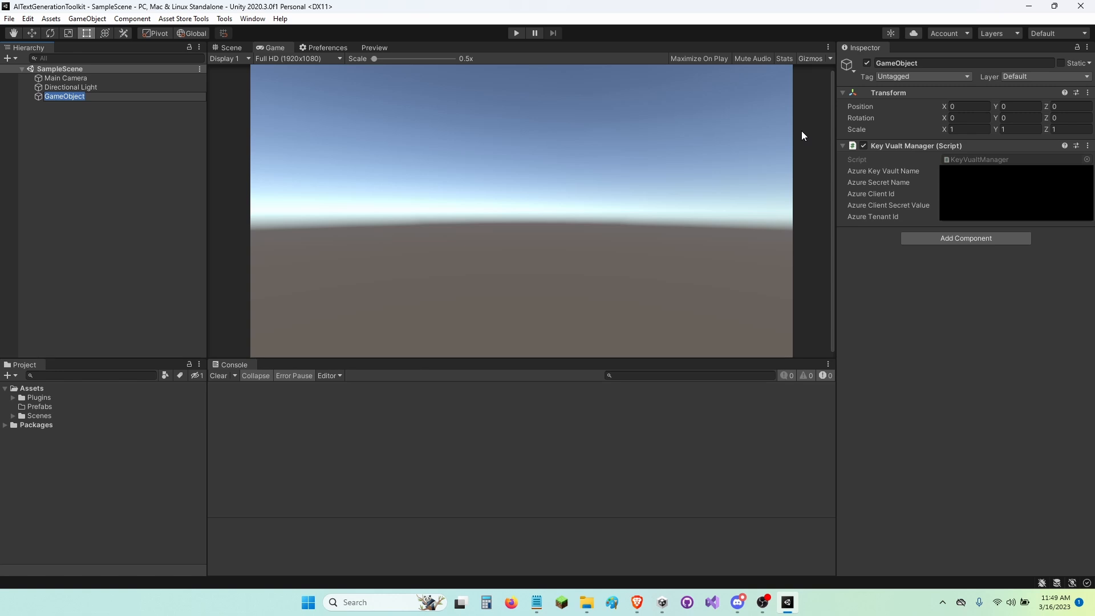
{"action": "type", "text": "KeyV"}
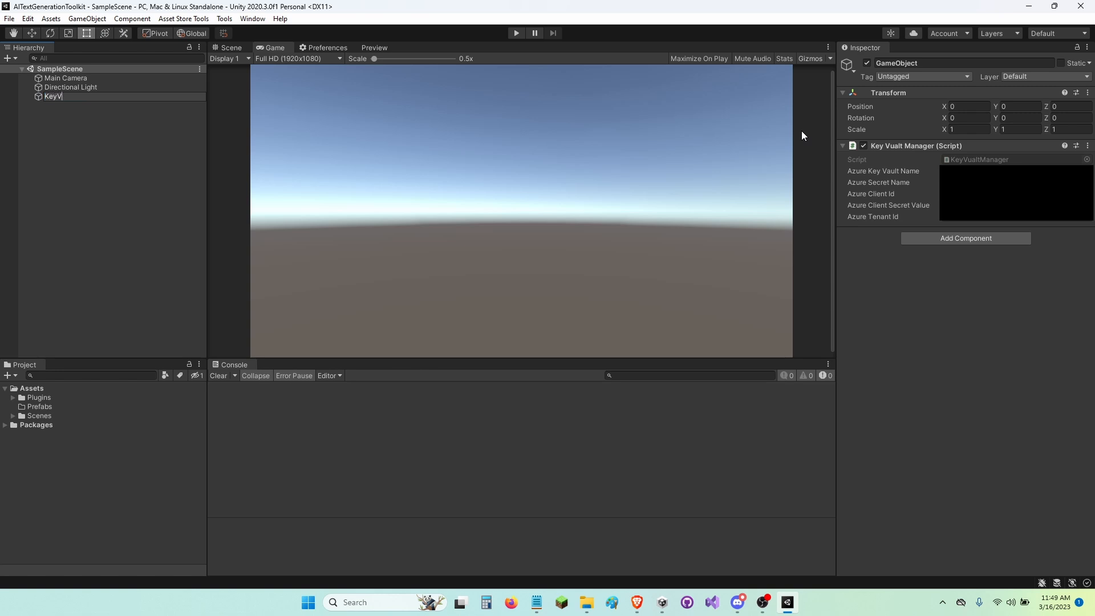
{"action": "type", "text": "alutManager"}
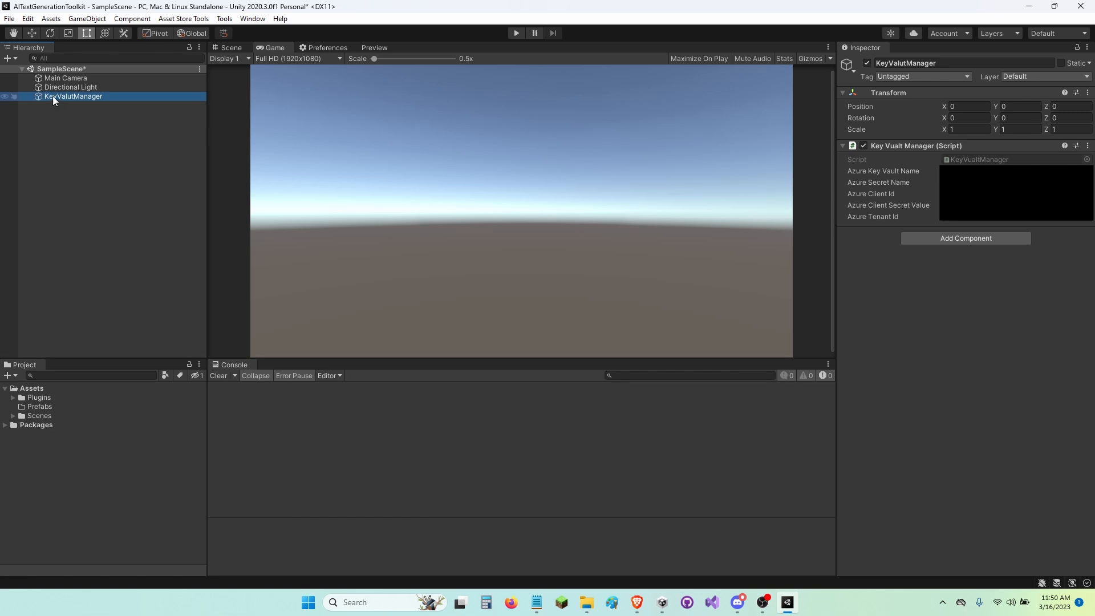
{"action": "left_click", "coordinate": [39, 406]}
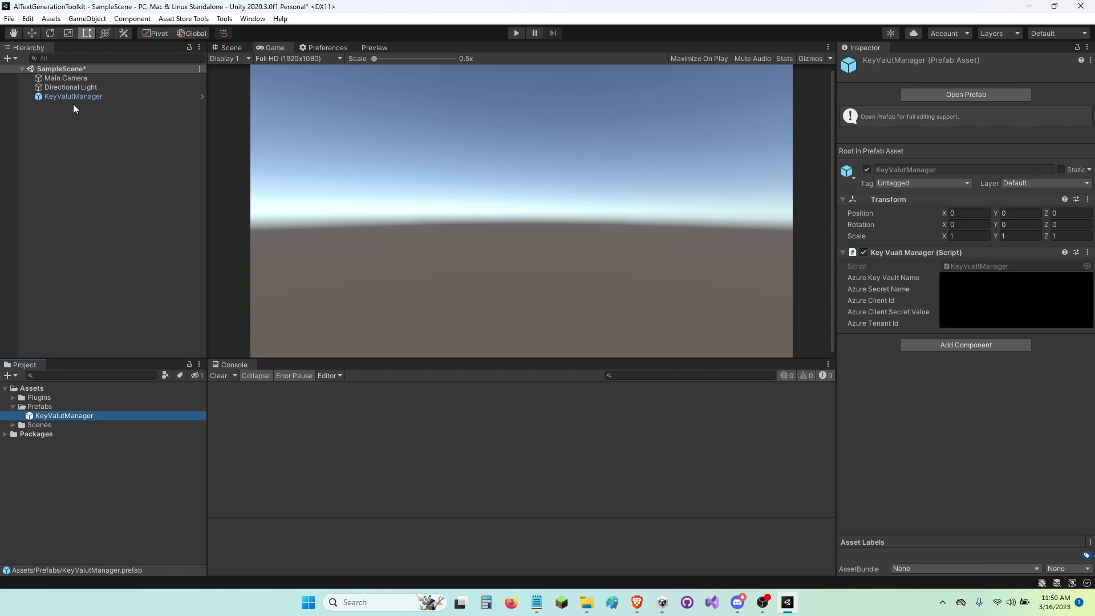
{"action": "left_click", "coordinate": [72, 96]}
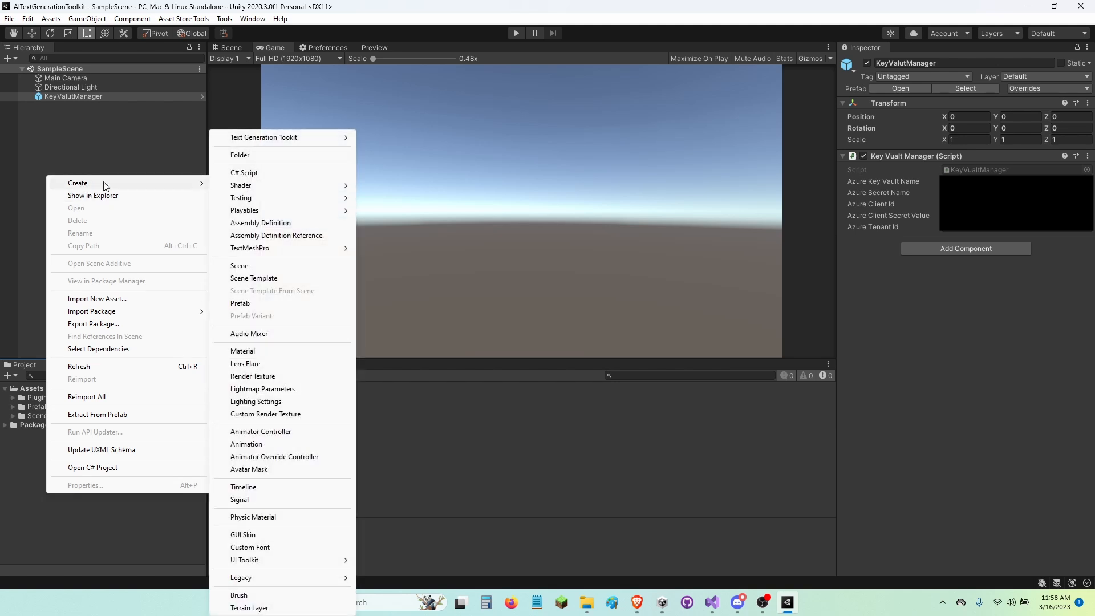
Step: Add a Test C# script and a Test GameObject using it, and open the script
{"action": "left_click", "coordinate": [243, 172]}
{"action": "type", "text": "Test"}
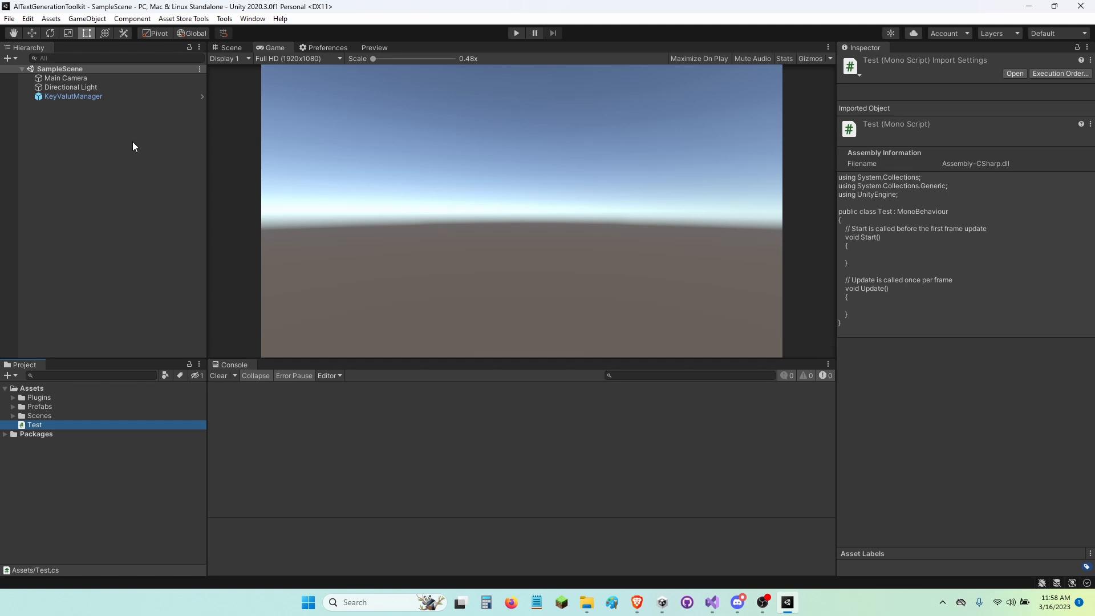
{"action": "right_click", "coordinate": [134, 146]}
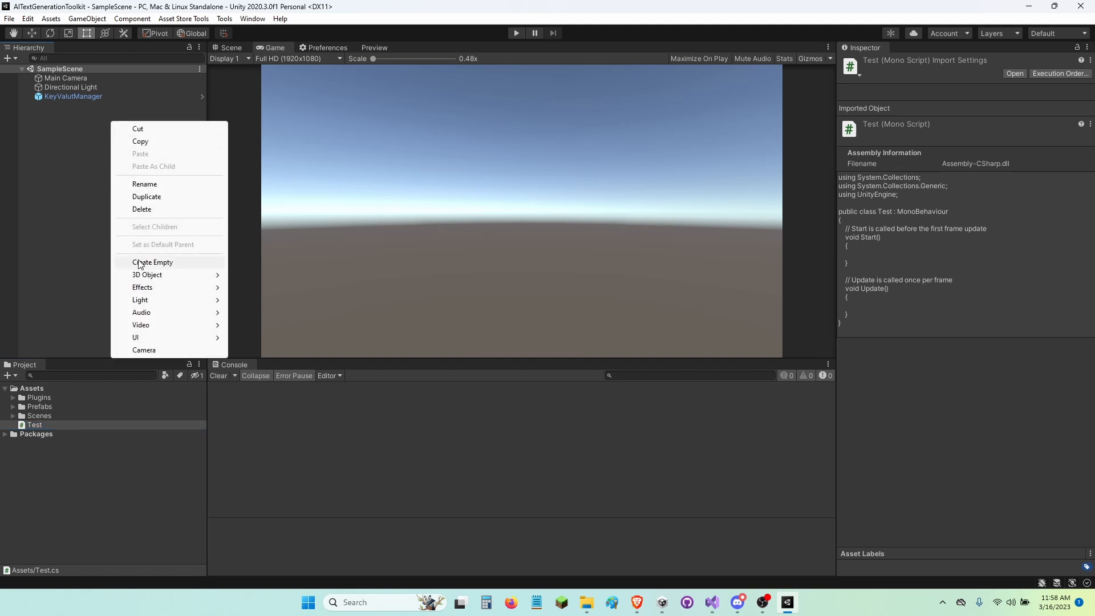
{"action": "left_click", "coordinate": [152, 263]}
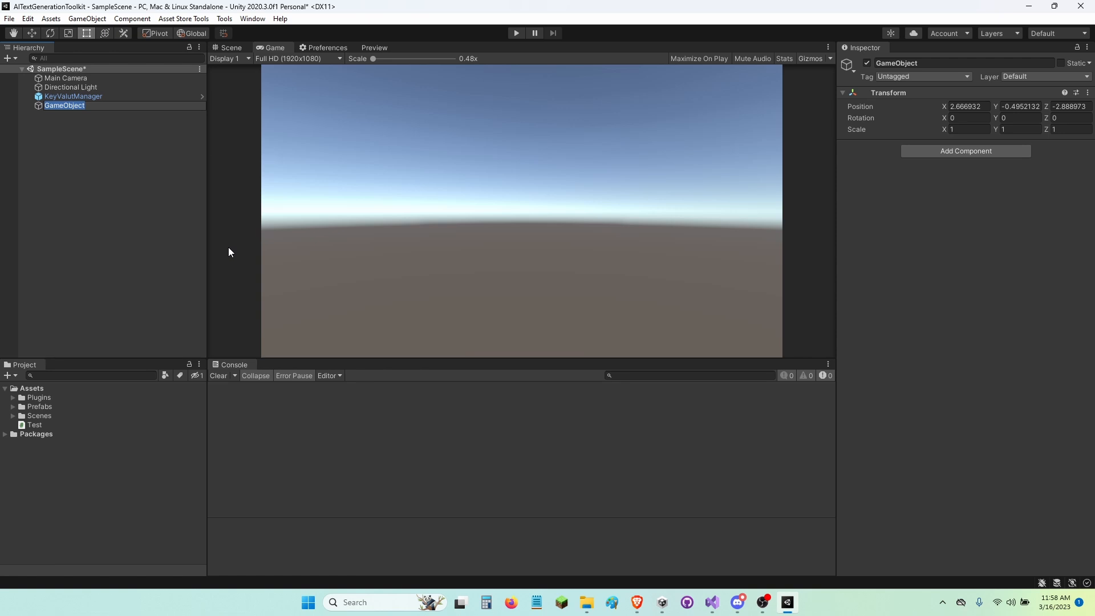
{"action": "type", "text": "Test"}
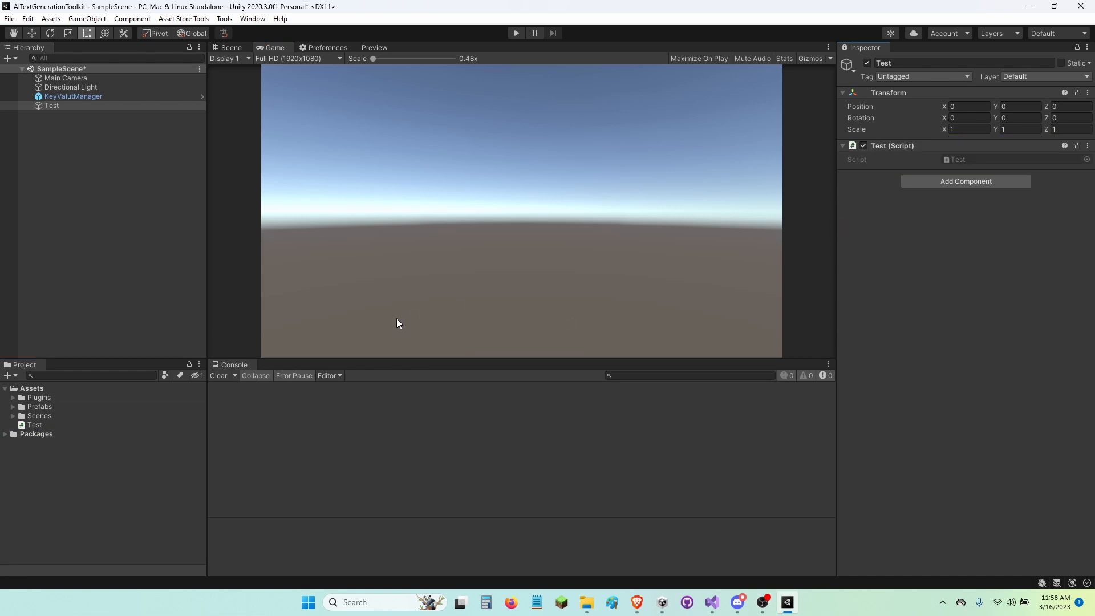
{"action": "left_click", "coordinate": [35, 425]}
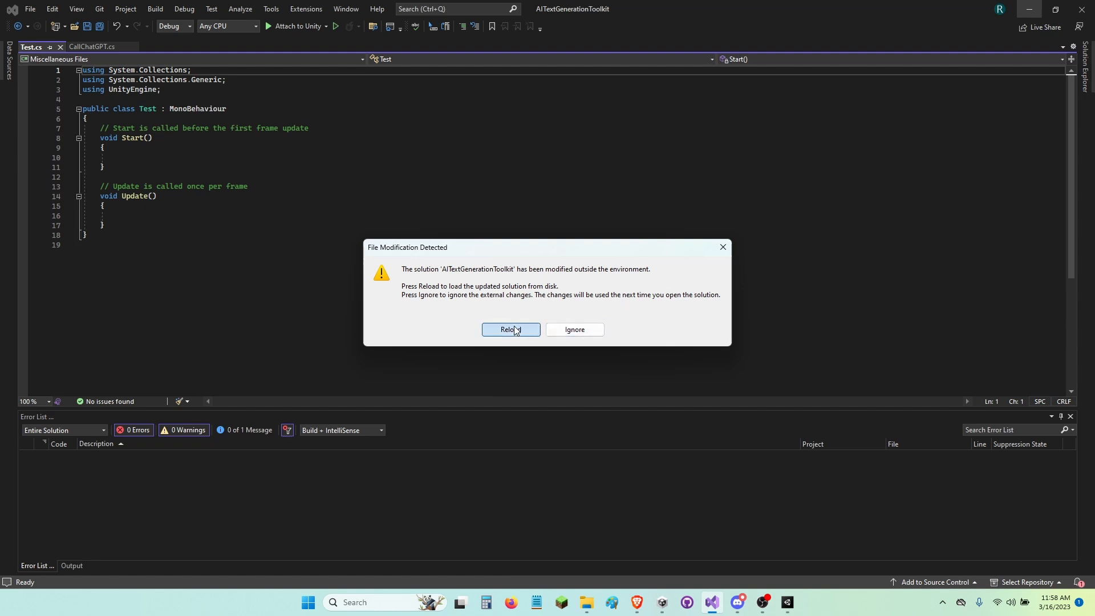
Step: Reload the solution and add using TheAshBot.Assets.TGT.Core and TheAshBot.Assets.AzureKeyVault to Test.cs
{"action": "left_click", "coordinate": [510, 328]}
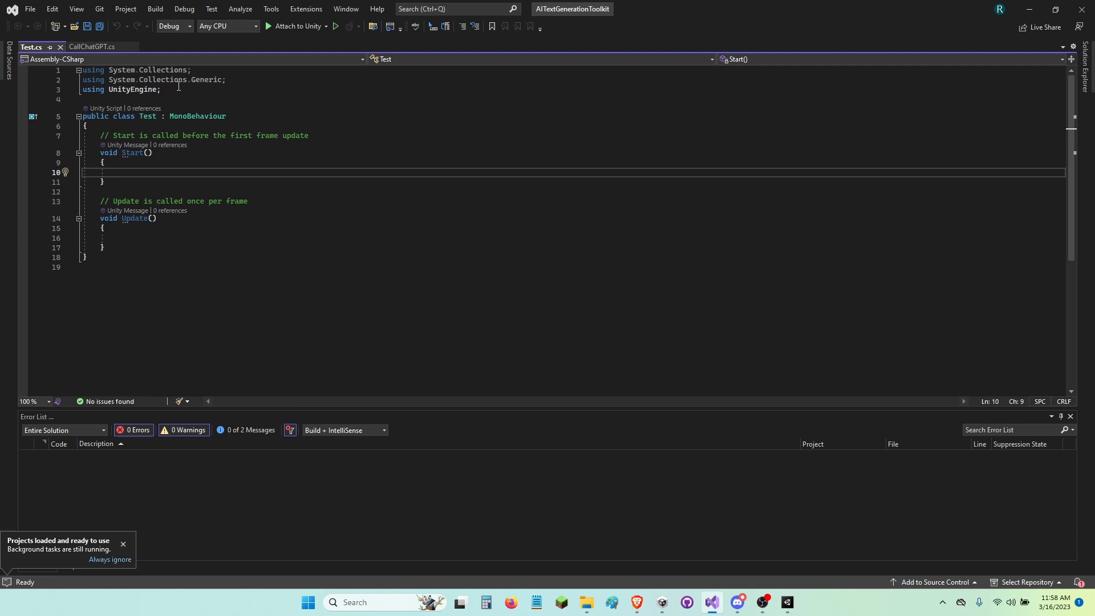
{"action": "type", "text": "usig"}
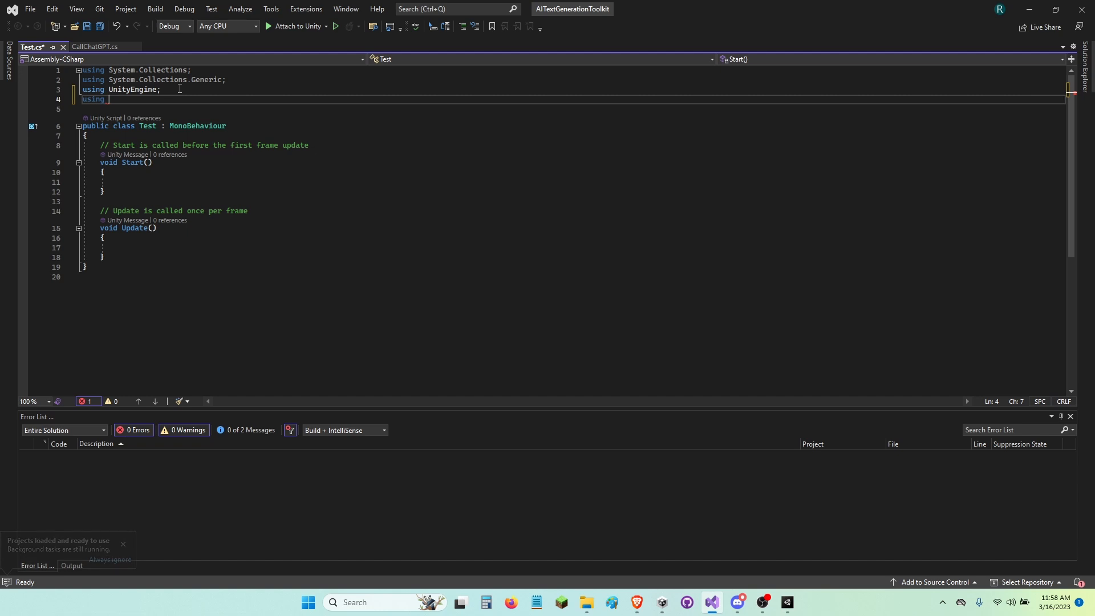
{"action": "type", "text": "The"}
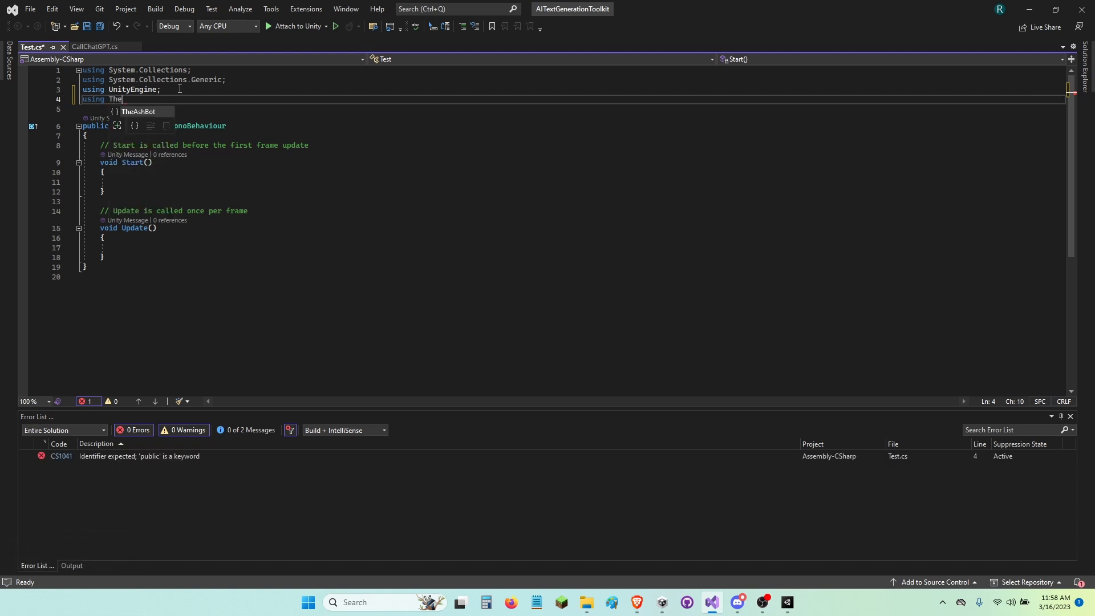
{"action": "type", "text": "AshBot.Assets."}
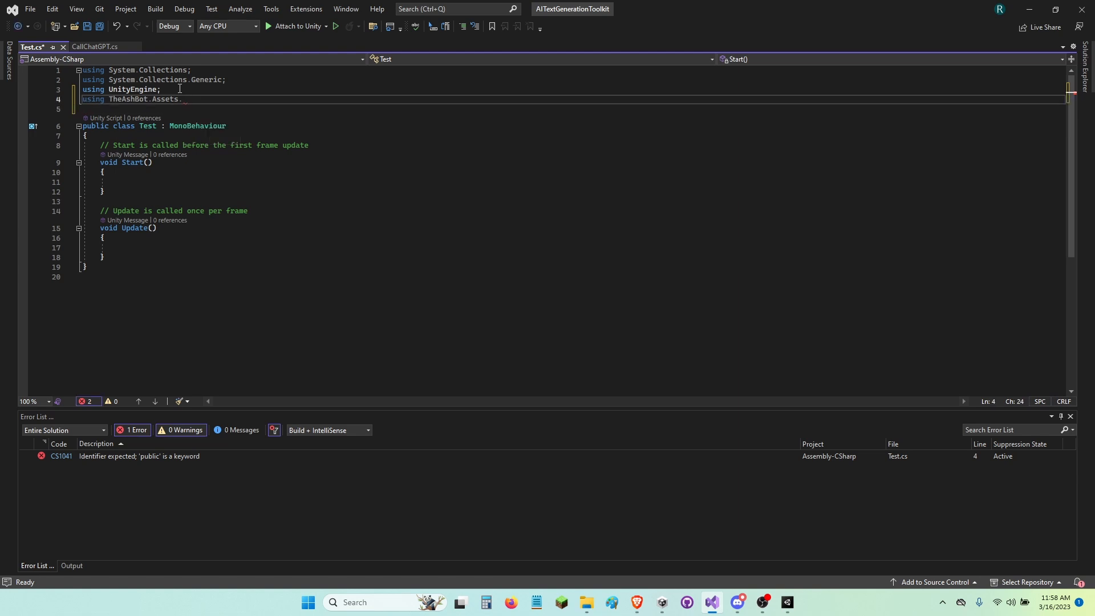
{"action": "type", "text": "TGT.Core;"}
{"action": "type", "text": "using TheAshBot.Assets."}
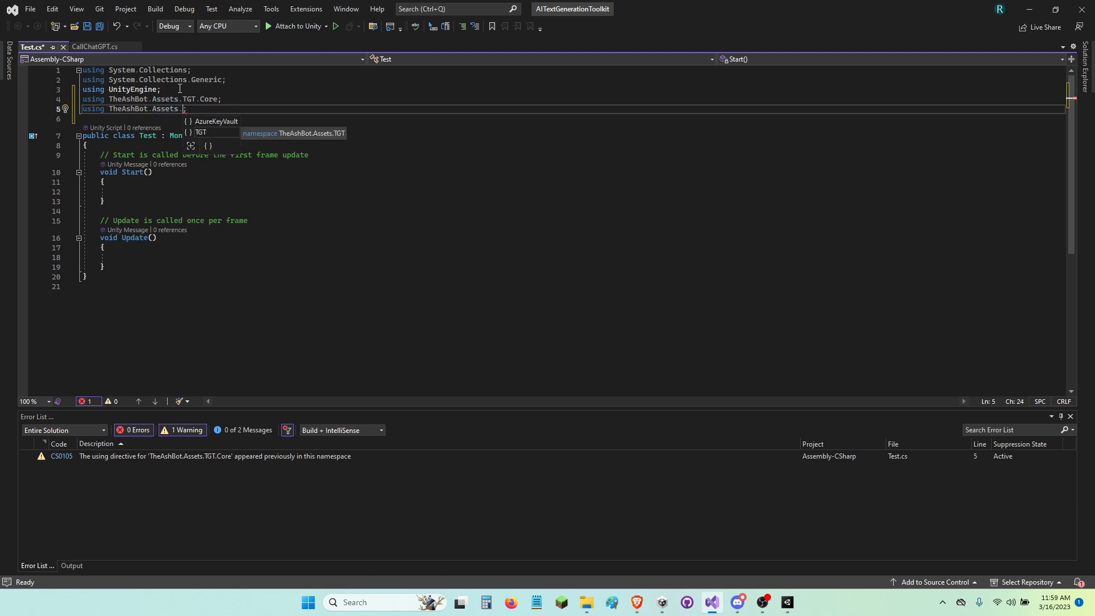
{"action": "type", "text": "AzureKeyVault"}
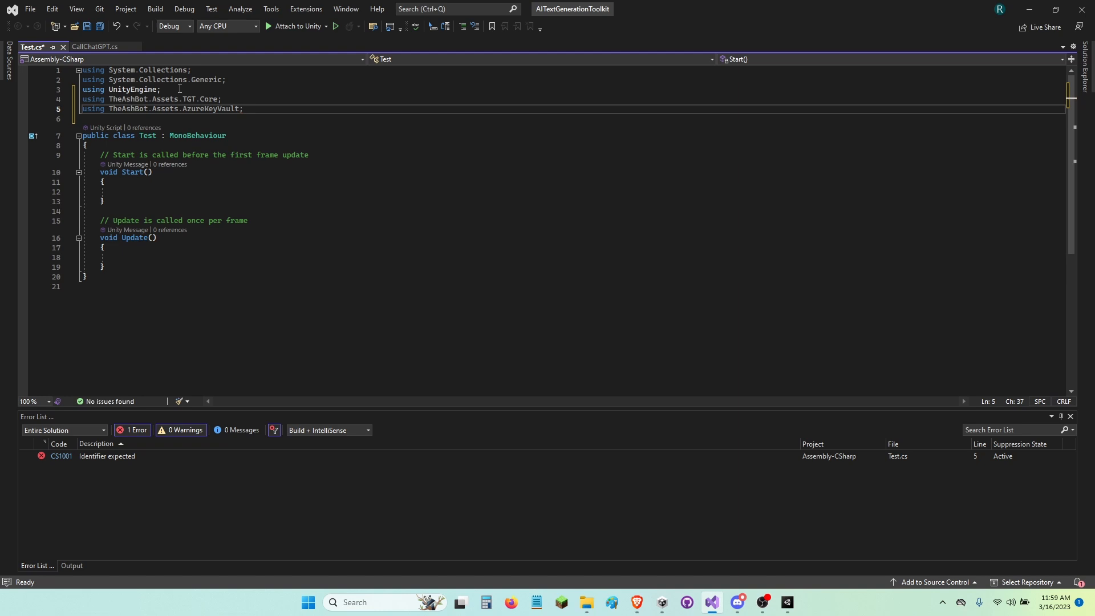
{"action": "left_click", "coordinate": [106, 182]}
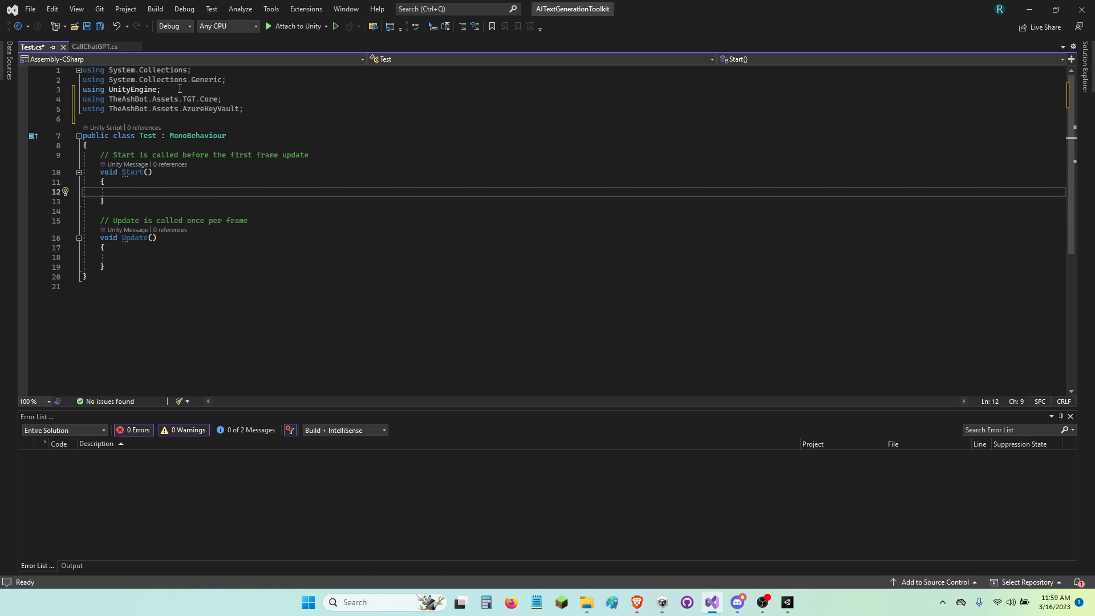
Step: Write CallChatGPT.OpenAiKey = await KeyVault.GetSecret(); in async Start and save Test.cs
{"action": "type", "text": "CallChatGPT"}
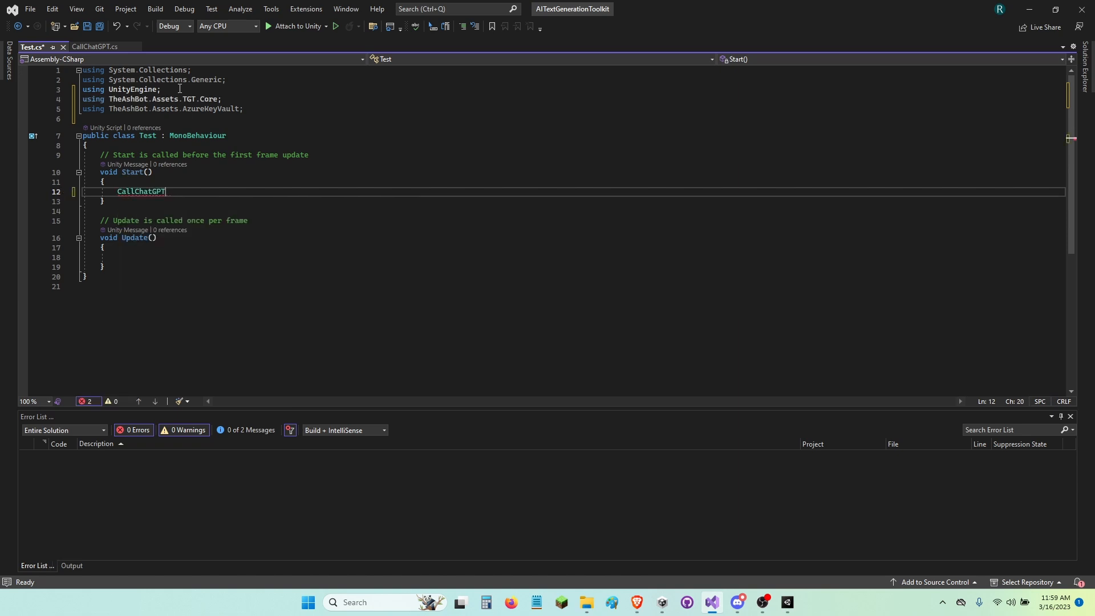
{"action": "type", "text": ".o"}
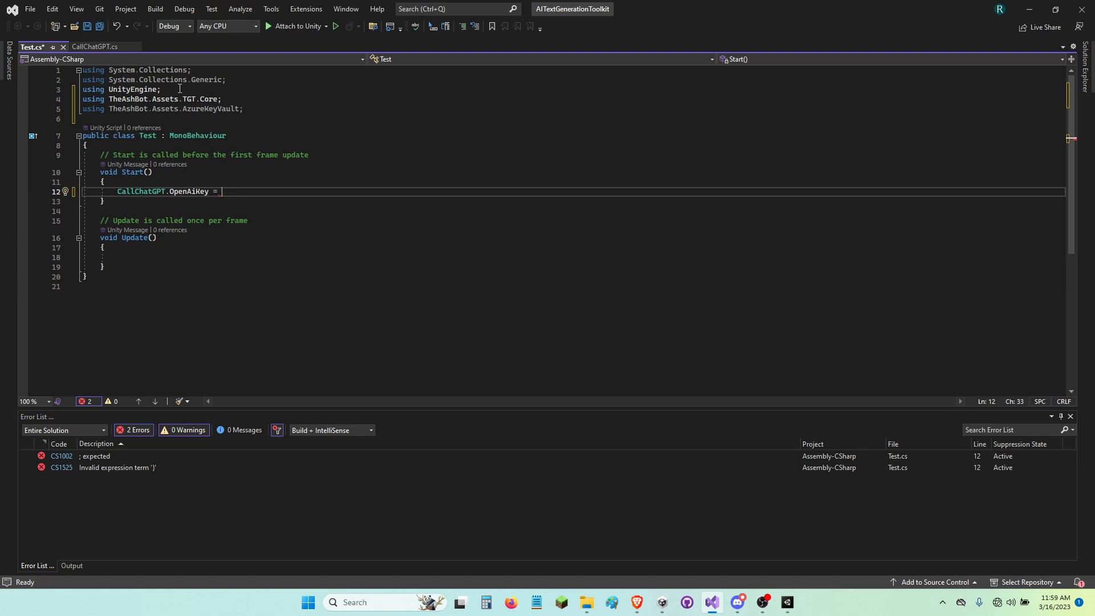
{"action": "type", "text": "await"}
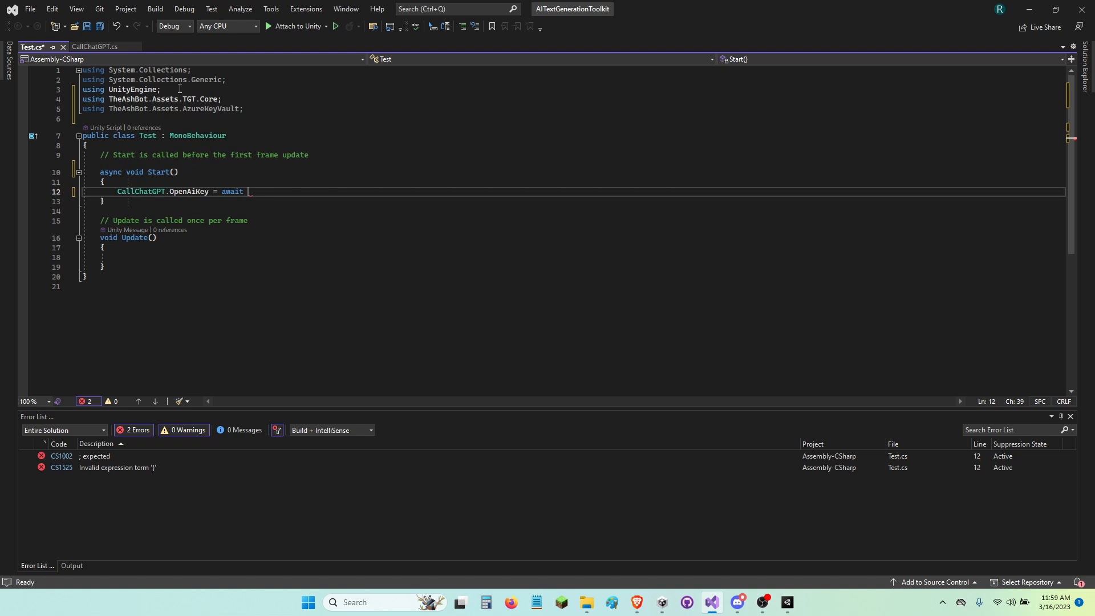
{"action": "type", "text": "Key"}
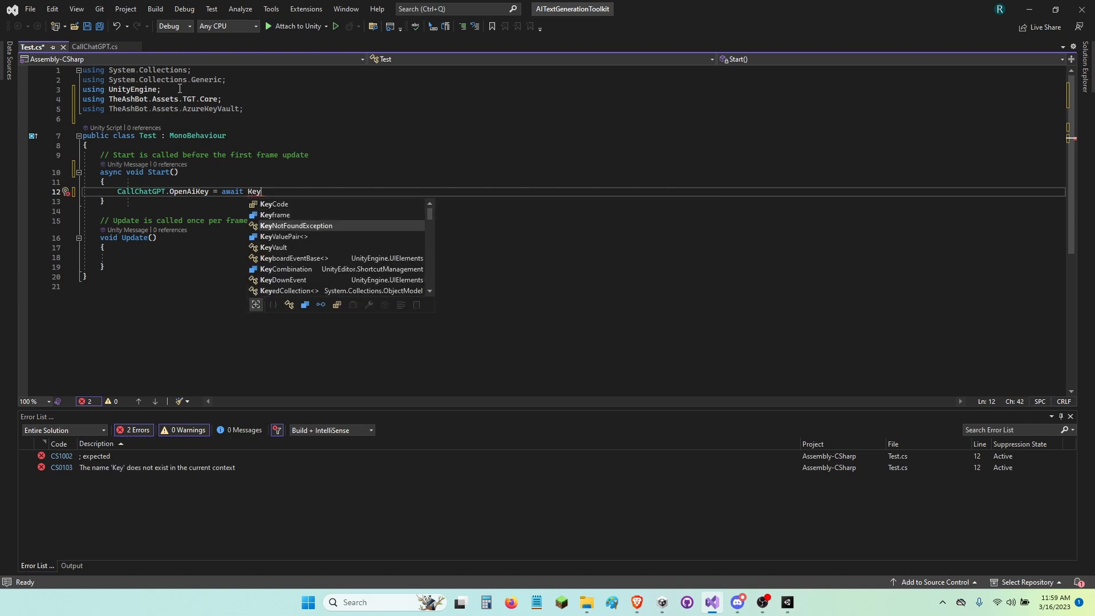
{"action": "type", "text": "Vault."}
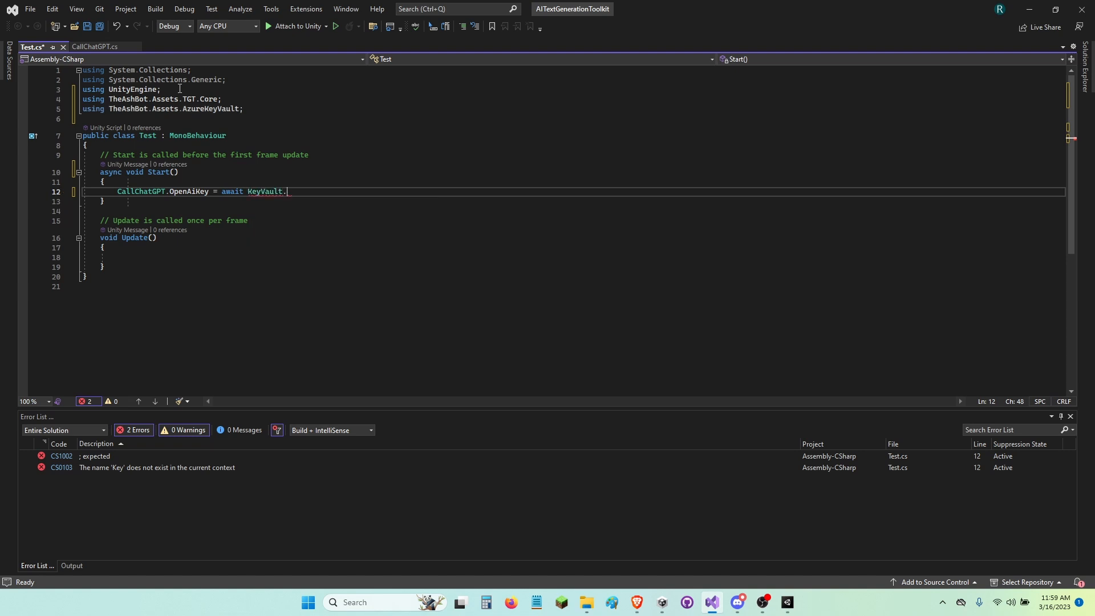
{"action": "type", "text": "get"}
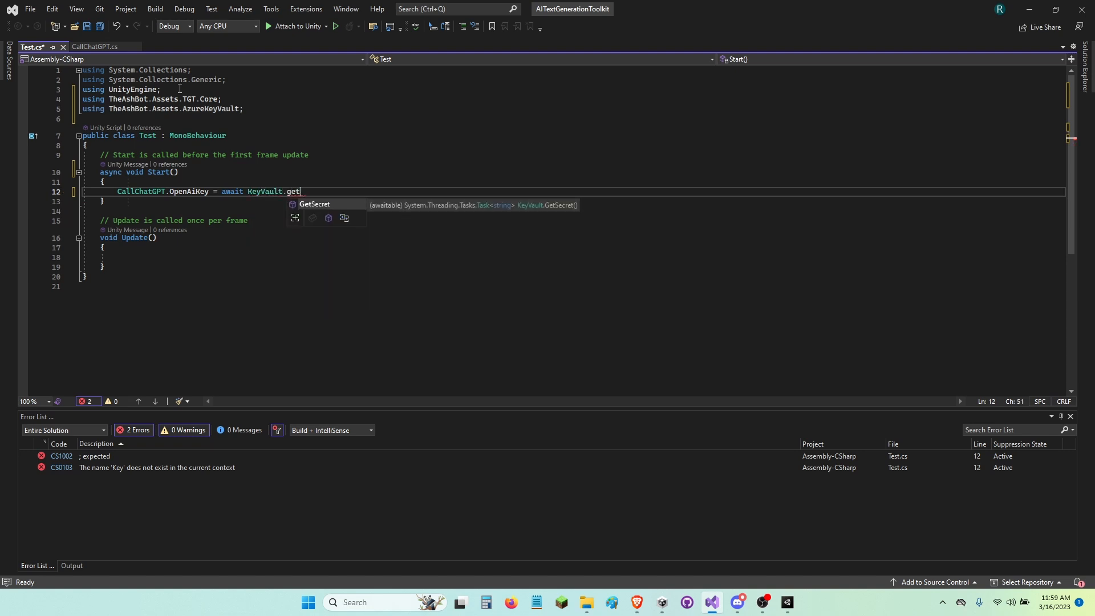
{"action": "type", "text": "Secret();"}
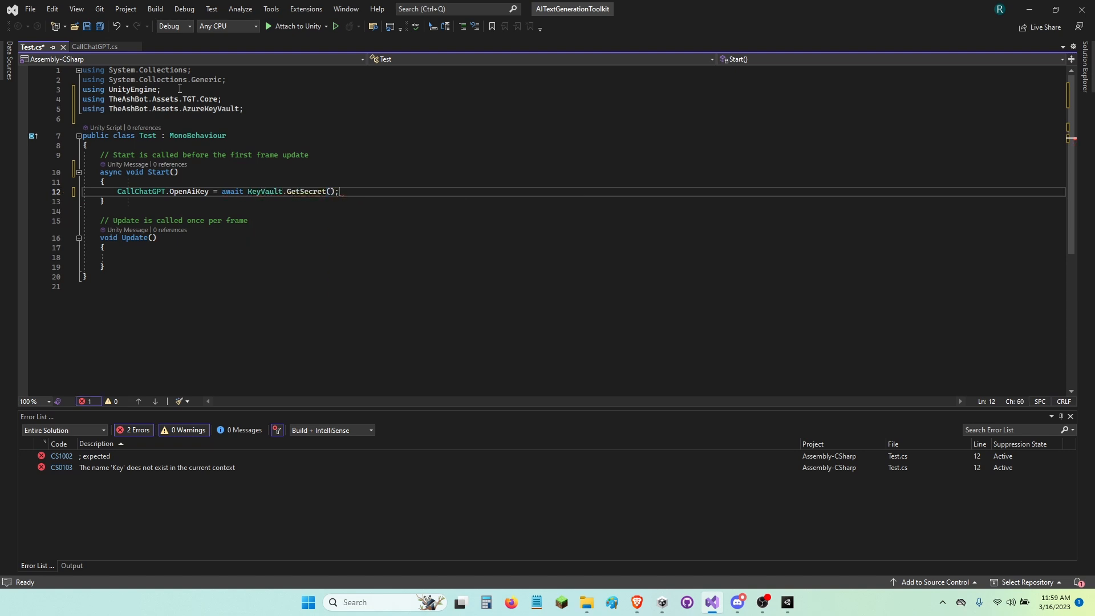
{"action": "key", "text": "Ctrl+s"}
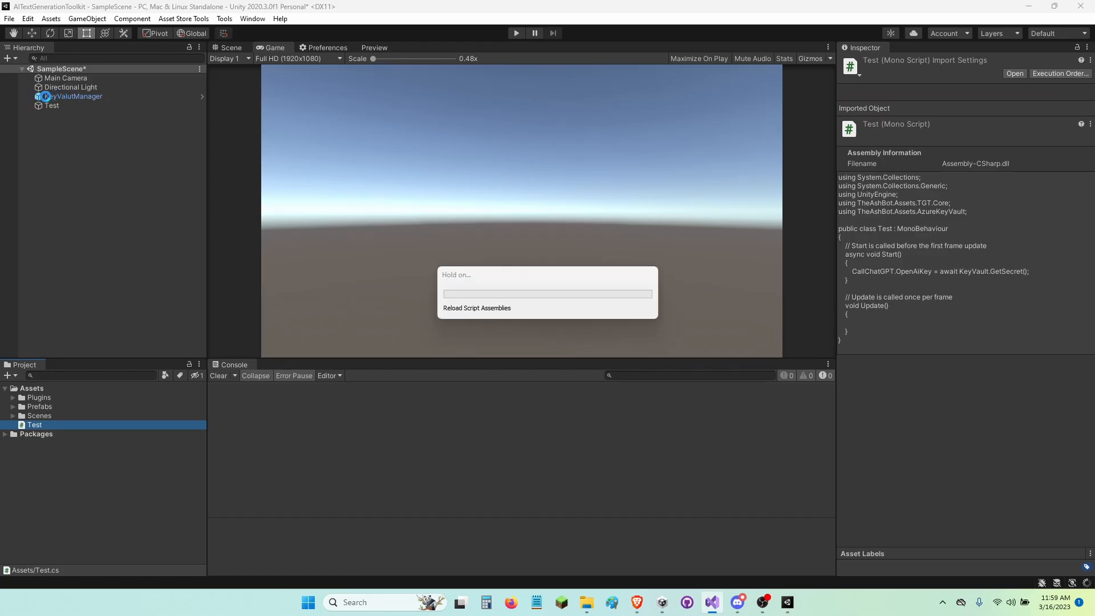
Step: Select the KeyValutManager object to show its Key Vault Manager component in the Inspector
{"action": "left_click", "coordinate": [68, 96]}
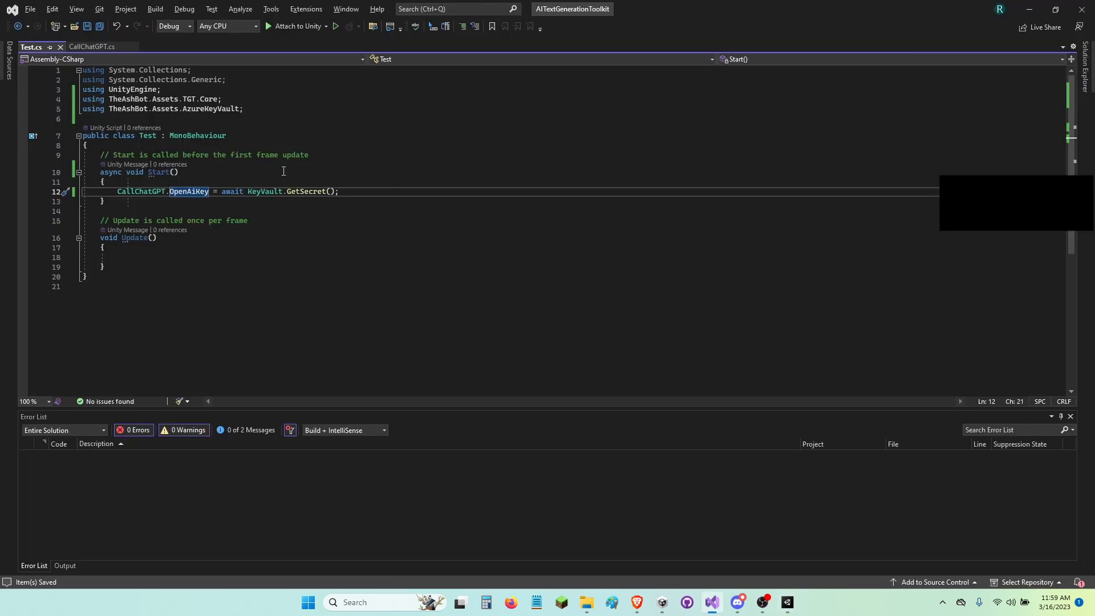
{"action": "left_click", "coordinate": [786, 602]}
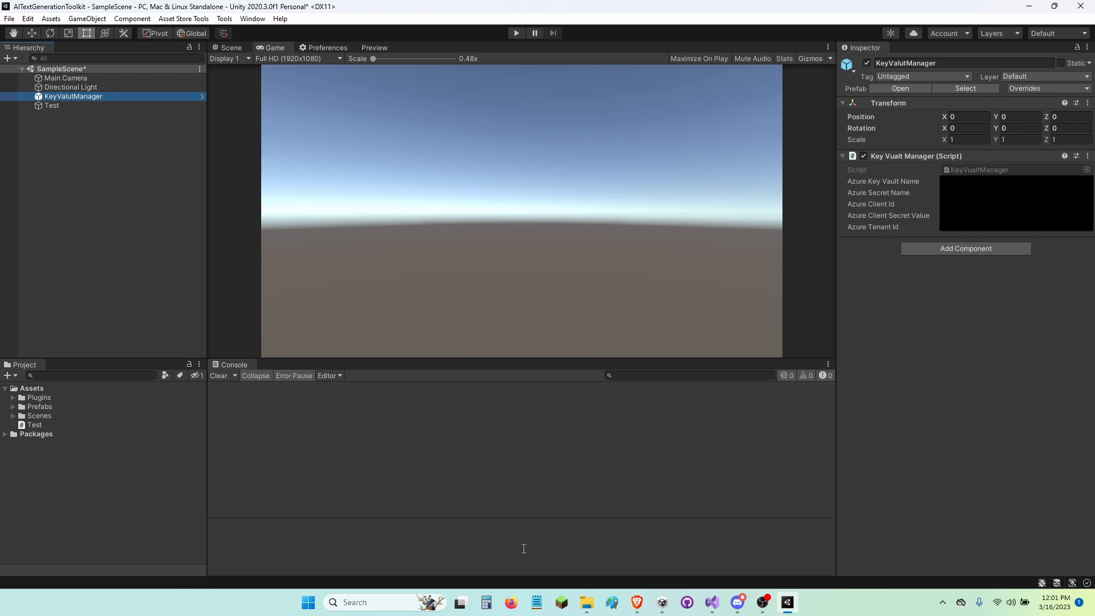
{"action": "mouse_move", "coordinate": [486, 506]}
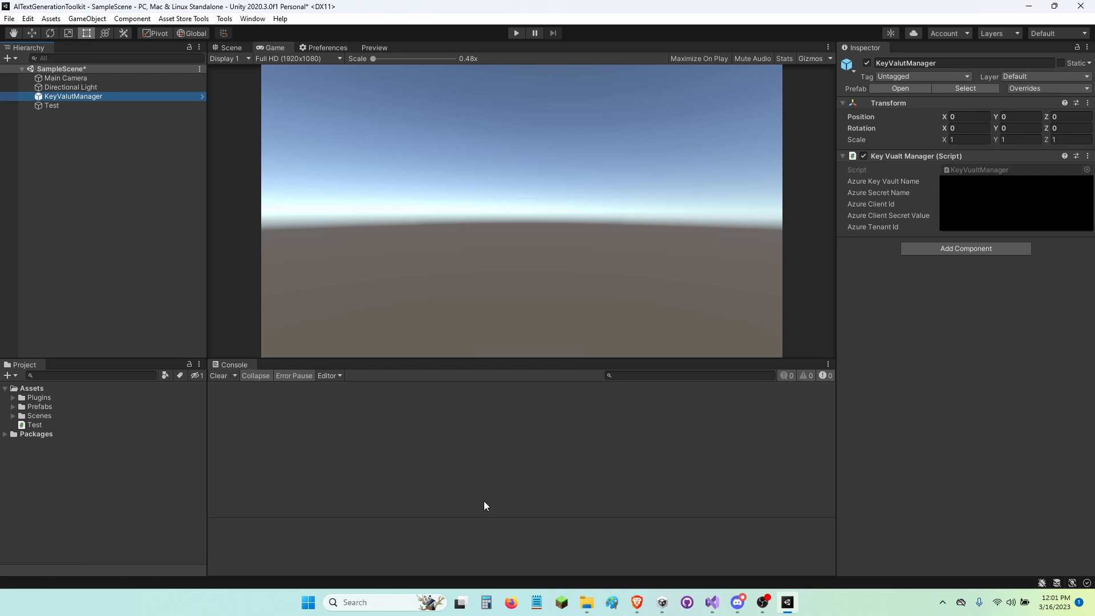
{"action": "mouse_move", "coordinate": [489, 513]}
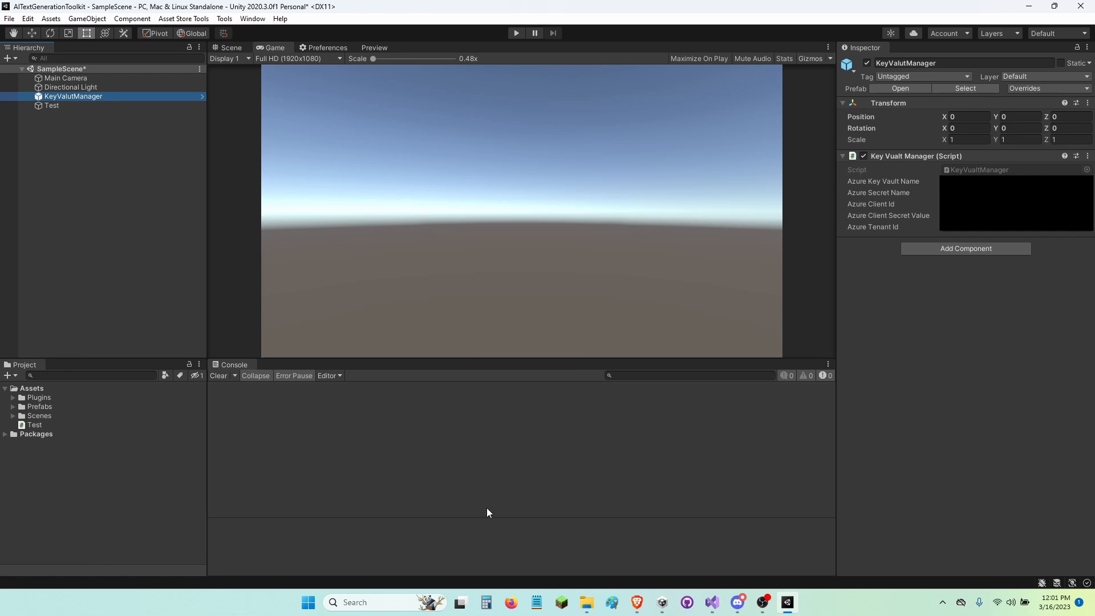